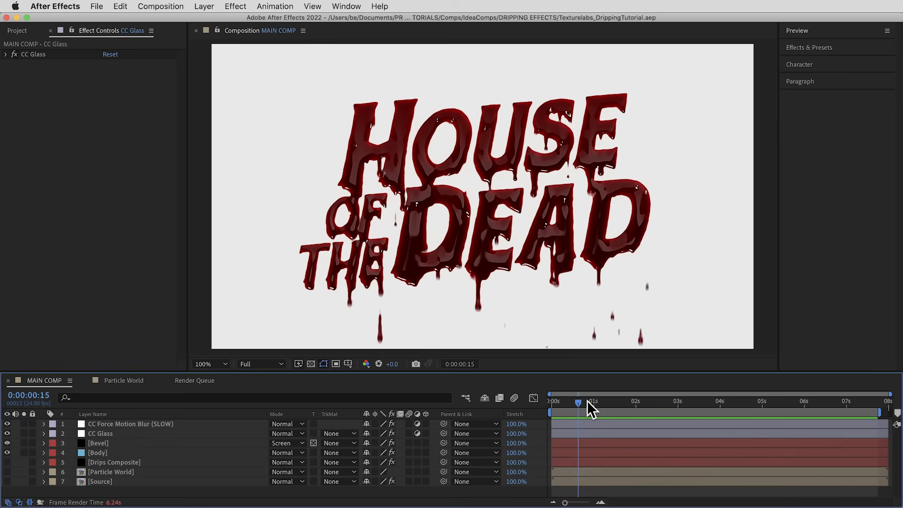
Inspect the finished House of the Dead layers, then switch among the template's dripping-text composition tabs
{"action": "left_click", "coordinate": [98, 451]}
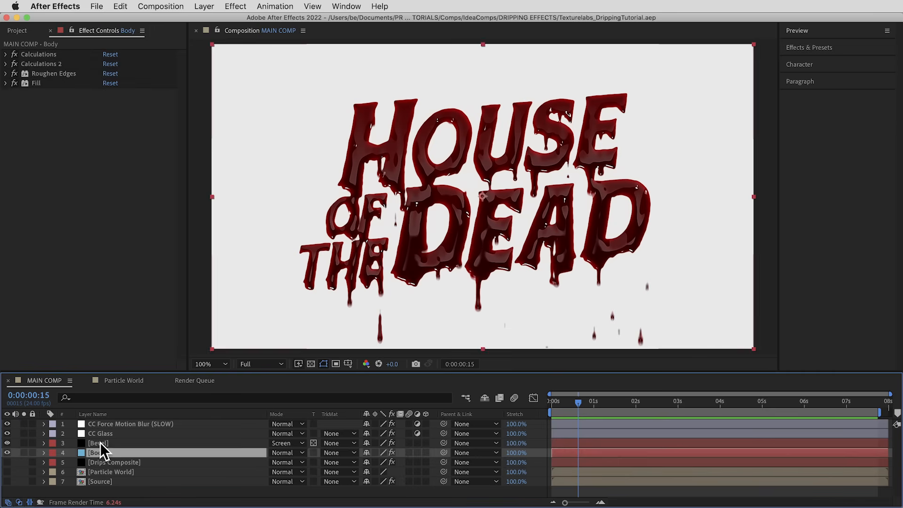
{"action": "left_click", "coordinate": [636, 401]}
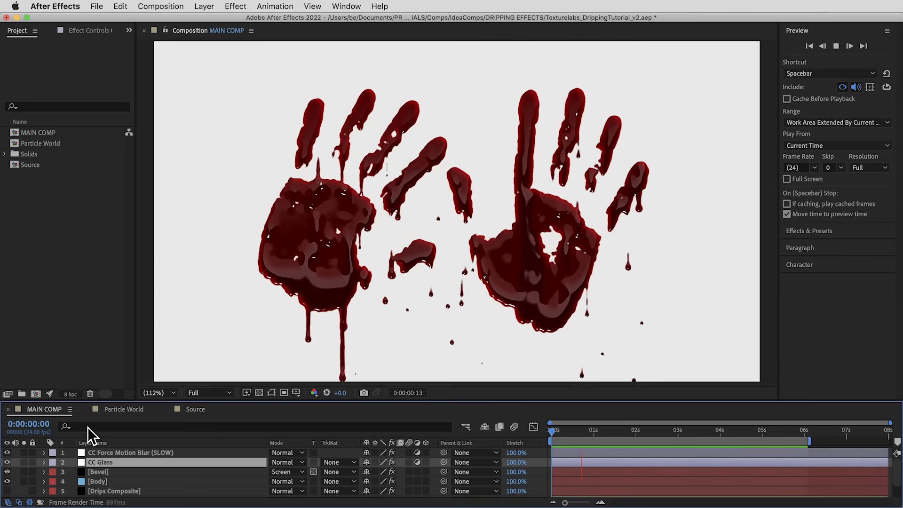
{"action": "left_click", "coordinate": [259, 392]}
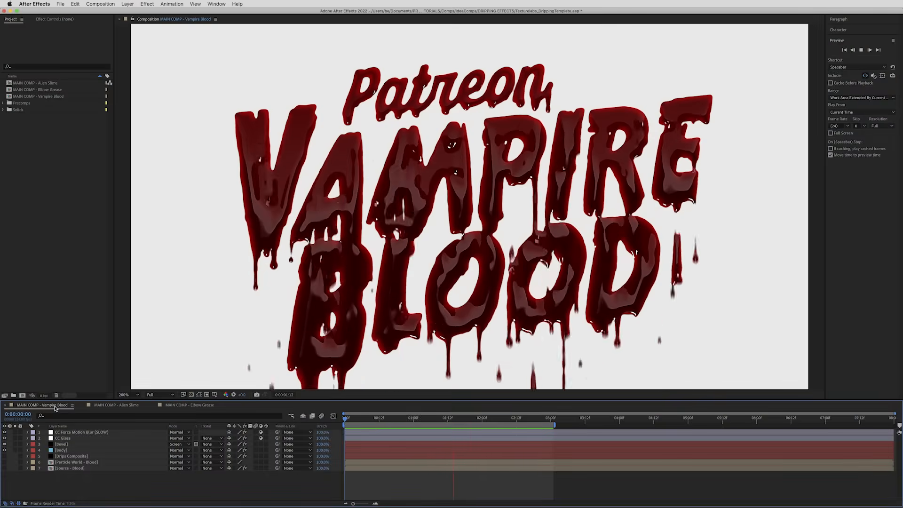
{"action": "left_click", "coordinate": [115, 405]}
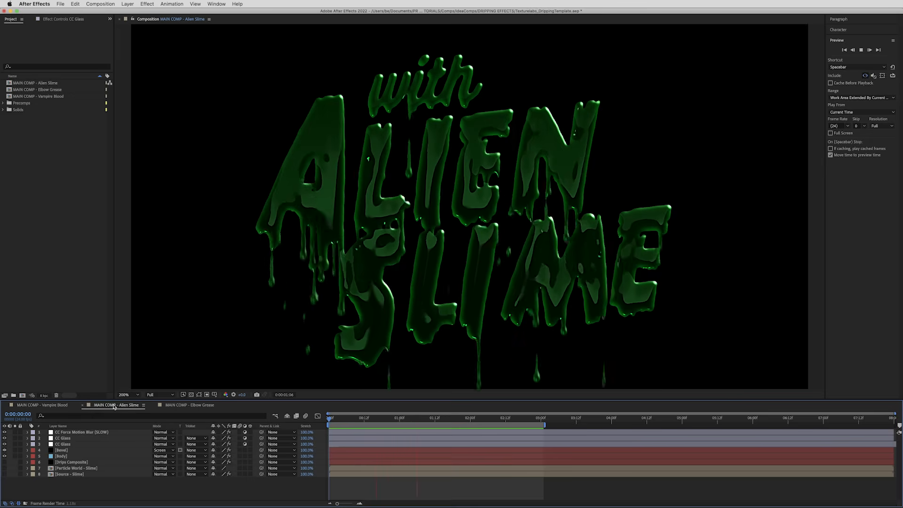
{"action": "left_click", "coordinate": [187, 405]}
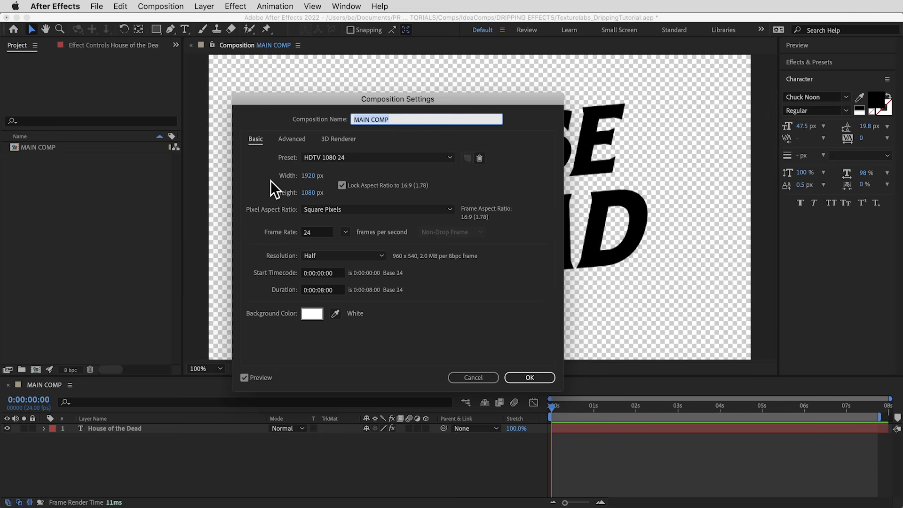
{"action": "mouse_move", "coordinate": [257, 243]}
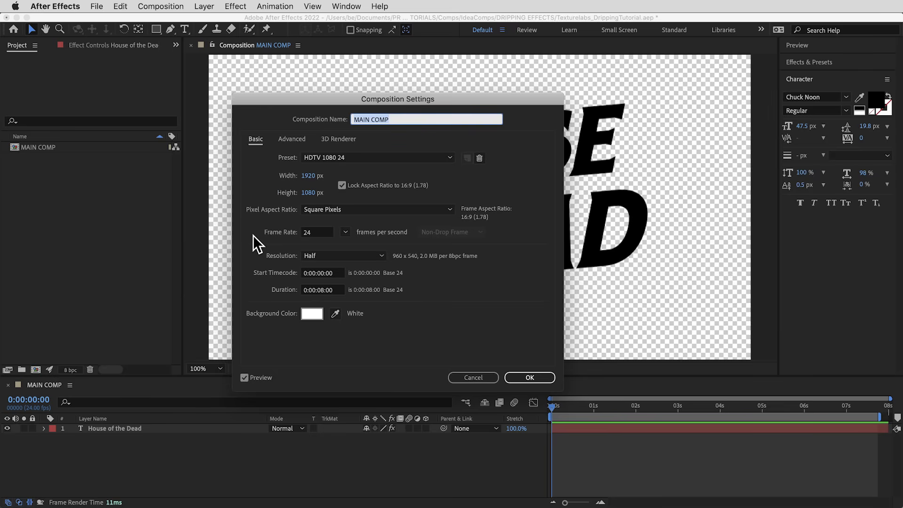
Confirm the composition settings and pre-compose the House of the Dead text layer as 'Source'
{"action": "left_click", "coordinate": [528, 377]}
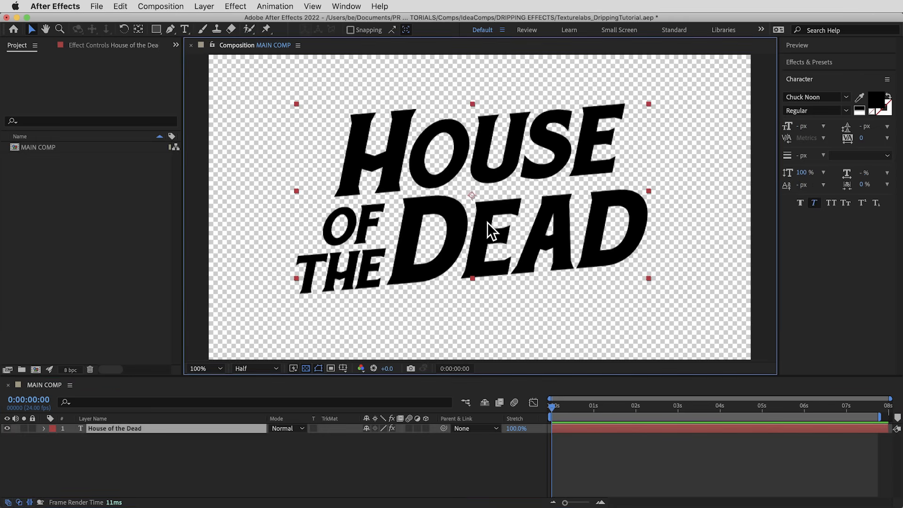
{"action": "mouse_move", "coordinate": [429, 190]}
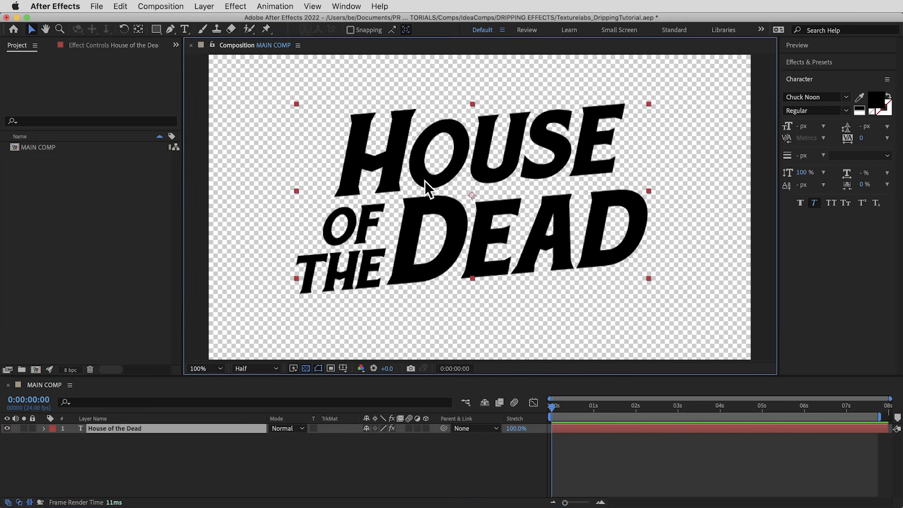
{"action": "mouse_move", "coordinate": [463, 313]}
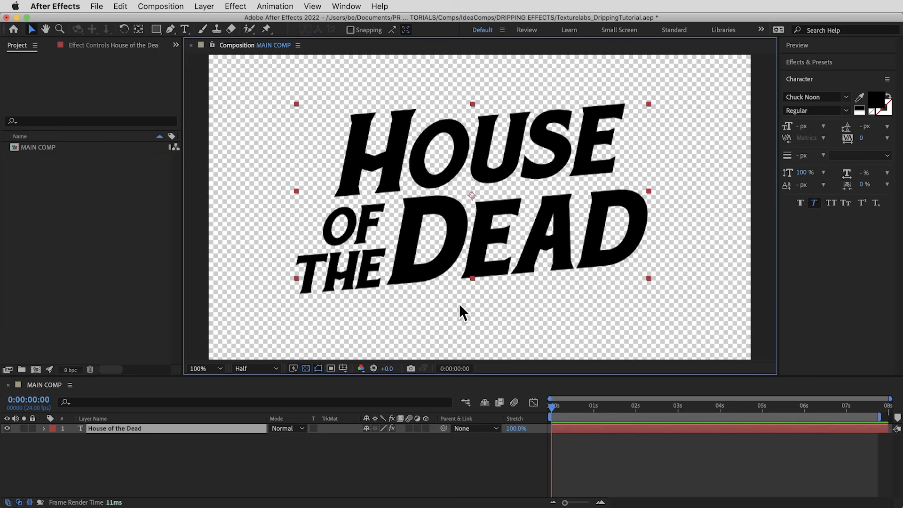
{"action": "mouse_move", "coordinate": [205, 436]}
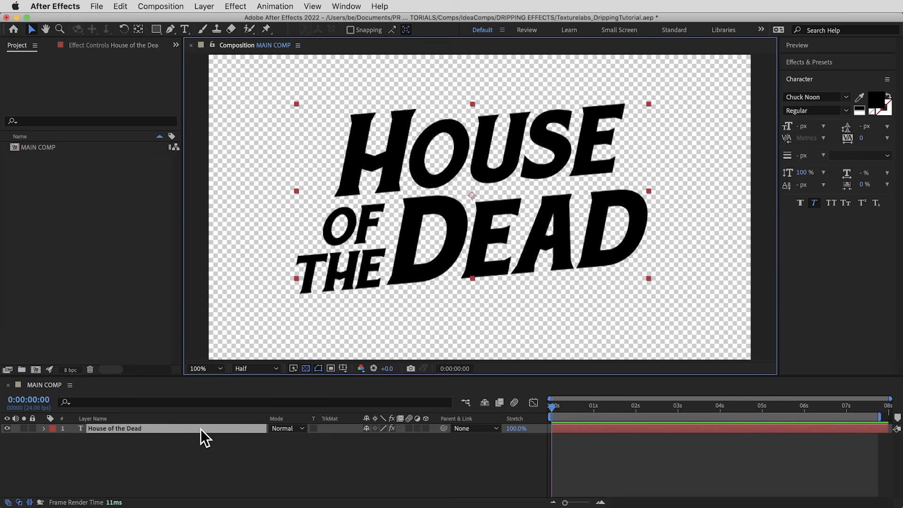
{"action": "right_click", "coordinate": [115, 428]}
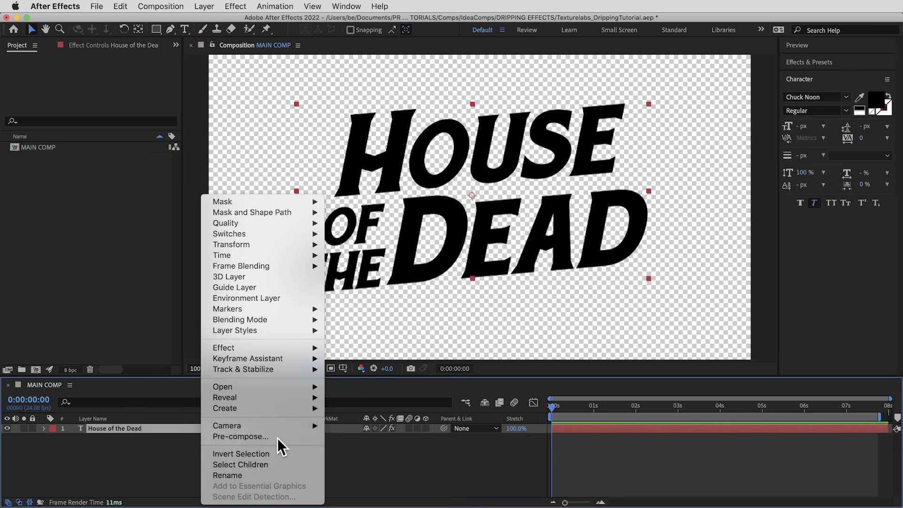
{"action": "left_click", "coordinate": [241, 436]}
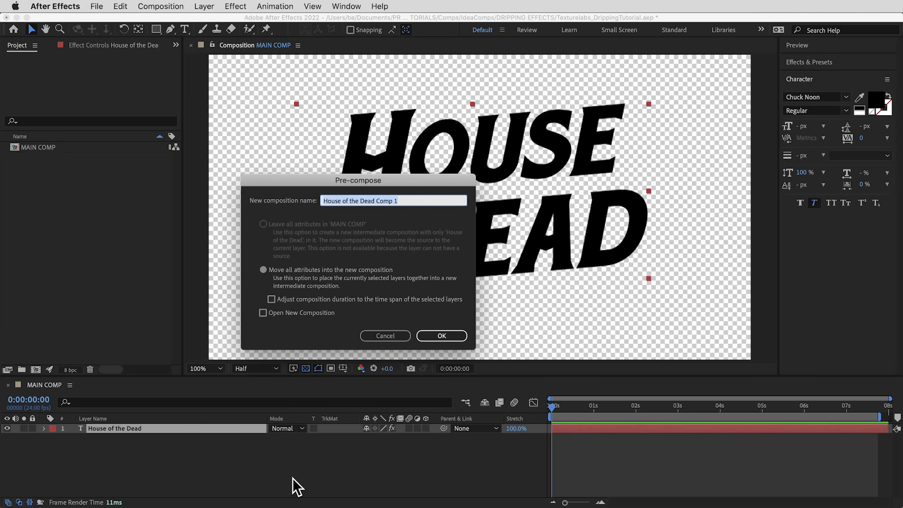
{"action": "type", "text": "Source"}
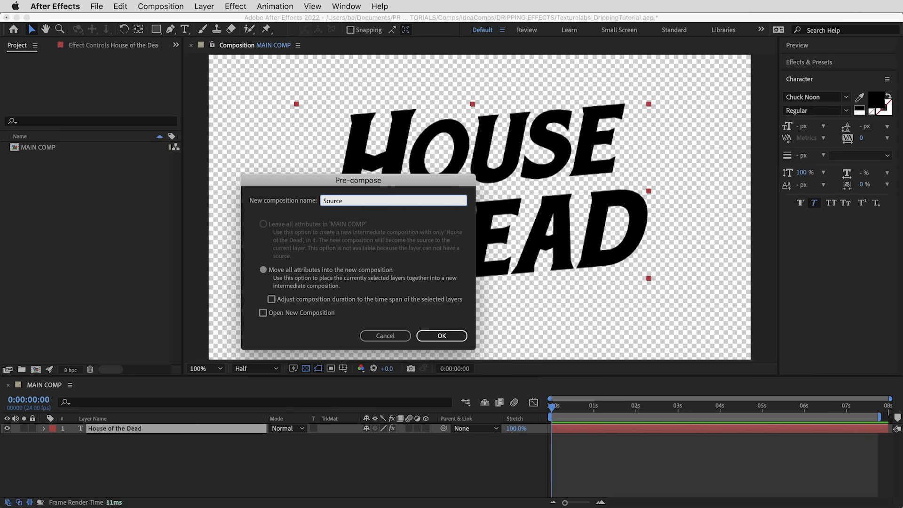
{"action": "left_click", "coordinate": [441, 336]}
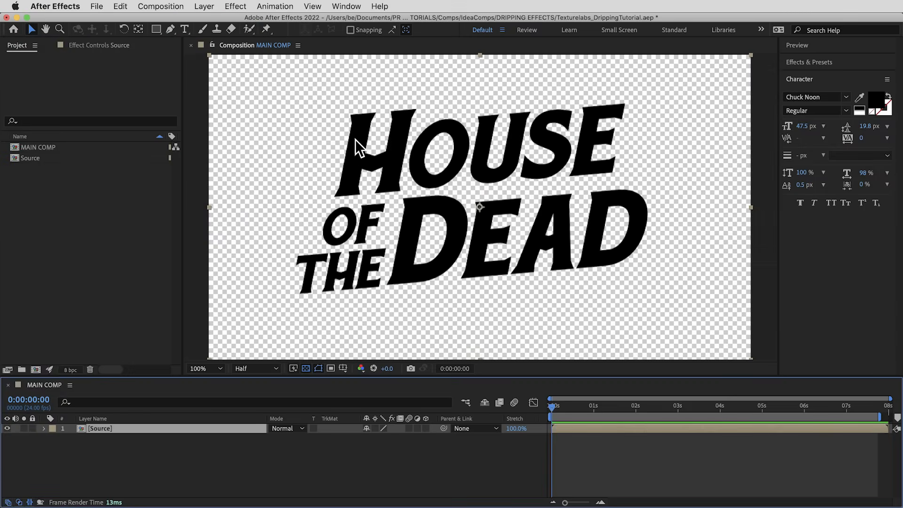
Create a new 1920×1080, 8-second composition named 'Particle World'
{"action": "left_click", "coordinate": [160, 6]}
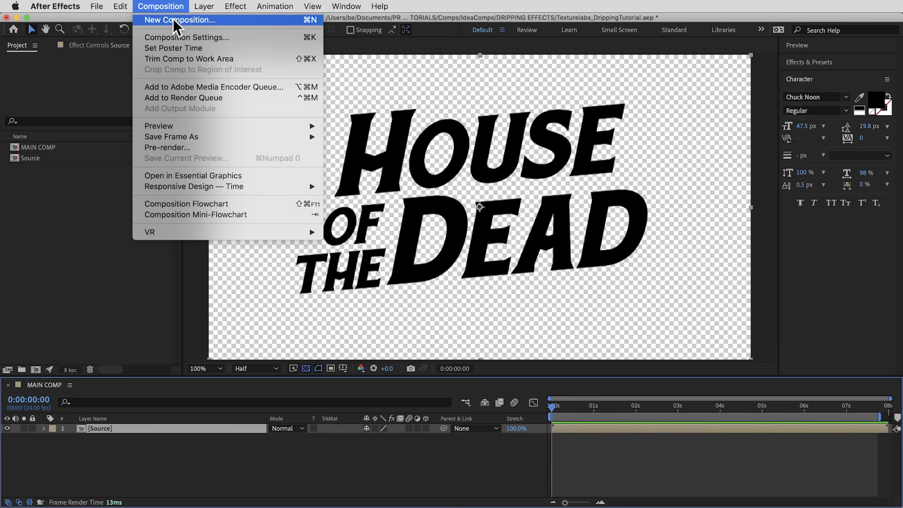
{"action": "left_click", "coordinate": [180, 20]}
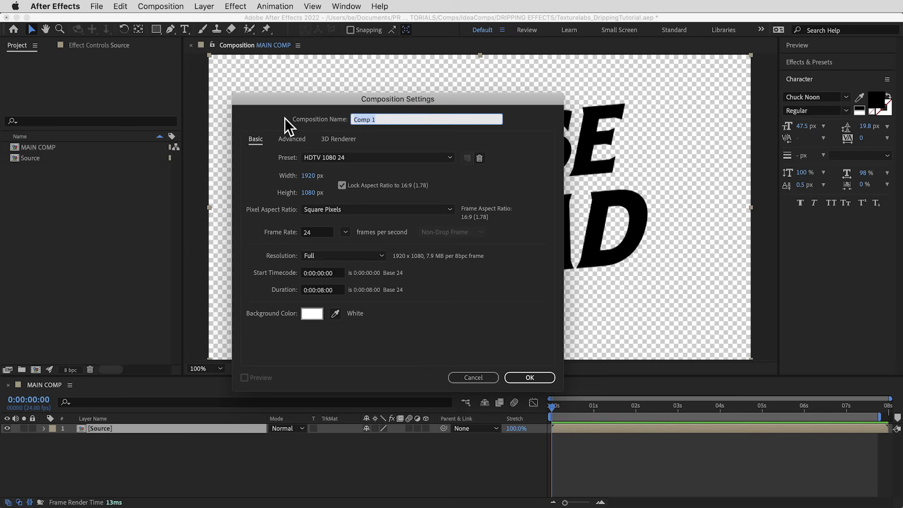
{"action": "type", "text": "Particle World"}
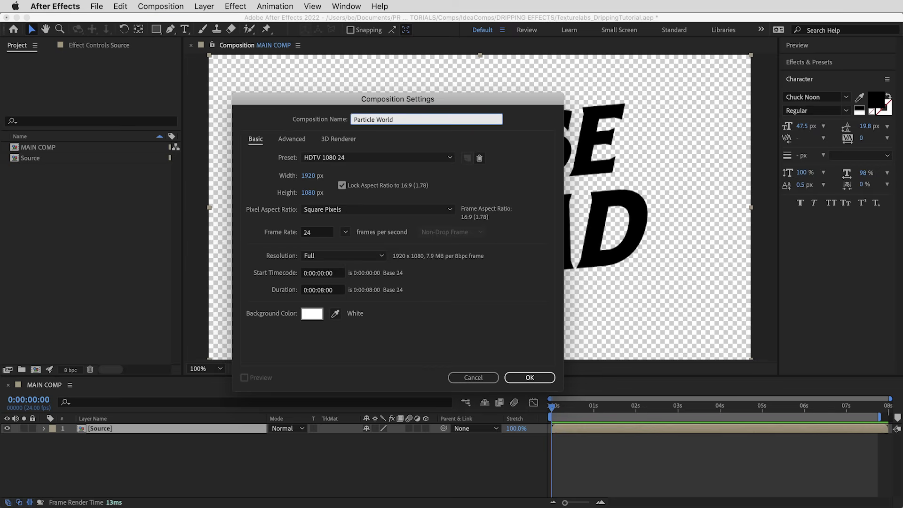
{"action": "left_click", "coordinate": [529, 378]}
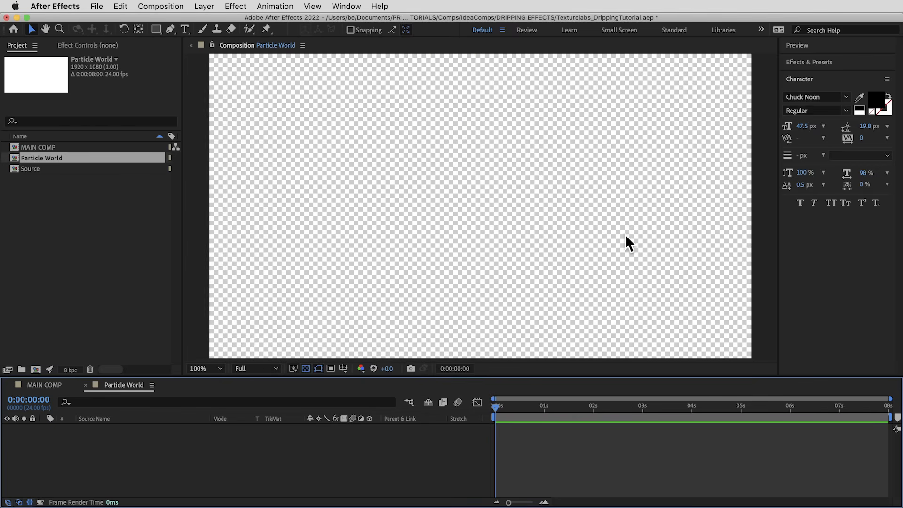
{"action": "mouse_move", "coordinate": [392, 213]}
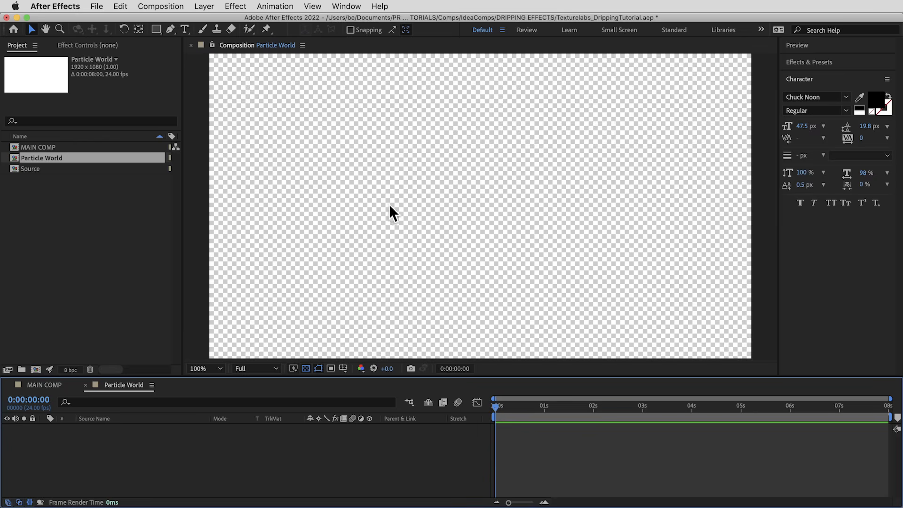
{"action": "mouse_move", "coordinate": [443, 230]}
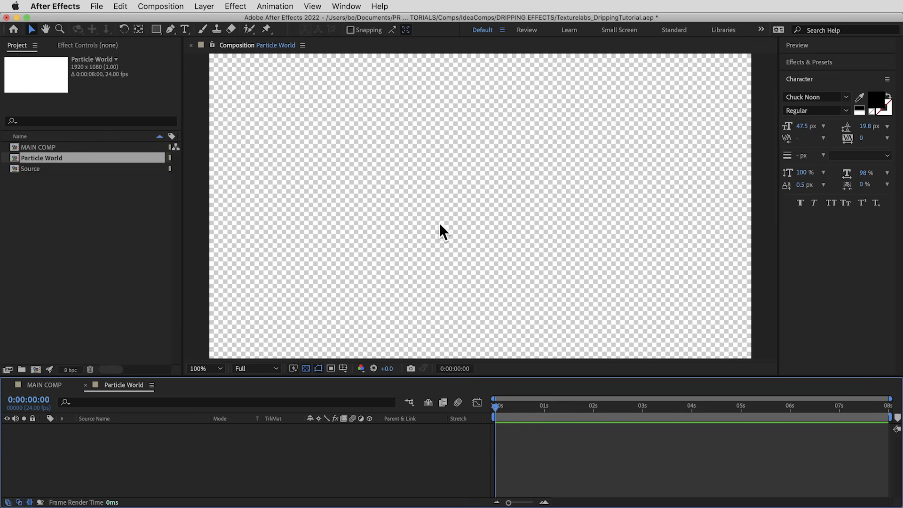
{"action": "mouse_move", "coordinate": [320, 126]}
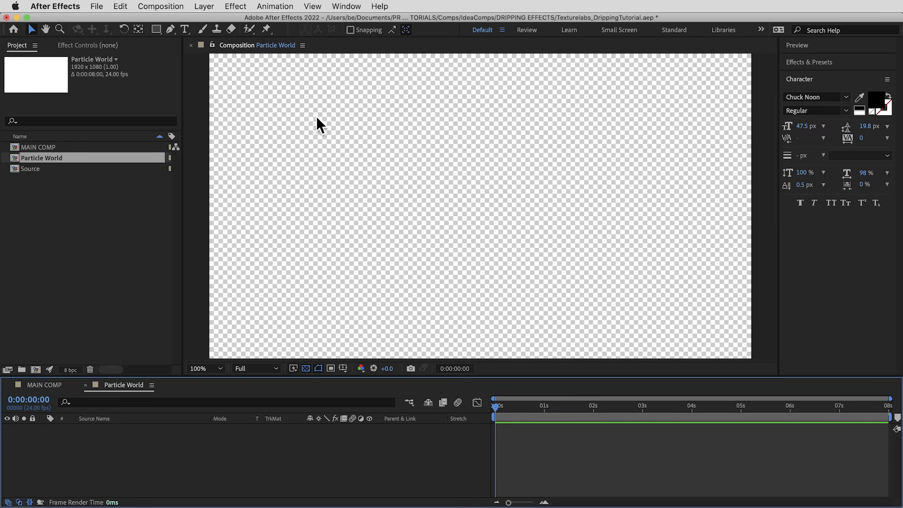
{"action": "mouse_move", "coordinate": [279, 127]}
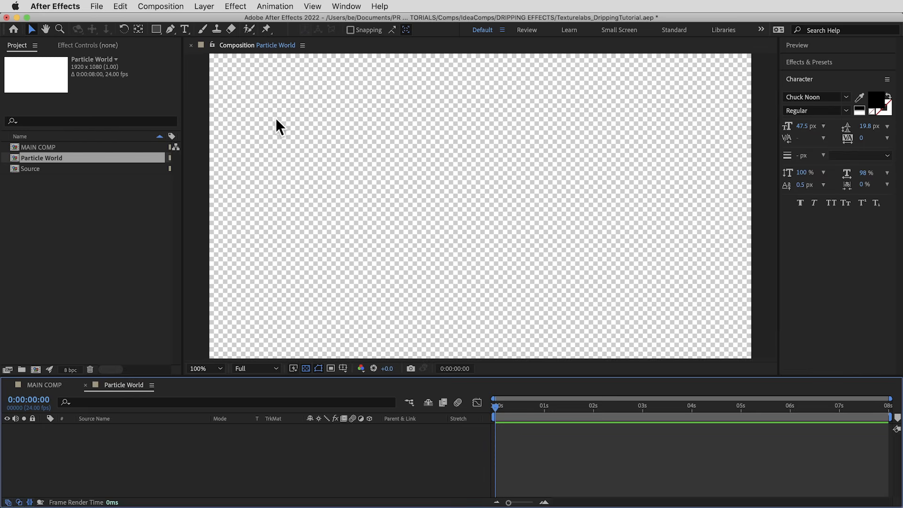
Create a black 40×400 solid named 'Drip'
{"action": "left_click", "coordinate": [204, 7]}
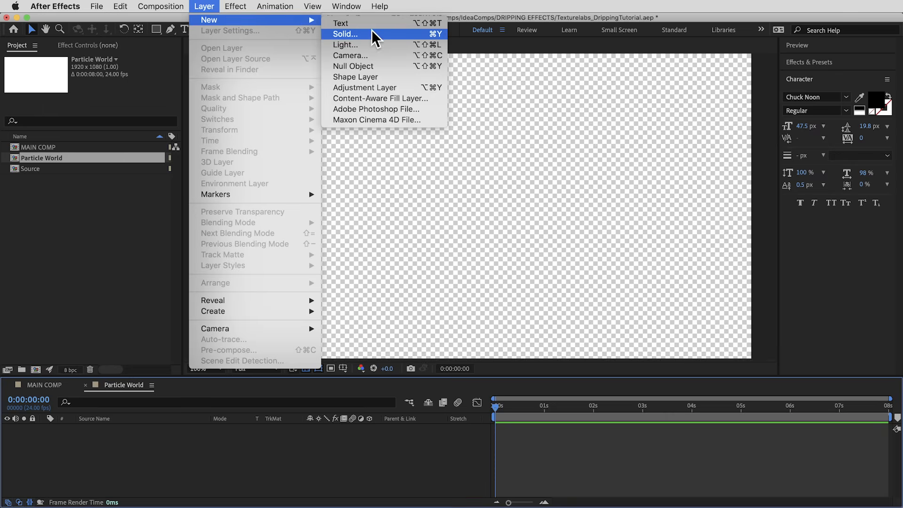
{"action": "left_click", "coordinate": [345, 34]}
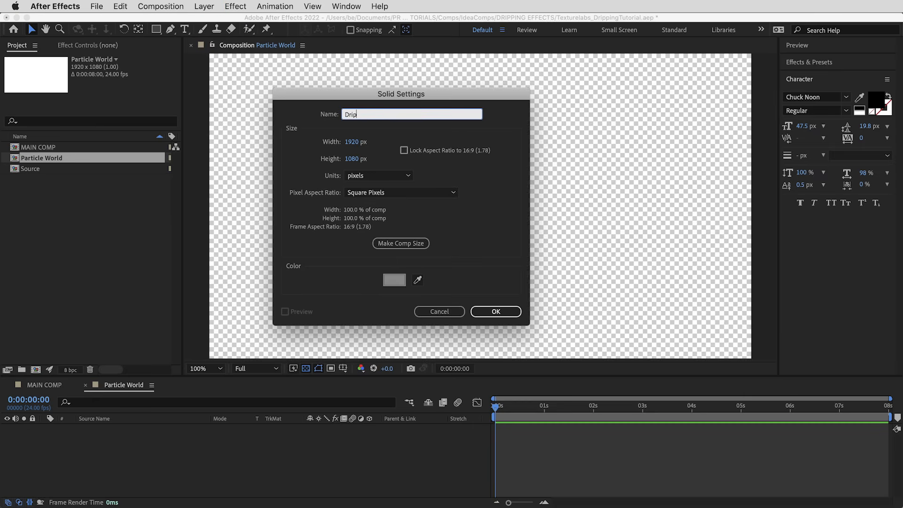
{"action": "type", "text": "40"}
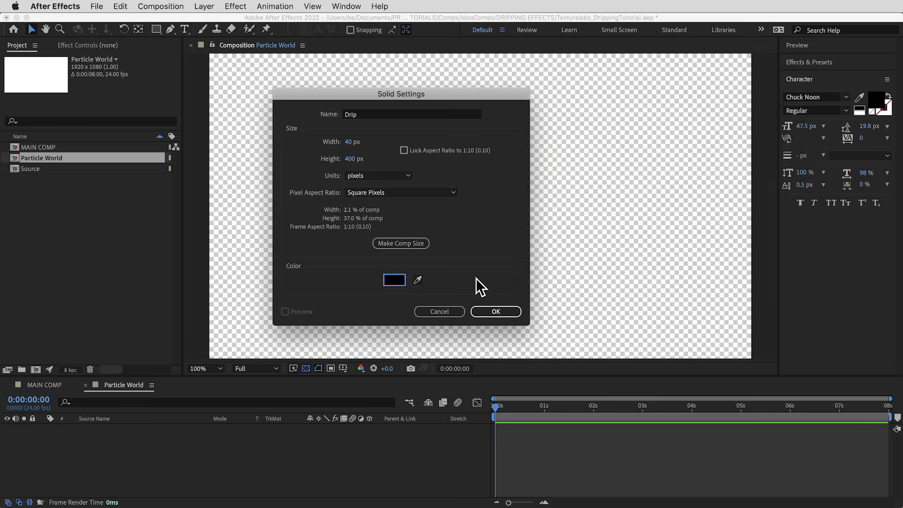
{"action": "left_click", "coordinate": [494, 311]}
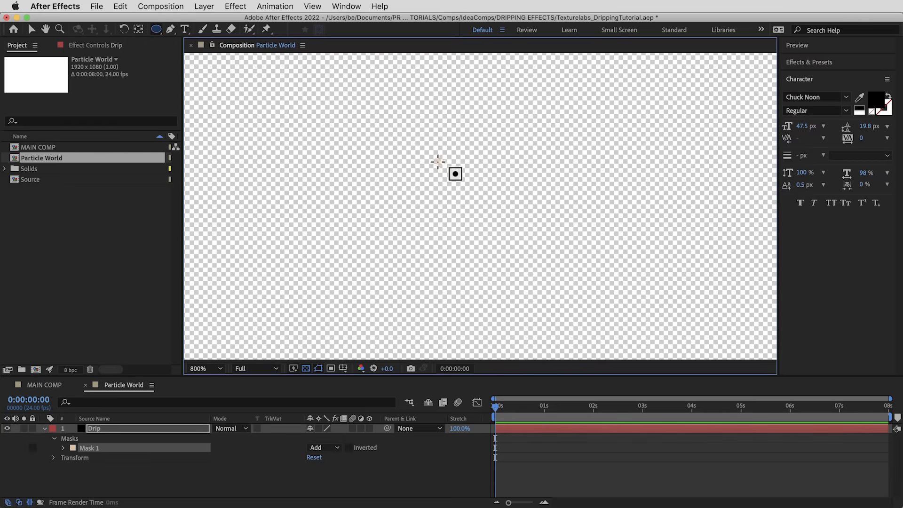
Add an elliptical mask at the bar's bottom and feather both masks 10 px
{"action": "left_click_drag", "start_coordinate": [437, 161], "coordinate": [512, 239]}
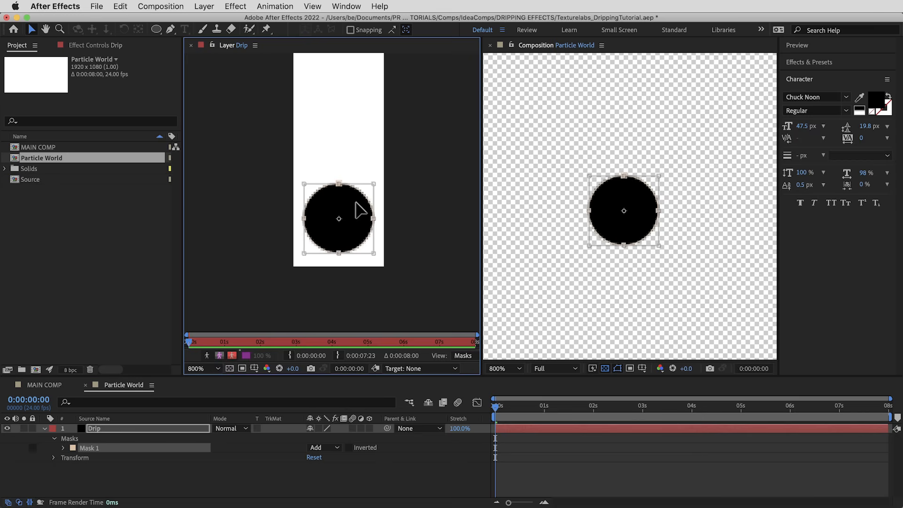
{"action": "left_click", "coordinate": [64, 439]}
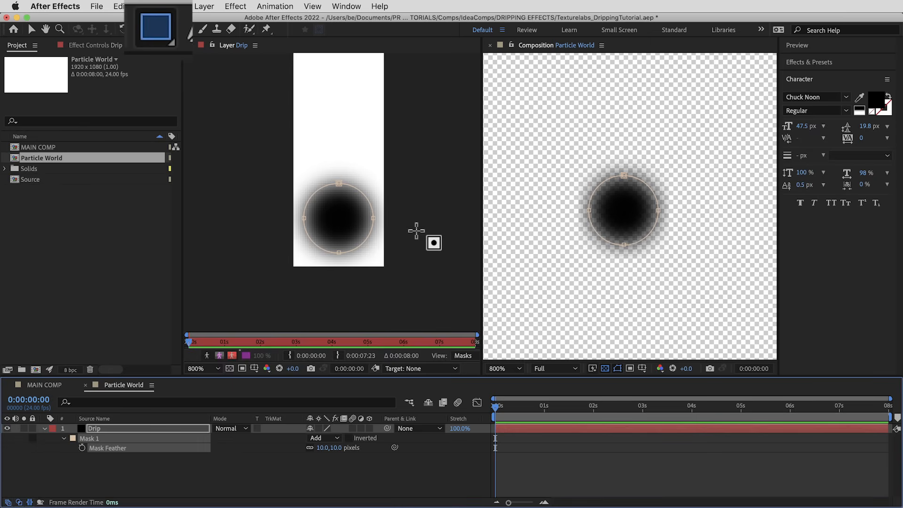
{"action": "left_click_drag", "start_coordinate": [328, 152], "coordinate": [357, 210]}
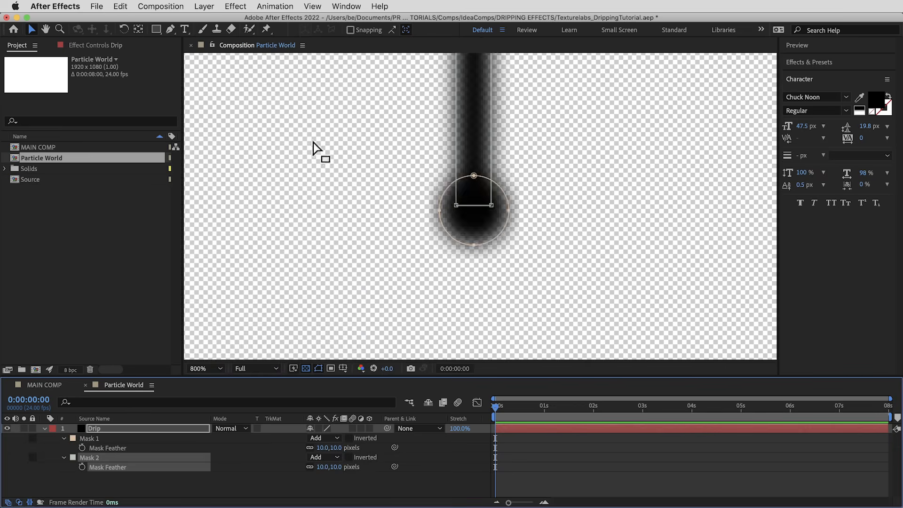
Apply Linear Wipe to Drip with 50% completion, 180° angle and 380 feather
{"action": "left_click", "coordinate": [198, 368]}
{"action": "type", "text": "linear"}
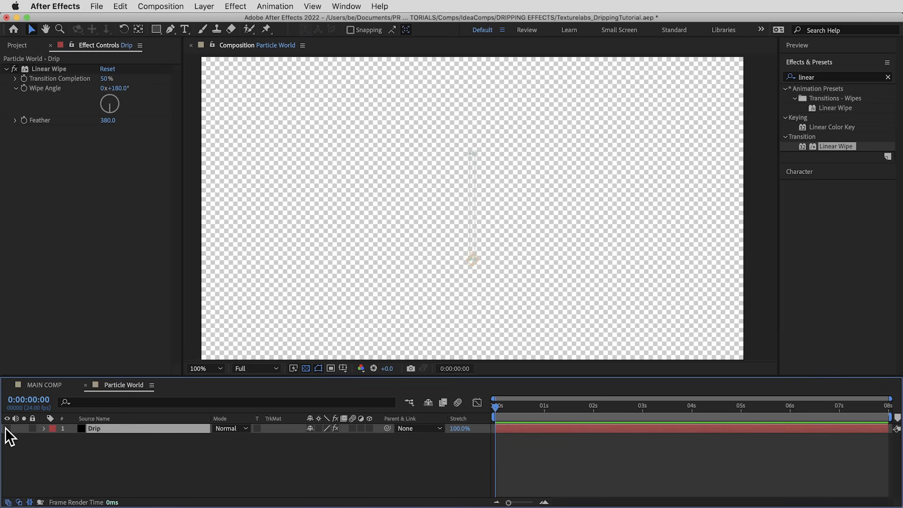
Add a comp-sized black solid named 'Particle World' above Drip, then search 'particle w'
{"action": "left_click", "coordinate": [204, 6]}
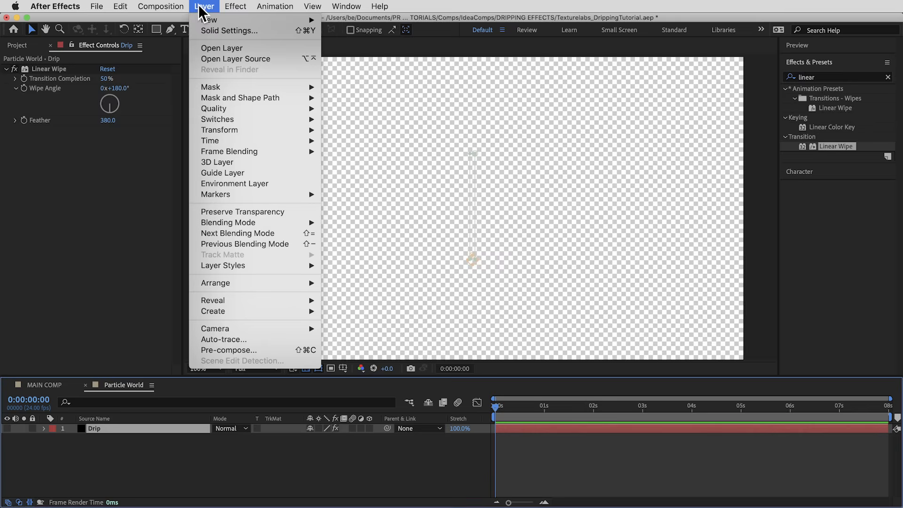
{"action": "left_click", "coordinate": [229, 31]}
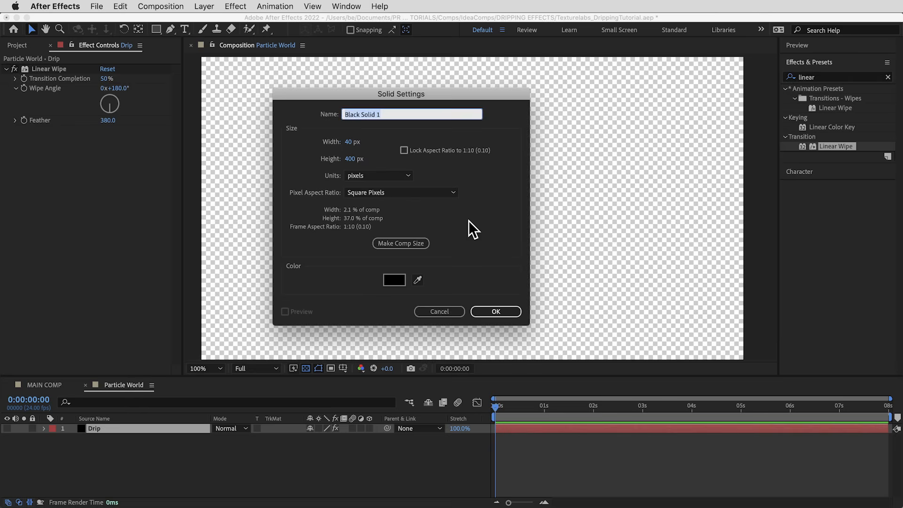
{"action": "left_click", "coordinate": [400, 243]}
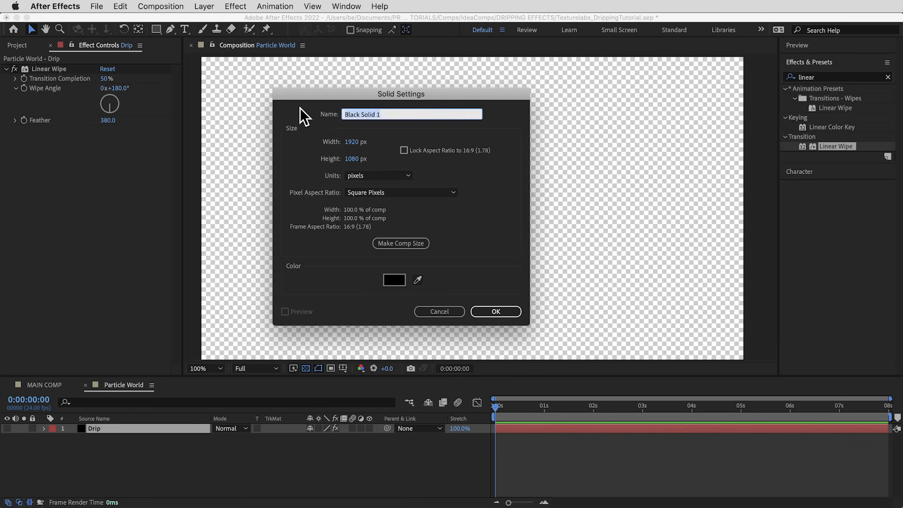
{"action": "left_click", "coordinate": [495, 311]}
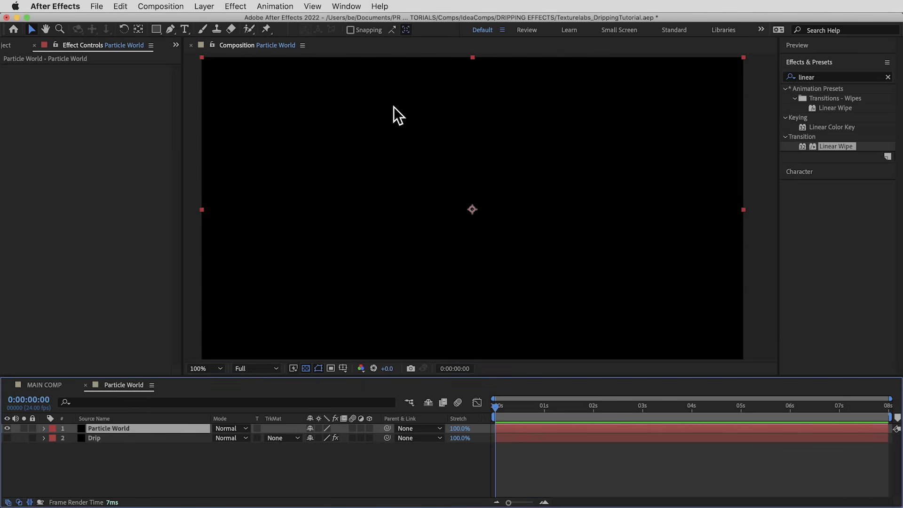
{"action": "type", "text": "particle w"}
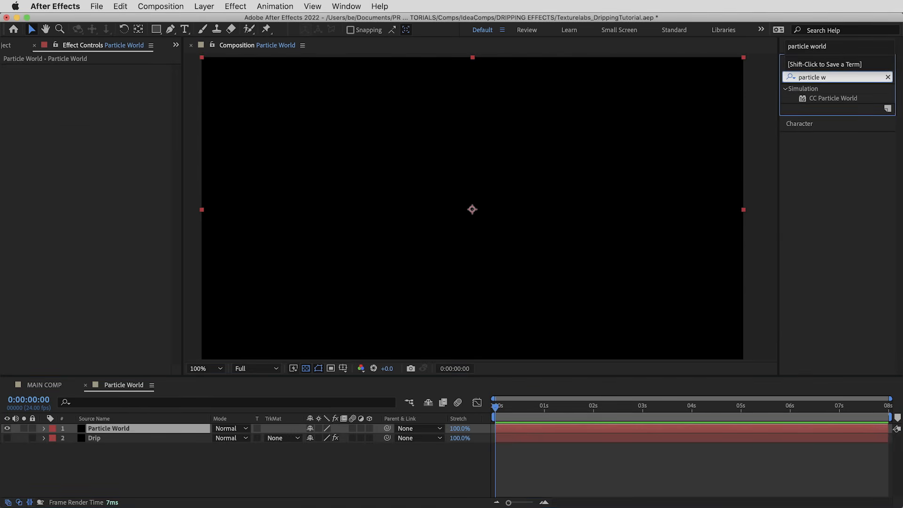
Apply CC Particle World: Birth Rate 1, Longevity 4, producer radius 1/0.2/0, velocity 0
{"action": "double_click", "coordinate": [834, 98]}
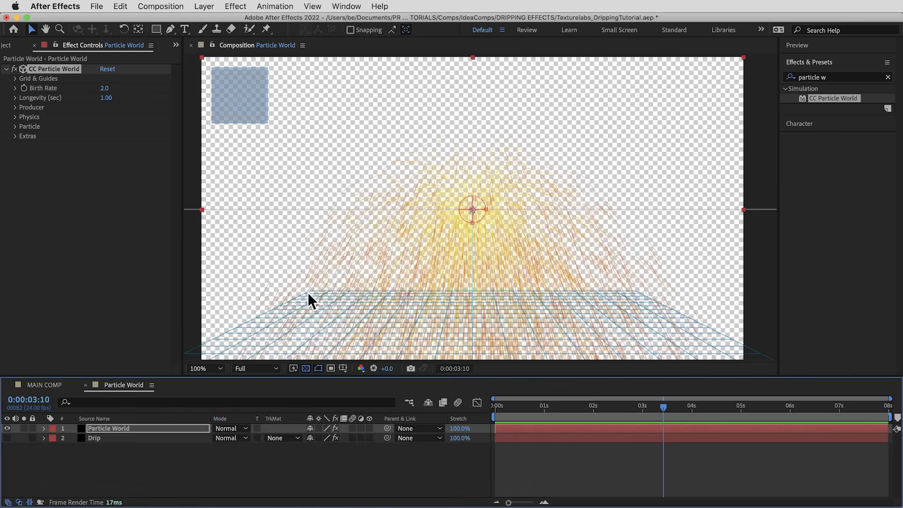
{"action": "mouse_move", "coordinate": [23, 112]}
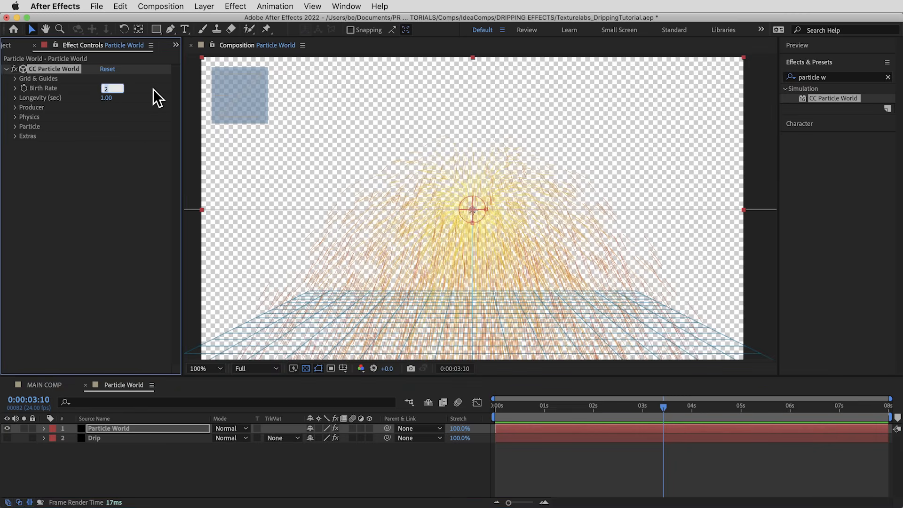
{"action": "type", "text": "1.0"}
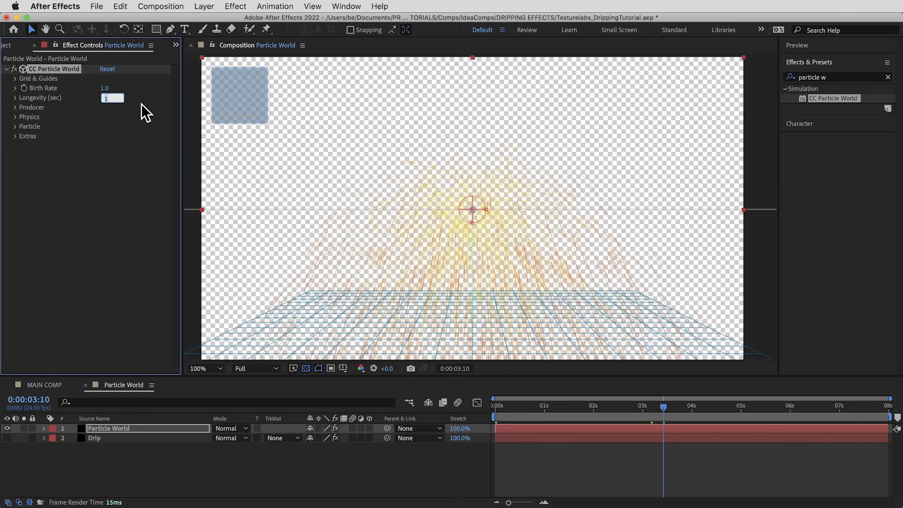
{"action": "type", "text": "4.00"}
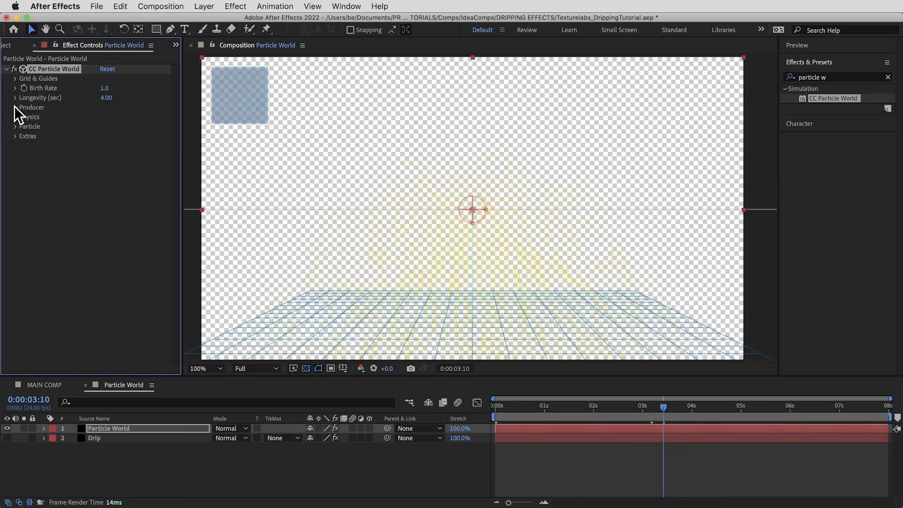
{"action": "left_click", "coordinate": [15, 107]}
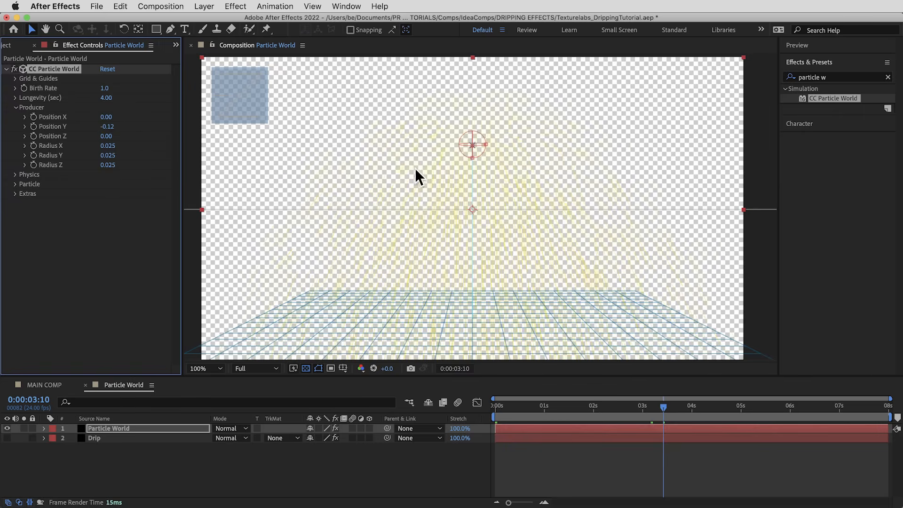
{"action": "mouse_move", "coordinate": [161, 195]}
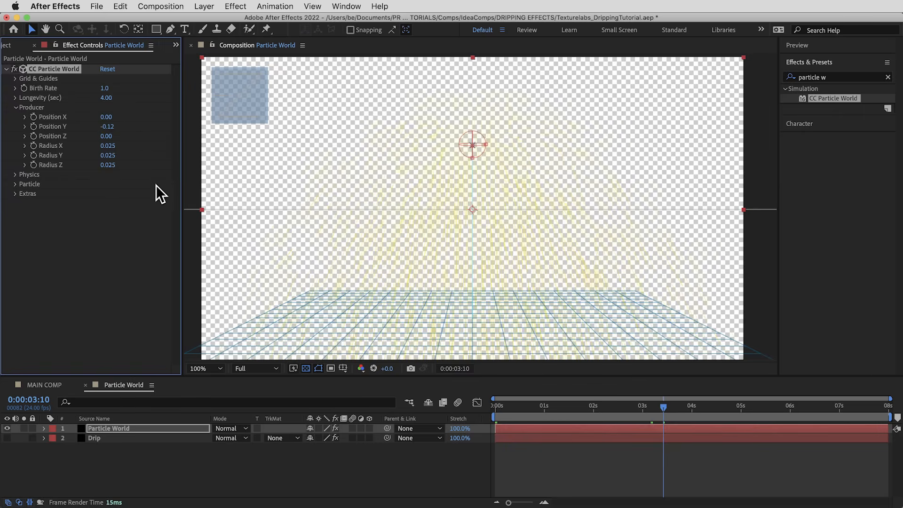
{"action": "left_click", "coordinate": [107, 145]}
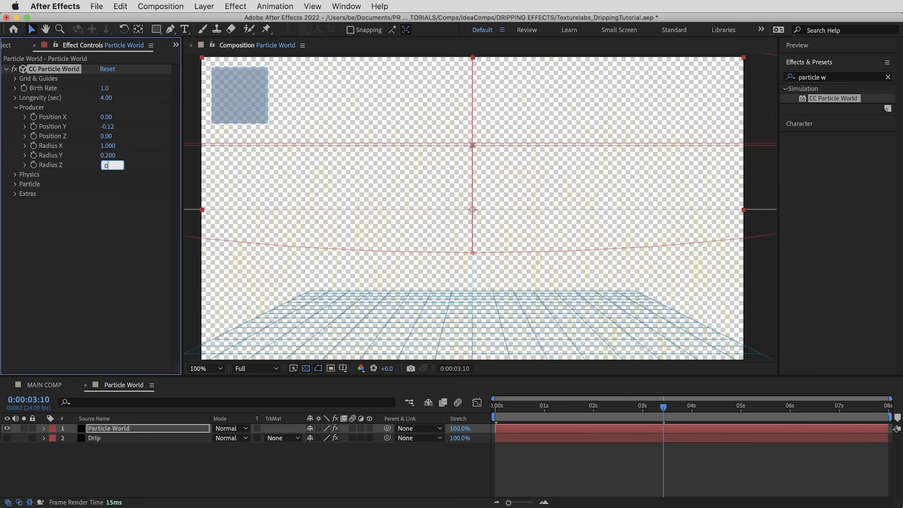
{"action": "left_click", "coordinate": [15, 174]}
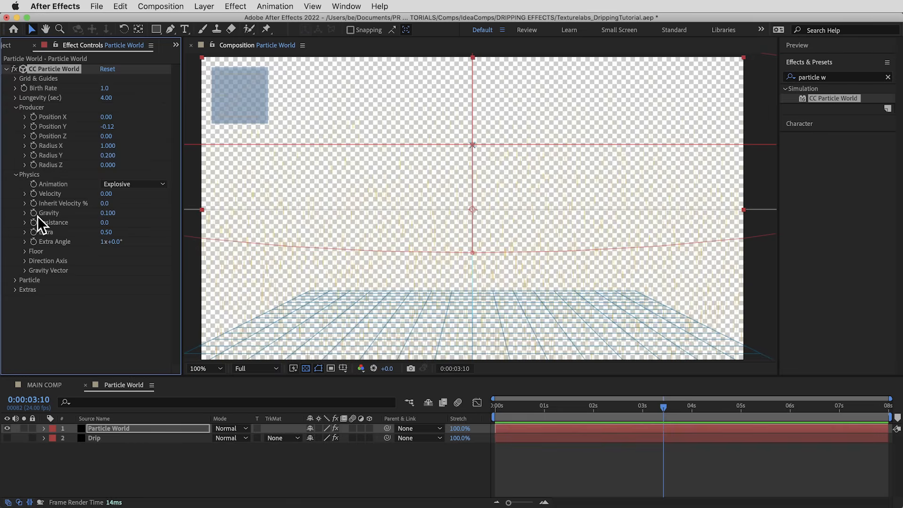
{"action": "mouse_move", "coordinate": [69, 307]}
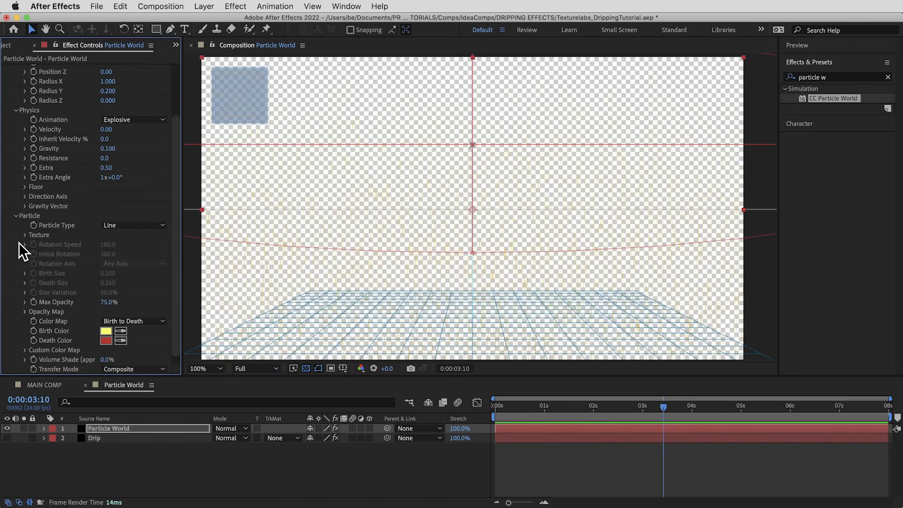
{"action": "mouse_move", "coordinate": [141, 234]}
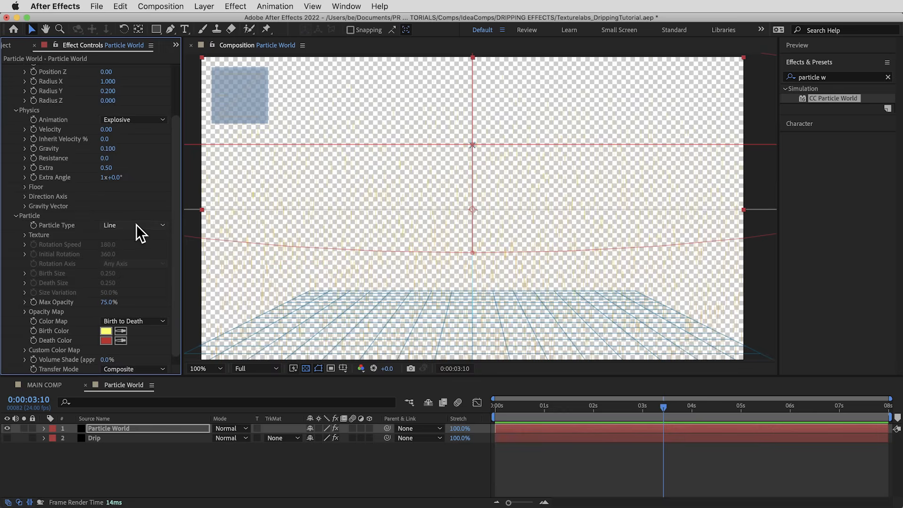
Make particles Textured Squares from Drip with Effects & Masks, size 1.5 to 2, 100% opacity
{"action": "left_click", "coordinate": [134, 225]}
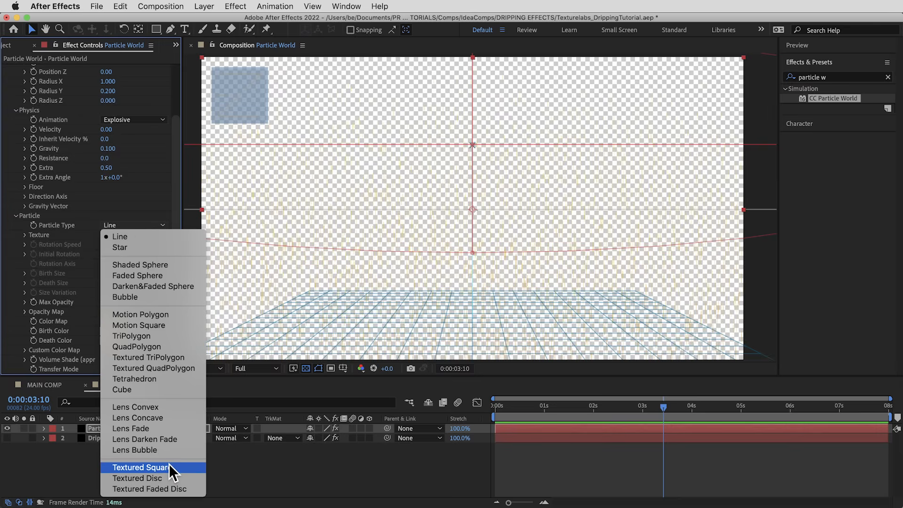
{"action": "left_click", "coordinate": [140, 467]}
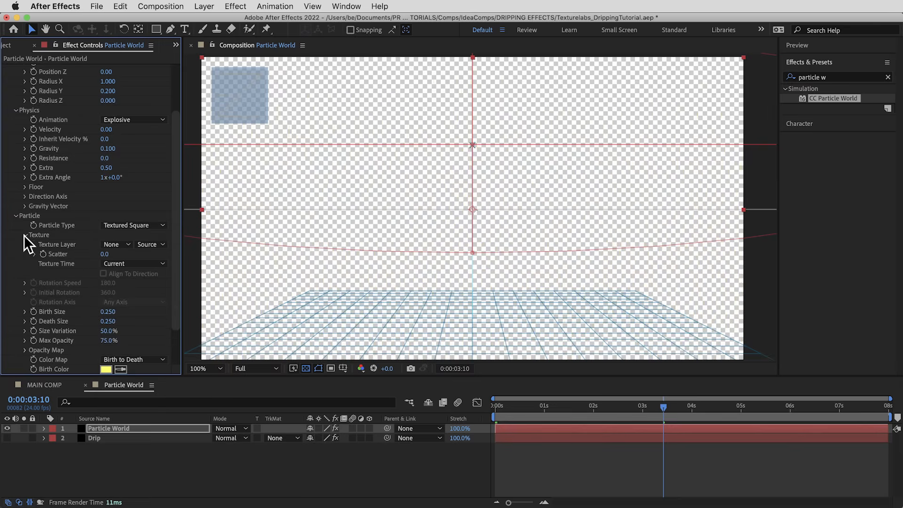
{"action": "left_click", "coordinate": [113, 244]}
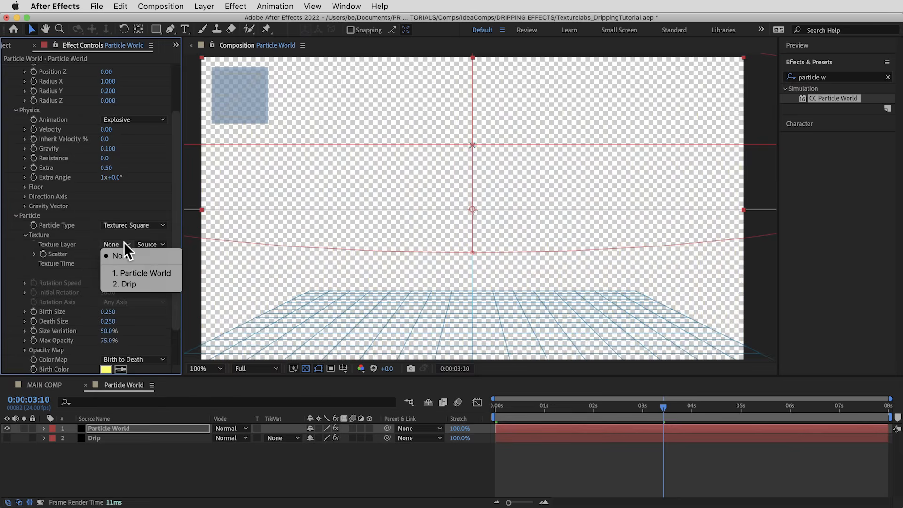
{"action": "left_click", "coordinate": [126, 283]}
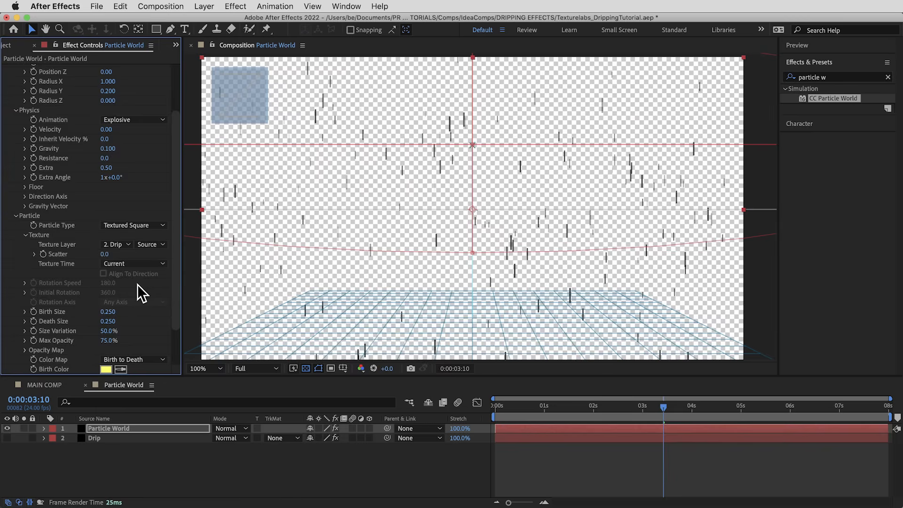
{"action": "left_click", "coordinate": [149, 244]}
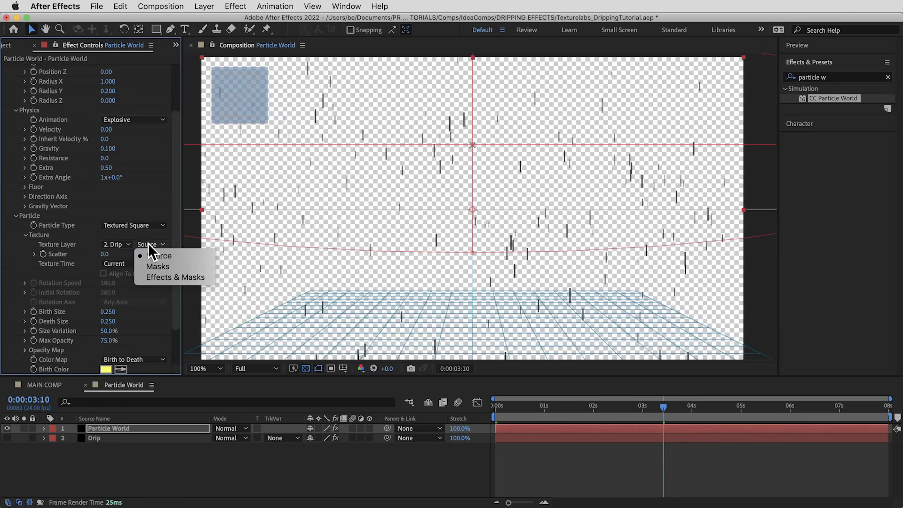
{"action": "left_click", "coordinate": [174, 277]}
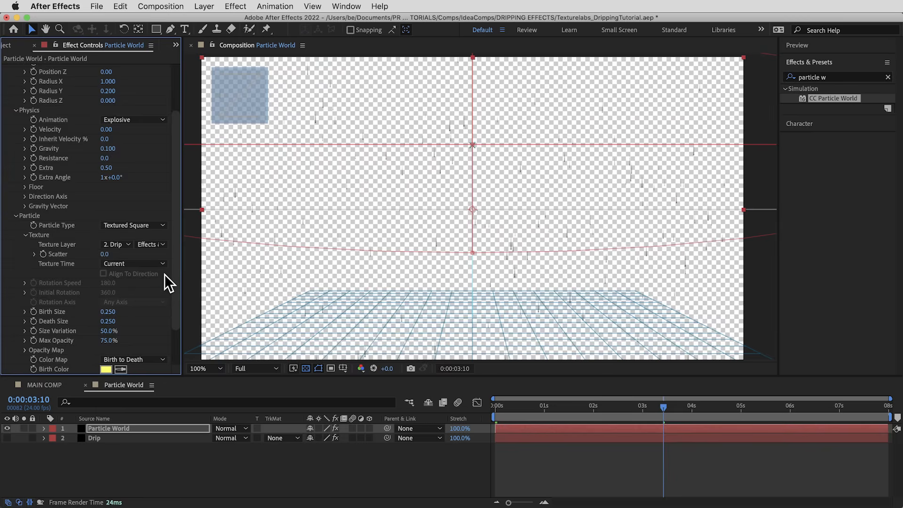
{"action": "mouse_move", "coordinate": [49, 273]}
{"action": "type", "text": "1.500"}
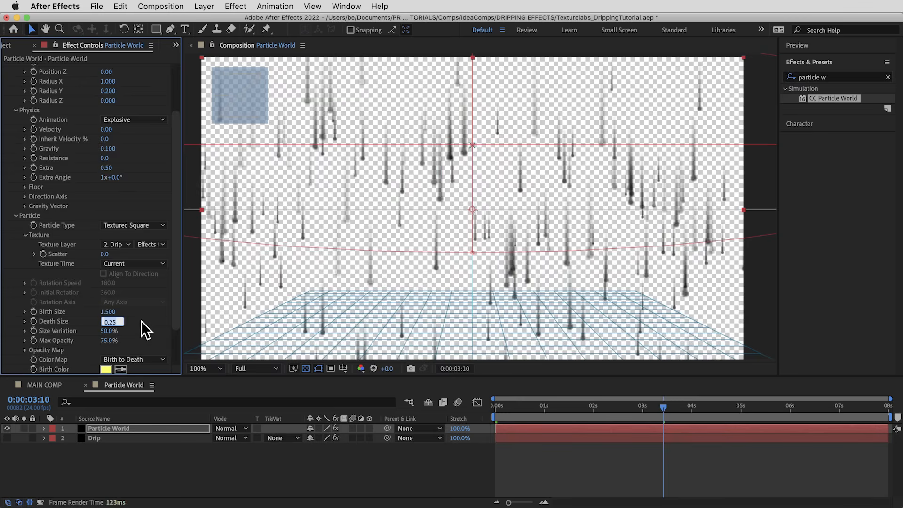
{"action": "type", "text": "2.000"}
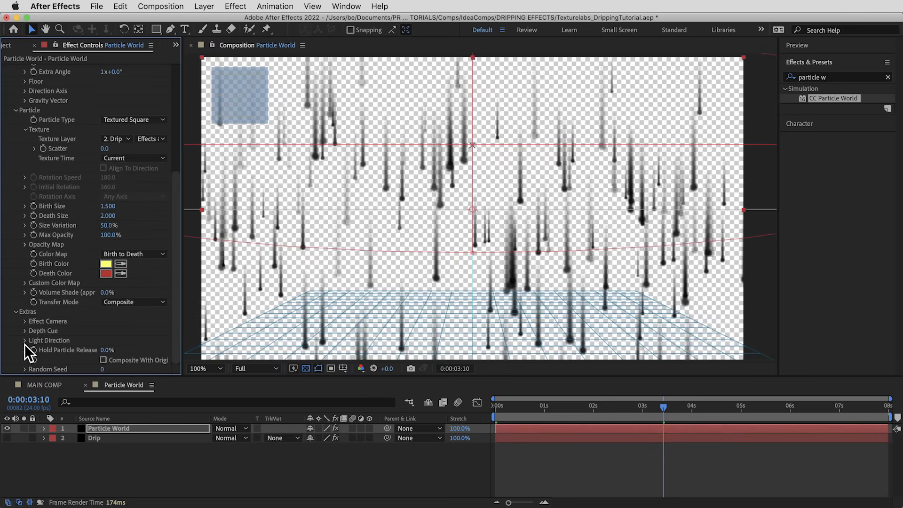
{"action": "mouse_move", "coordinate": [102, 350]}
{"action": "type", "text": "10"}
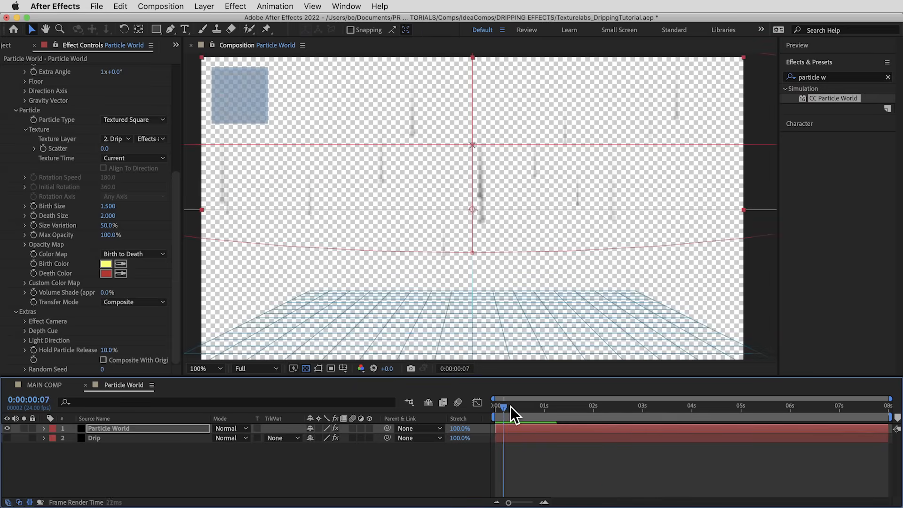
Set Hold Particle Release to 10% and scrub the timeline to check the first frame
{"action": "left_click_drag", "start_coordinate": [501, 406], "coordinate": [651, 406]}
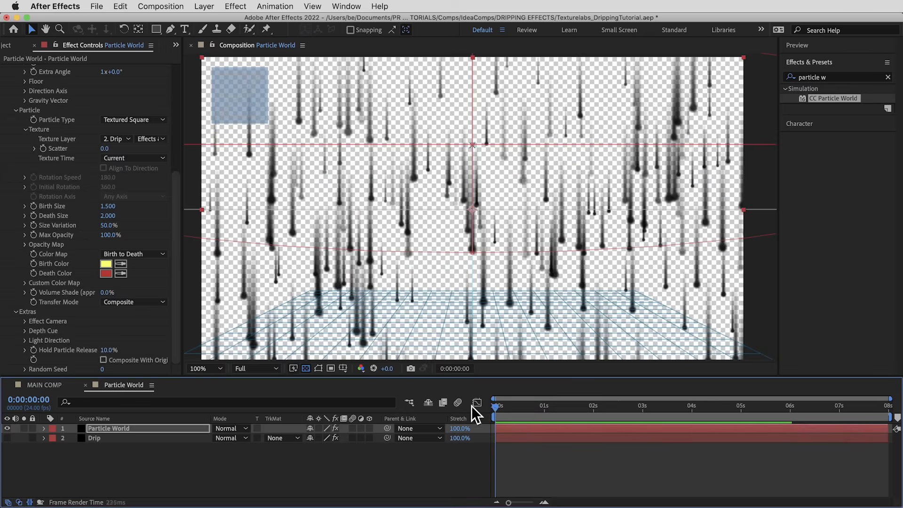
Set Minimax on Source to affect alpha and color with radius 500
{"action": "left_click", "coordinate": [17, 45]}
{"action": "type", "text": "minim"}
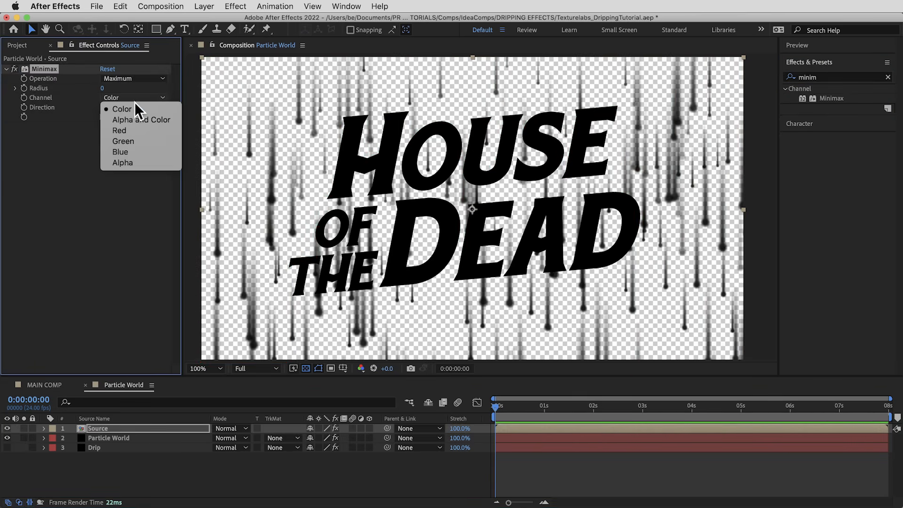
{"action": "left_click", "coordinate": [141, 120]}
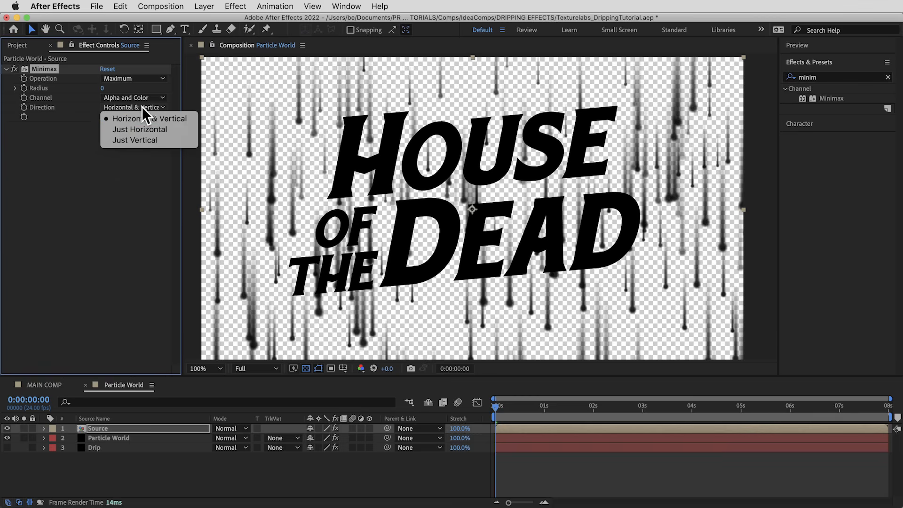
{"action": "left_click", "coordinate": [133, 140]}
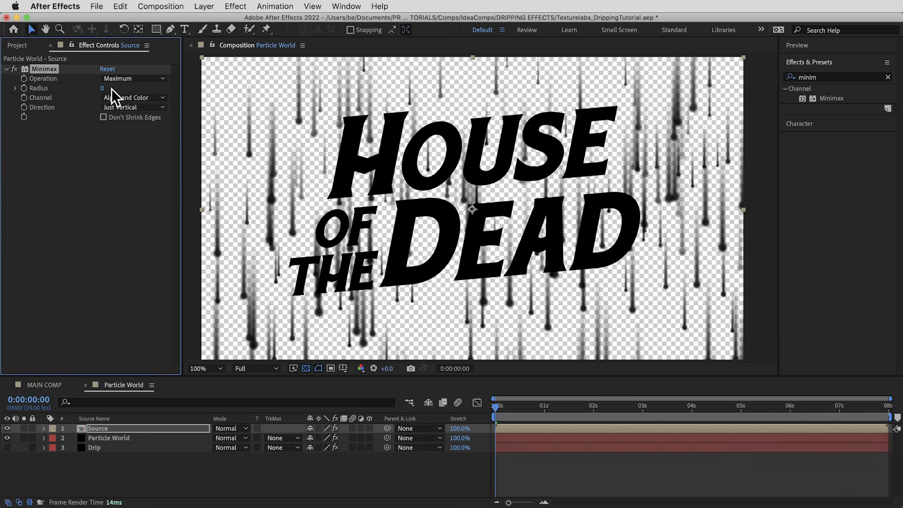
{"action": "type", "text": "500"}
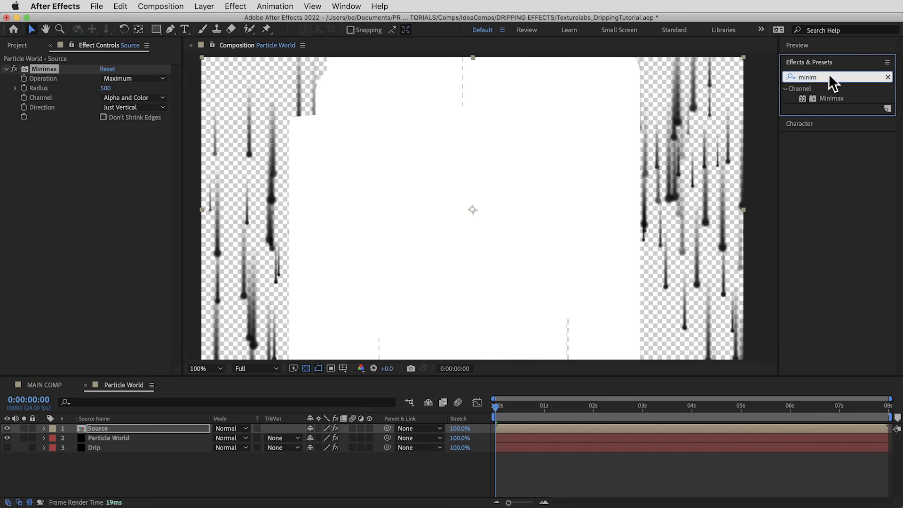
Add an Offset effect shifting Source down to 960,1040
{"action": "type", "text": "offset"}
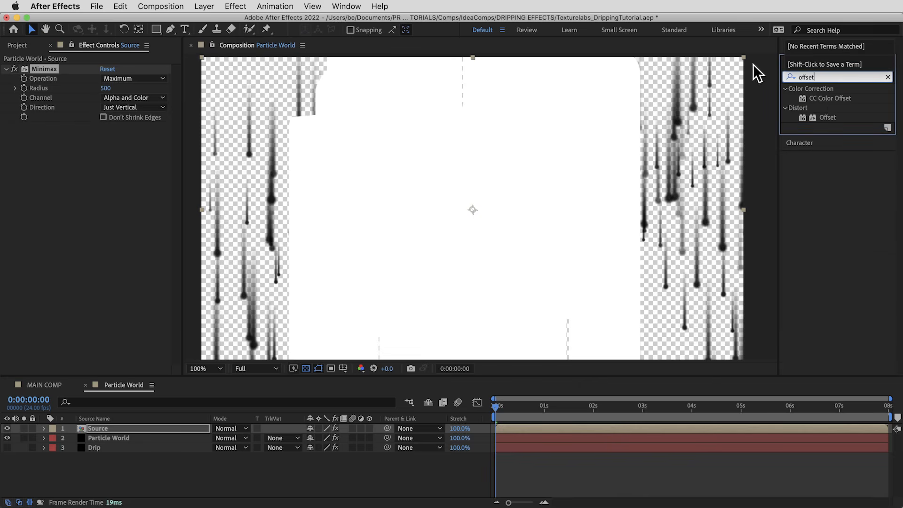
{"action": "double_click", "coordinate": [828, 117]}
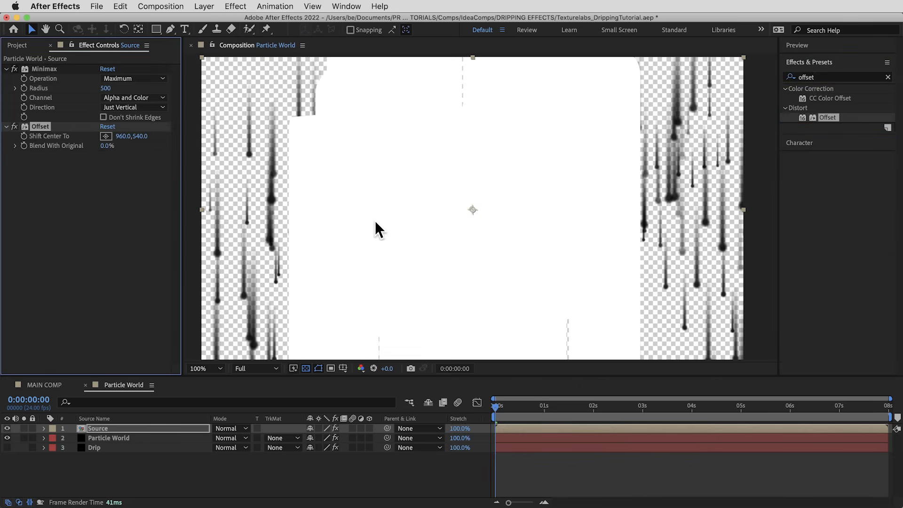
{"action": "mouse_move", "coordinate": [64, 148]}
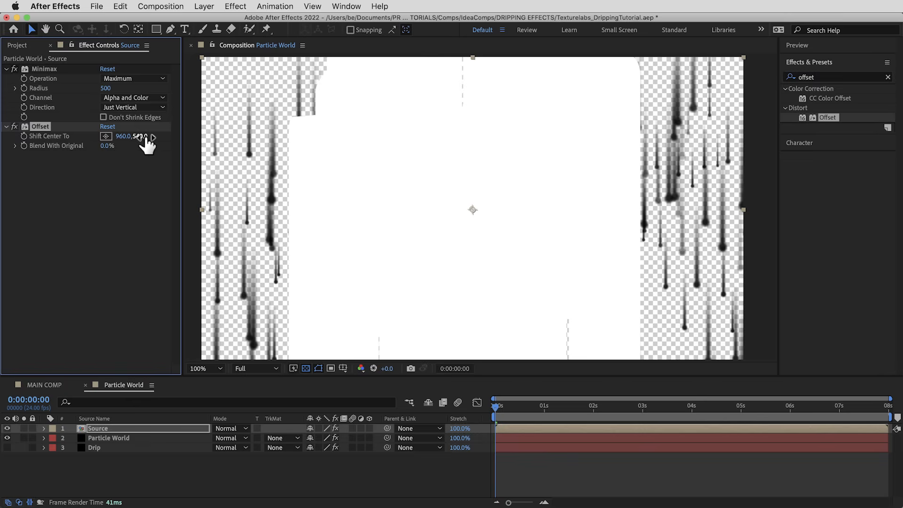
{"action": "left_click", "coordinate": [142, 137]}
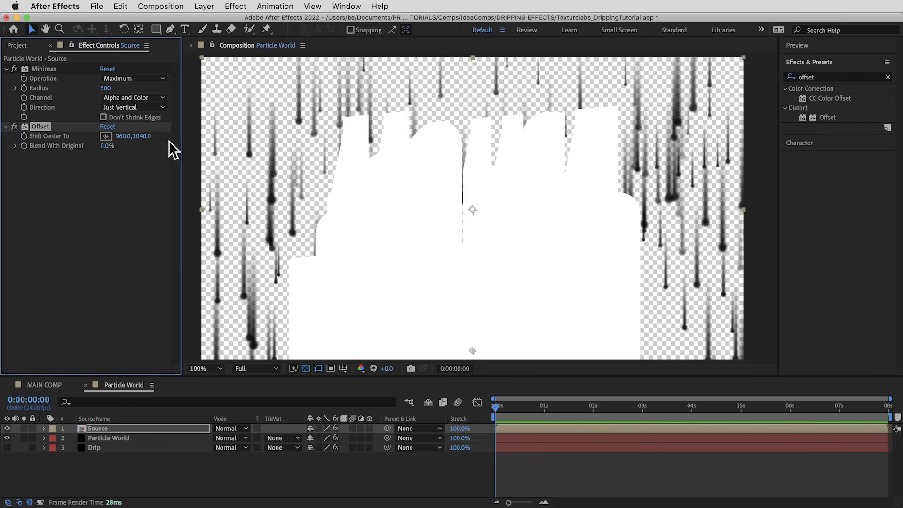
Add a Gaussian Blur of 20 and set Source's blending mode to Stencil Alpha
{"action": "type", "text": "gaus"}
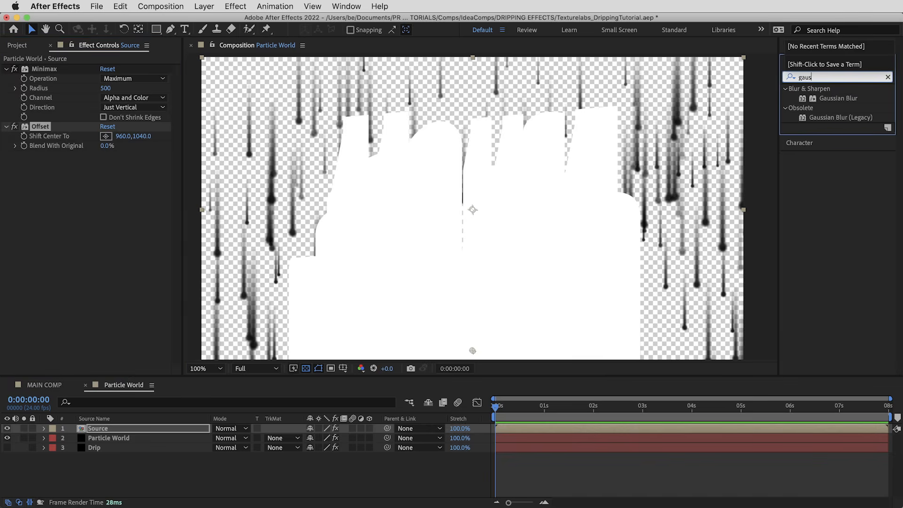
{"action": "double_click", "coordinate": [838, 98]}
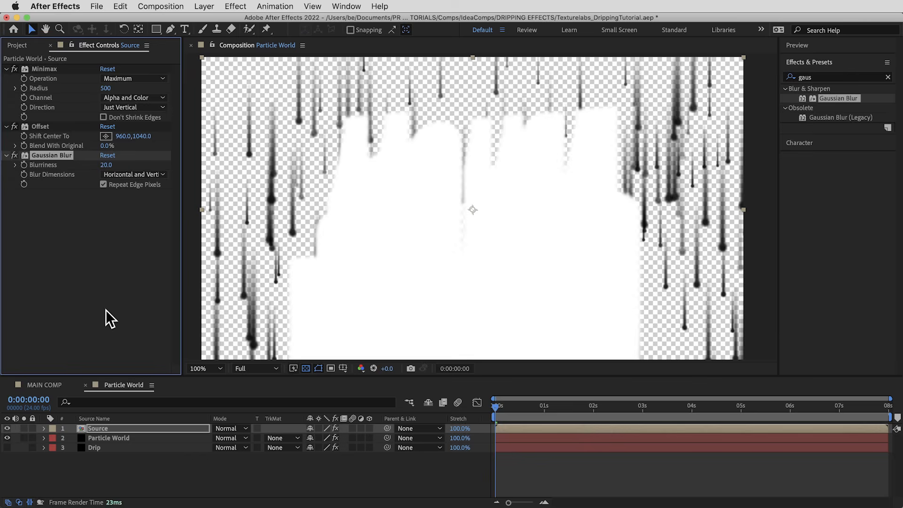
{"action": "left_click", "coordinate": [231, 428]}
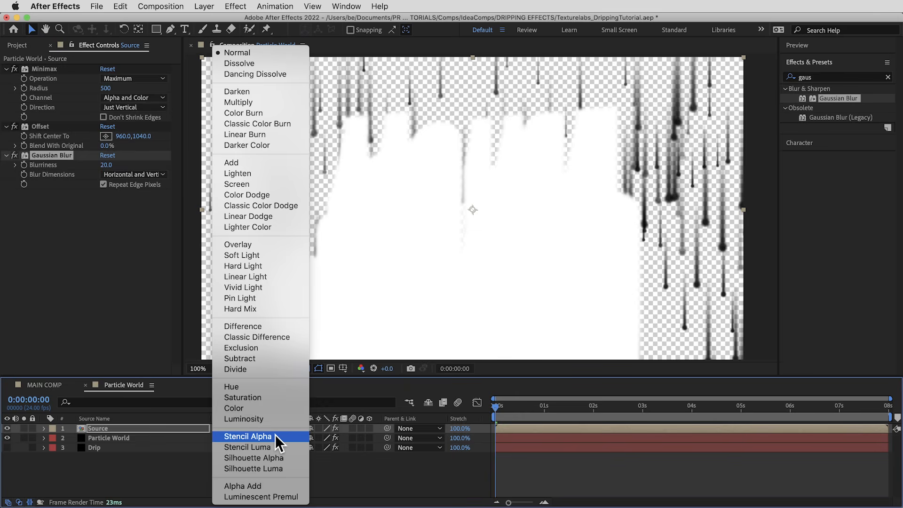
{"action": "left_click", "coordinate": [248, 436]}
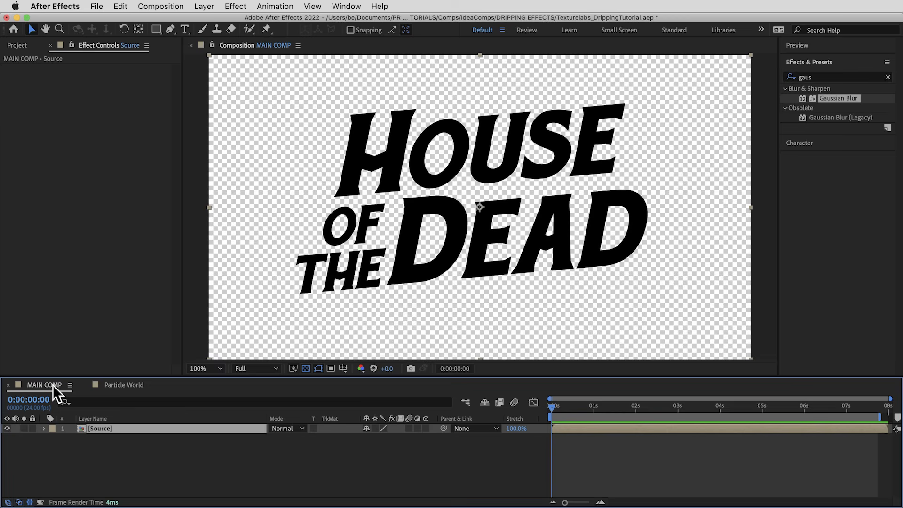
{"action": "mouse_move", "coordinate": [101, 436]}
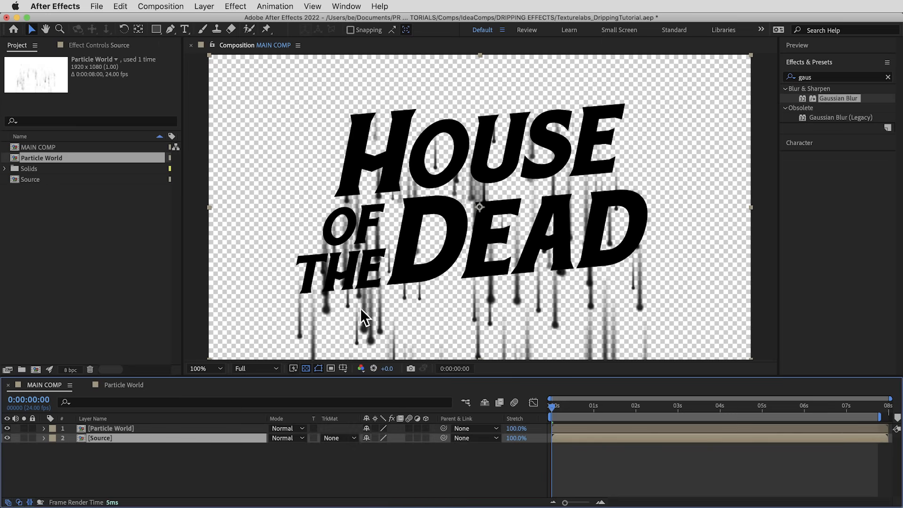
{"action": "mouse_move", "coordinate": [700, 196]}
{"action": "type", "text": "vec"}
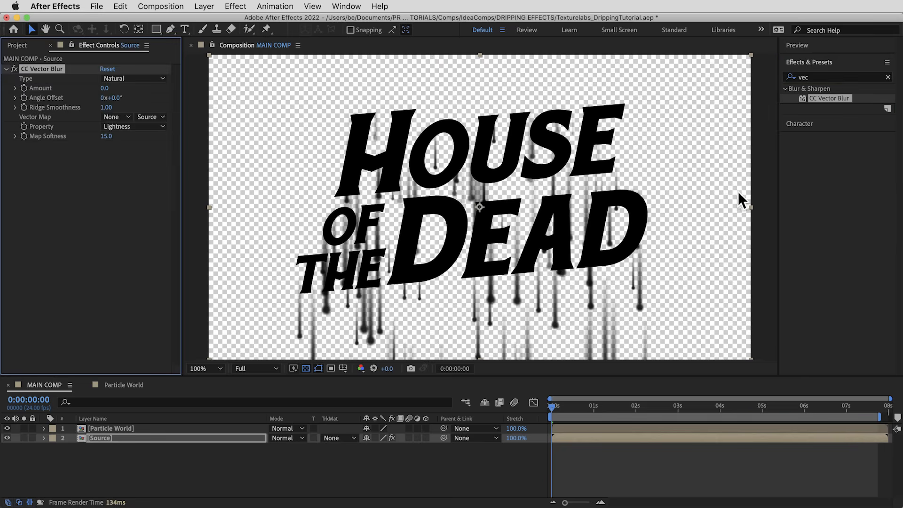
Set the Source layer's CC Vector Blur to Direction Fading with amount 500
{"action": "left_click", "coordinate": [133, 79]}
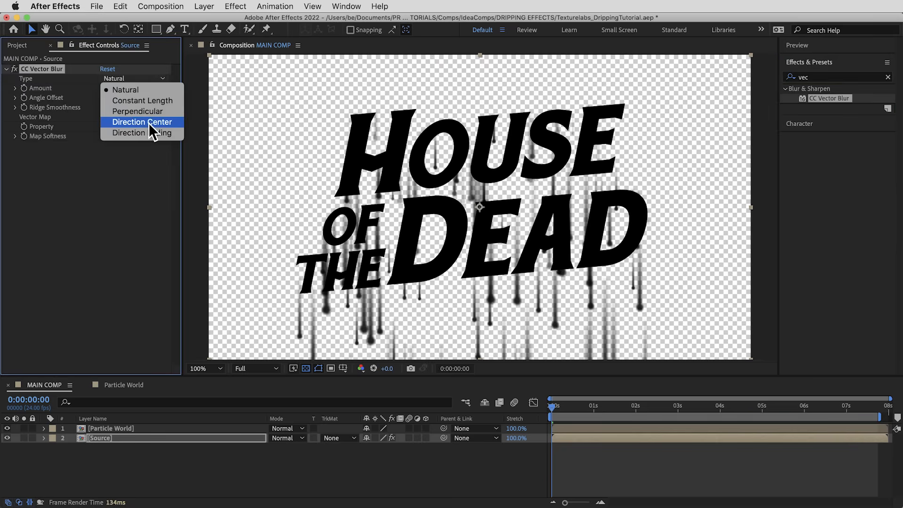
{"action": "left_click", "coordinate": [142, 132]}
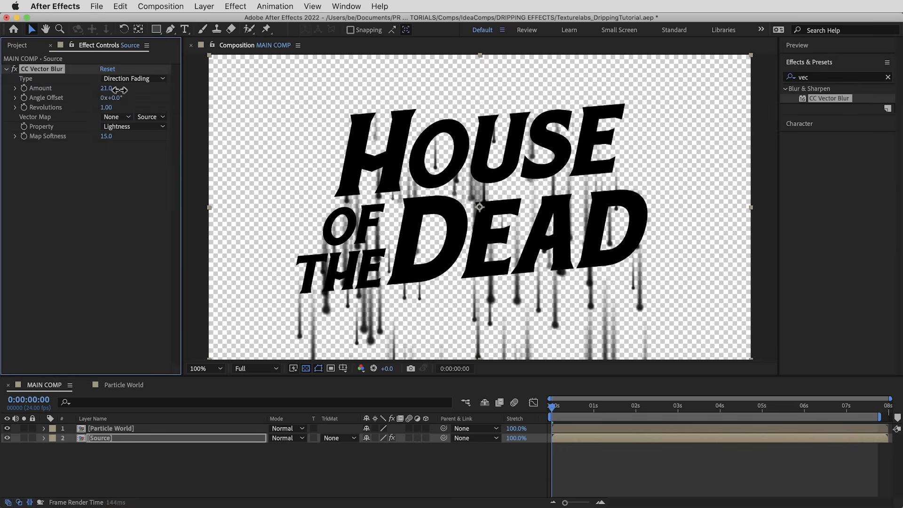
{"action": "left_click_drag", "start_coordinate": [105, 87], "coordinate": [155, 87]}
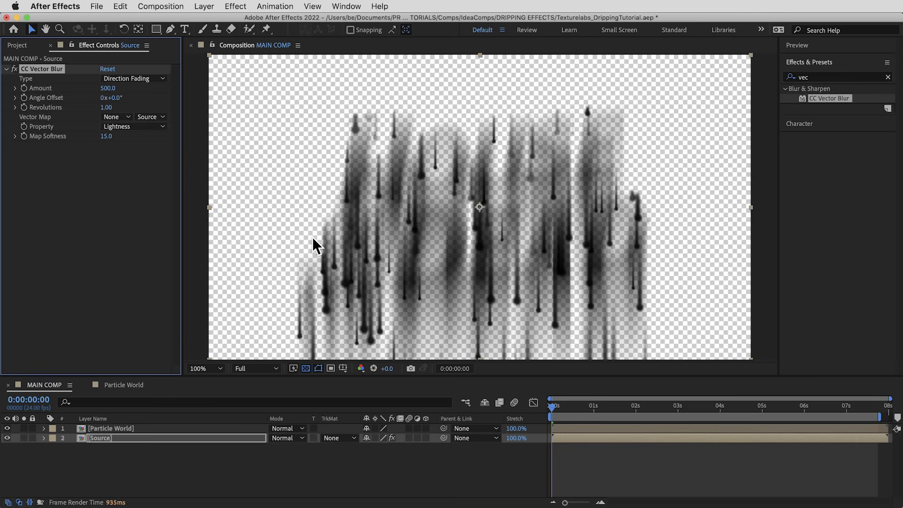
{"action": "mouse_move", "coordinate": [302, 211]}
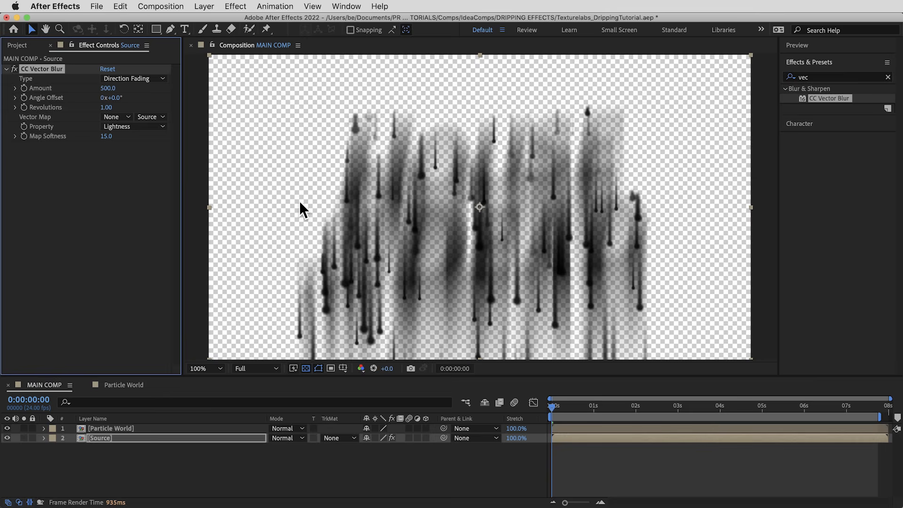
{"action": "mouse_move", "coordinate": [274, 290]}
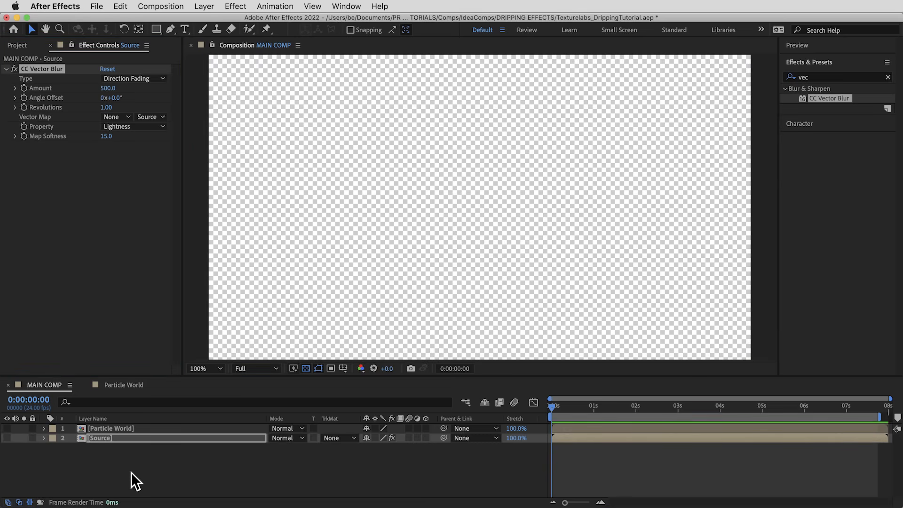
Create a new black solid named Drips Composite
{"action": "left_click", "coordinate": [204, 6]}
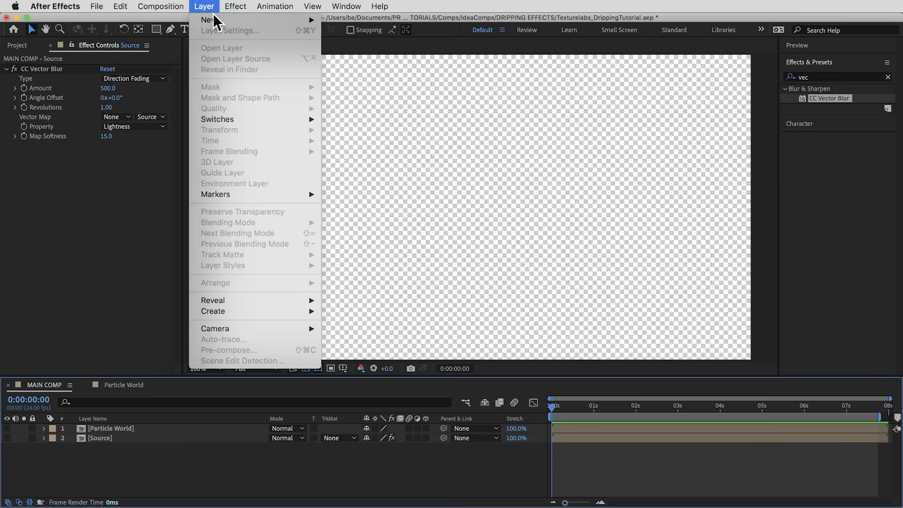
{"action": "left_click", "coordinate": [224, 48]}
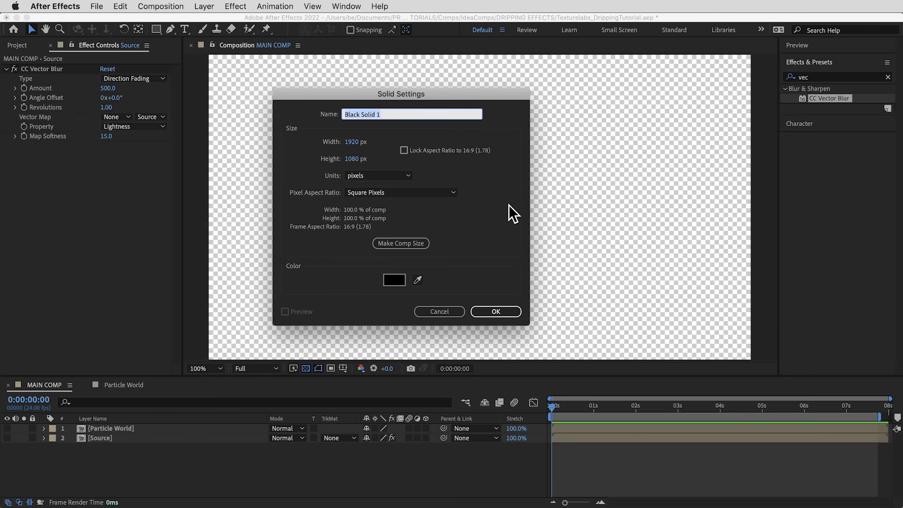
{"action": "type", "text": "Dr"}
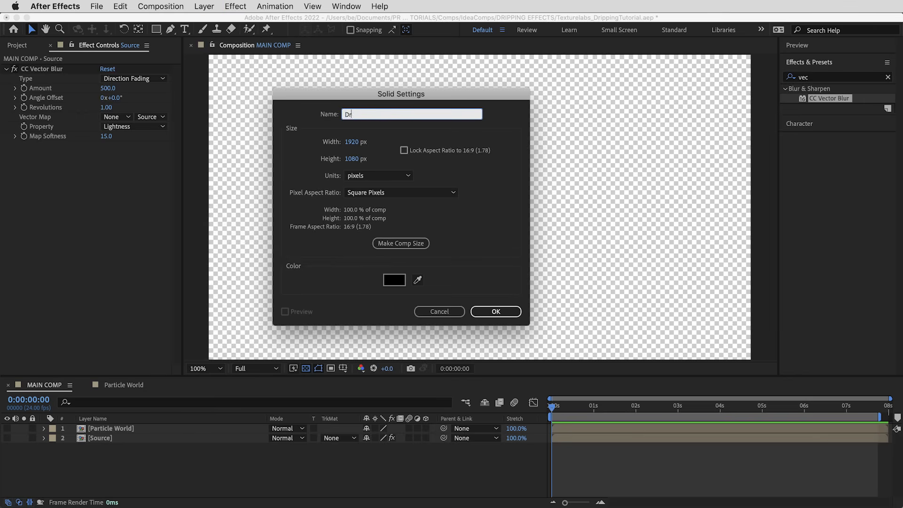
{"action": "left_click", "coordinate": [494, 311]}
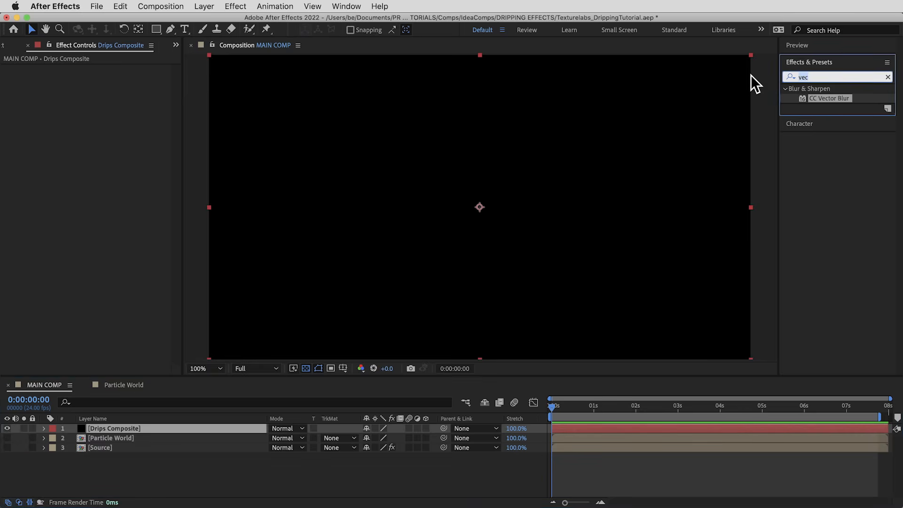
Apply Calculations using Source in Silhouette Alpha mode, then add Gaussian Blur
{"action": "type", "text": "calc"}
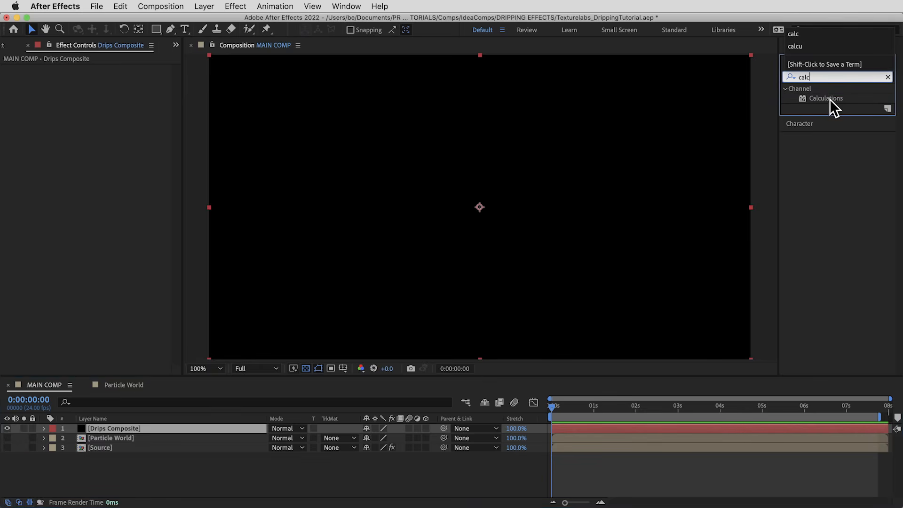
{"action": "double_click", "coordinate": [825, 98]}
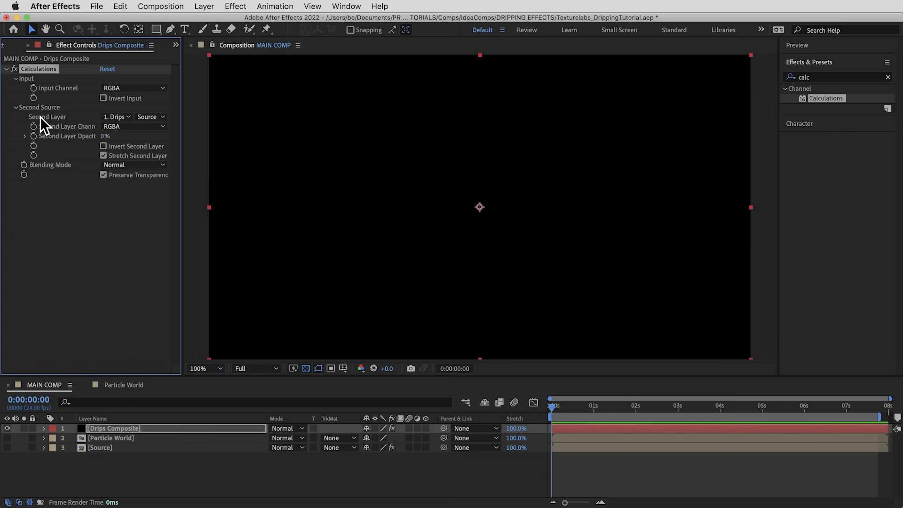
{"action": "left_click", "coordinate": [116, 116]}
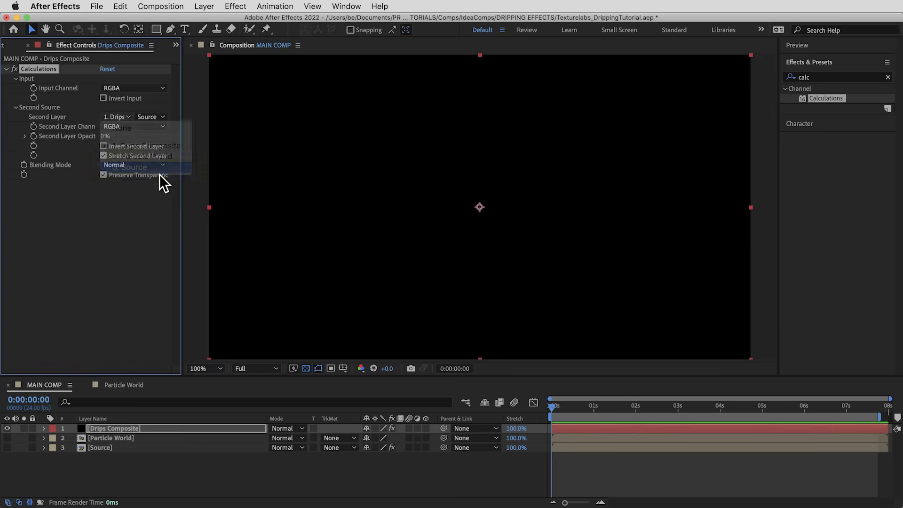
{"action": "left_click", "coordinate": [132, 166]}
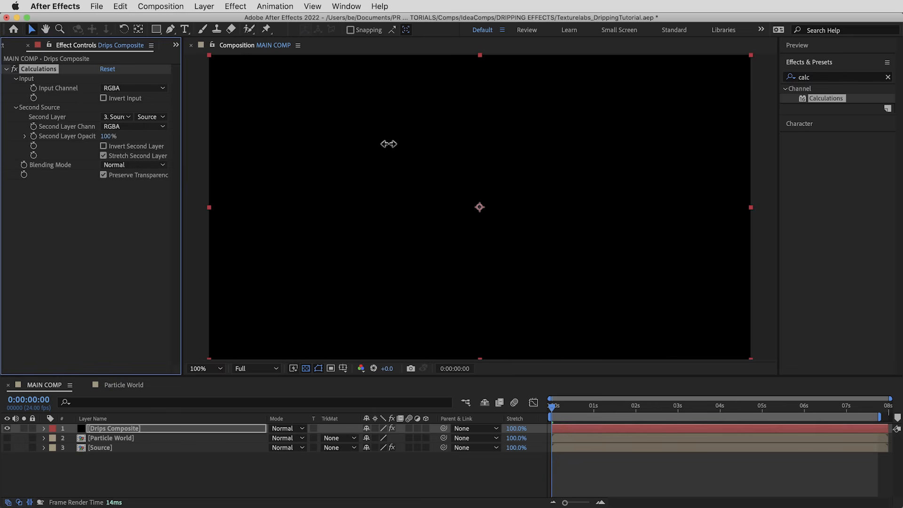
{"action": "left_click", "coordinate": [133, 165]}
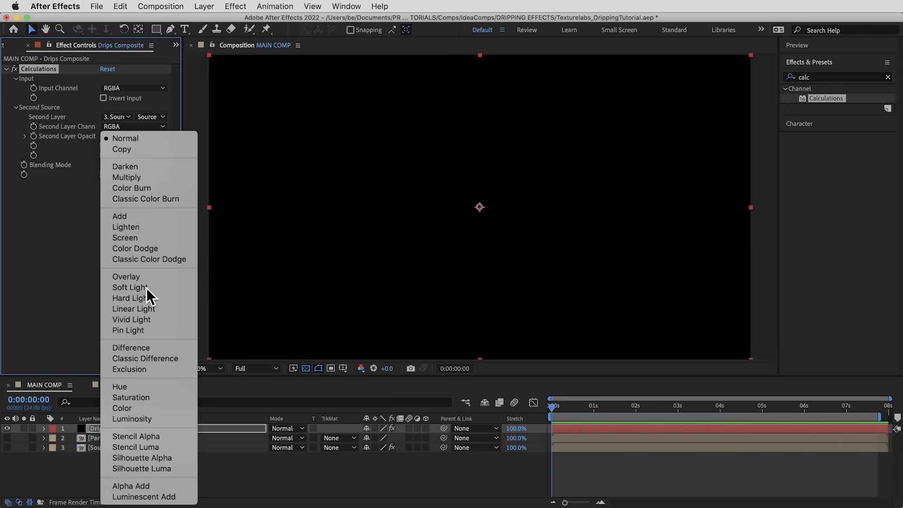
{"action": "left_click", "coordinate": [142, 457]}
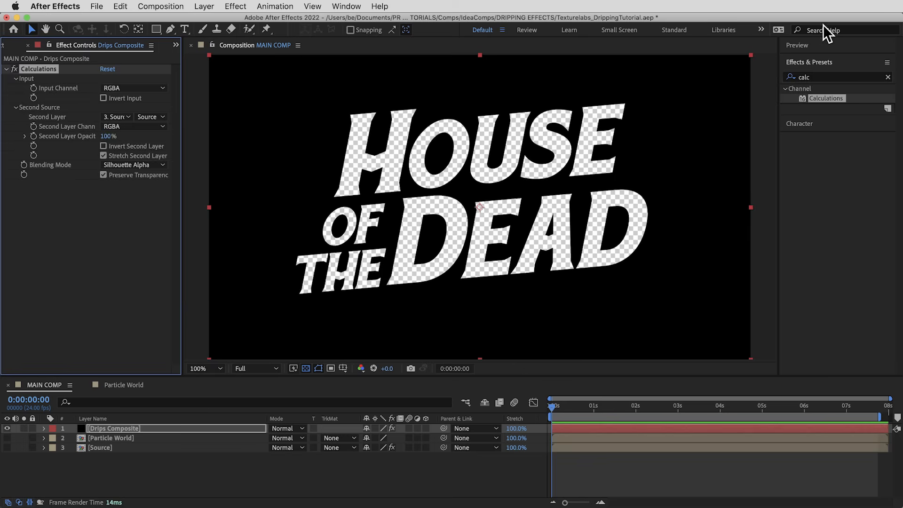
{"action": "type", "text": "gaus"}
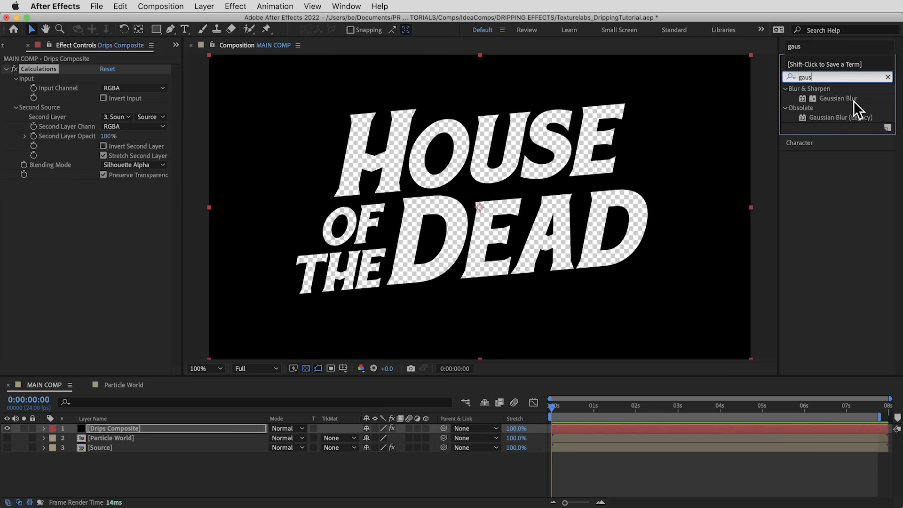
{"action": "double_click", "coordinate": [838, 98]}
{"action": "type", "text": "calc"}
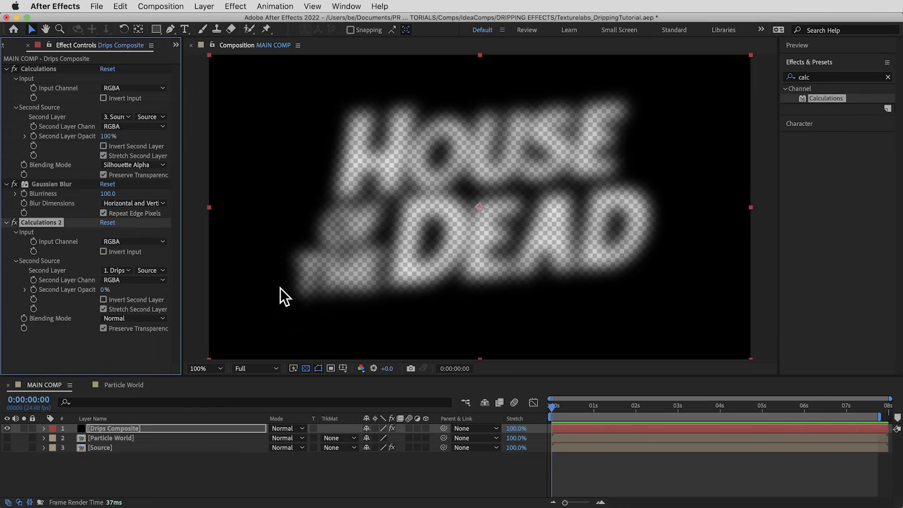
Set Calculations 2 to Stencil Alpha without Preserve Transparency, and toggle the example's blur layer
{"action": "left_click", "coordinate": [115, 269]}
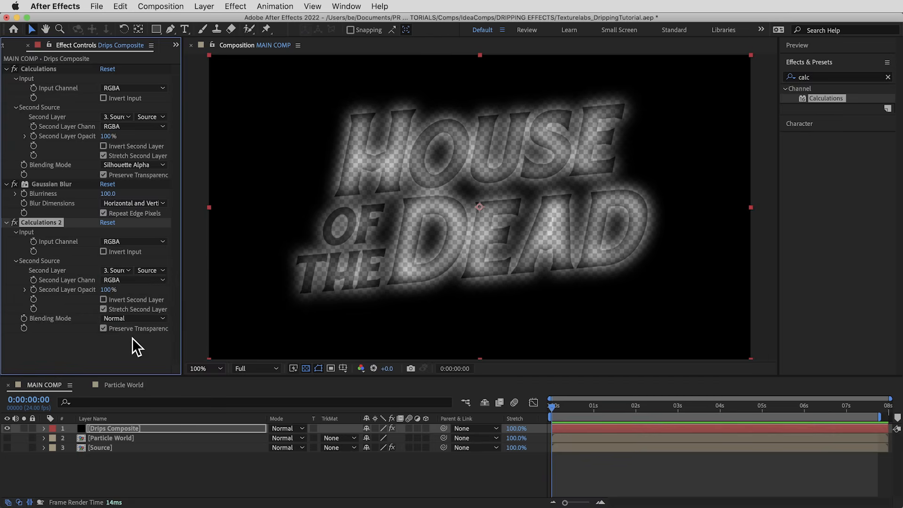
{"action": "left_click", "coordinate": [103, 328]}
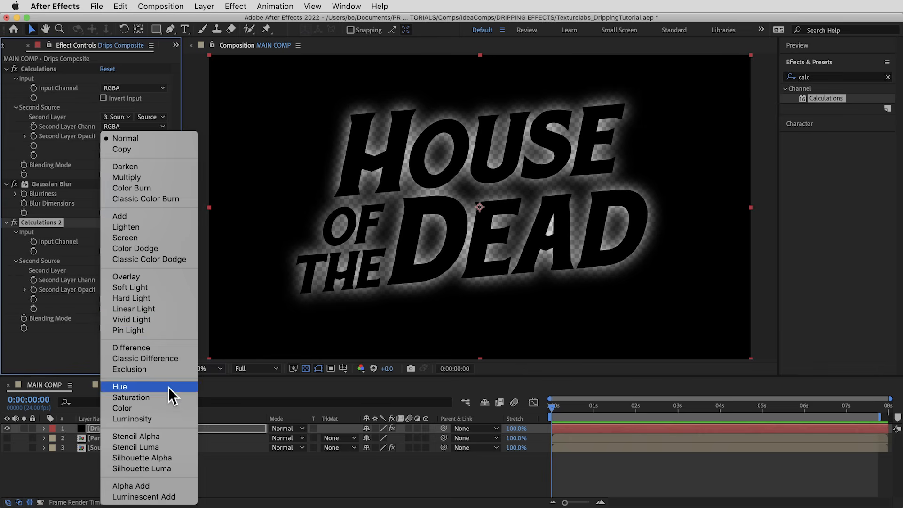
{"action": "left_click", "coordinate": [136, 436]}
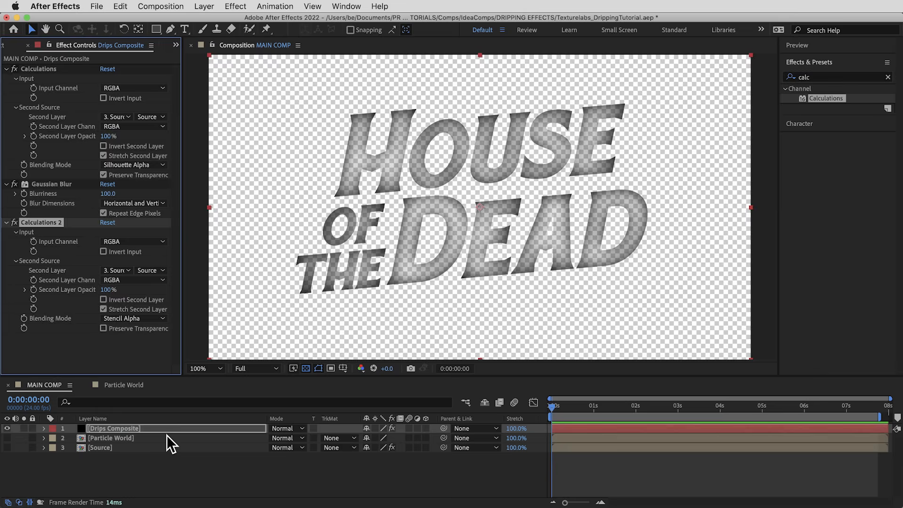
{"action": "mouse_move", "coordinate": [330, 193]}
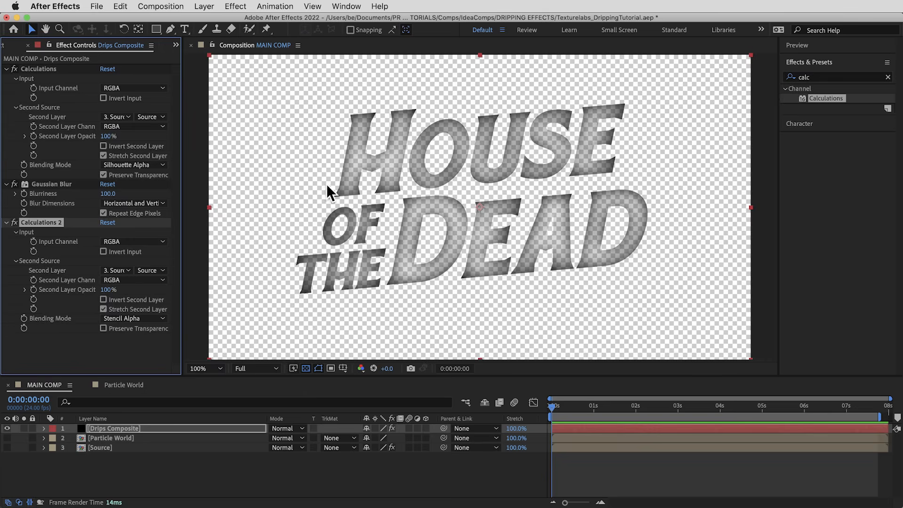
{"action": "mouse_move", "coordinate": [8, 75]}
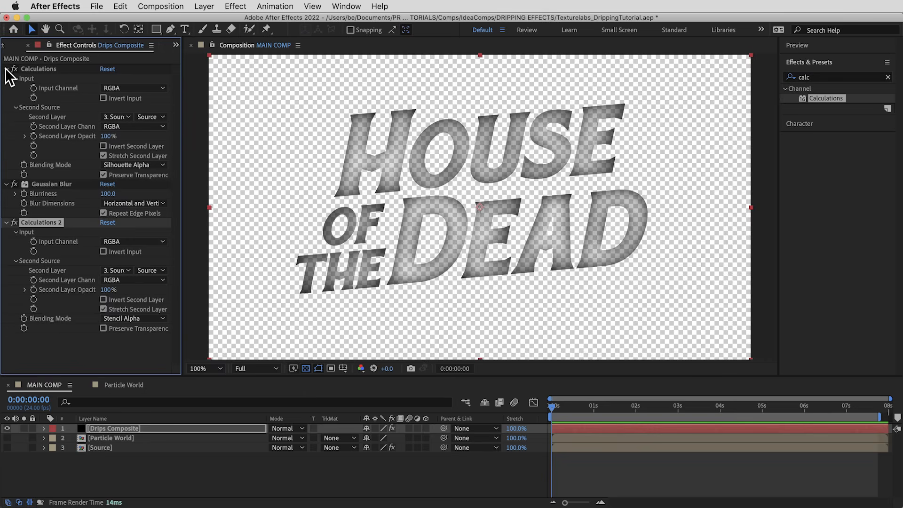
{"action": "left_click", "coordinate": [6, 69]}
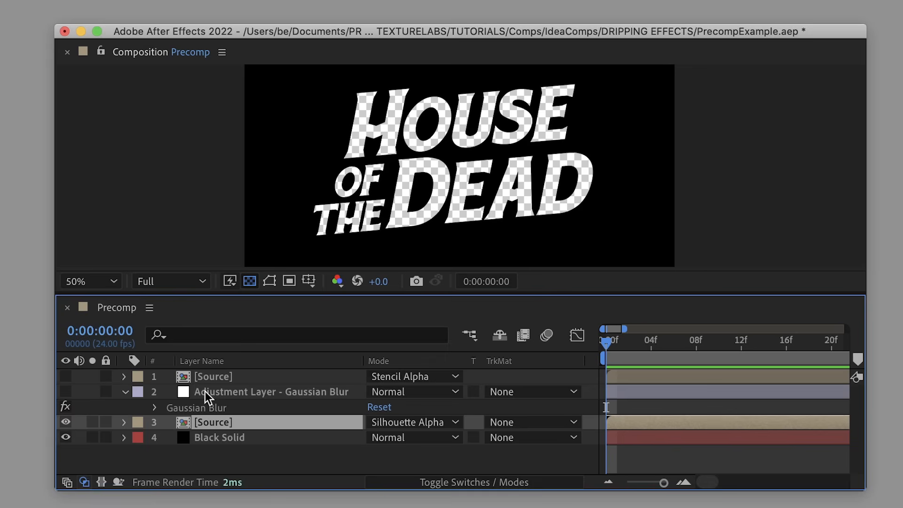
{"action": "left_click", "coordinate": [66, 392]}
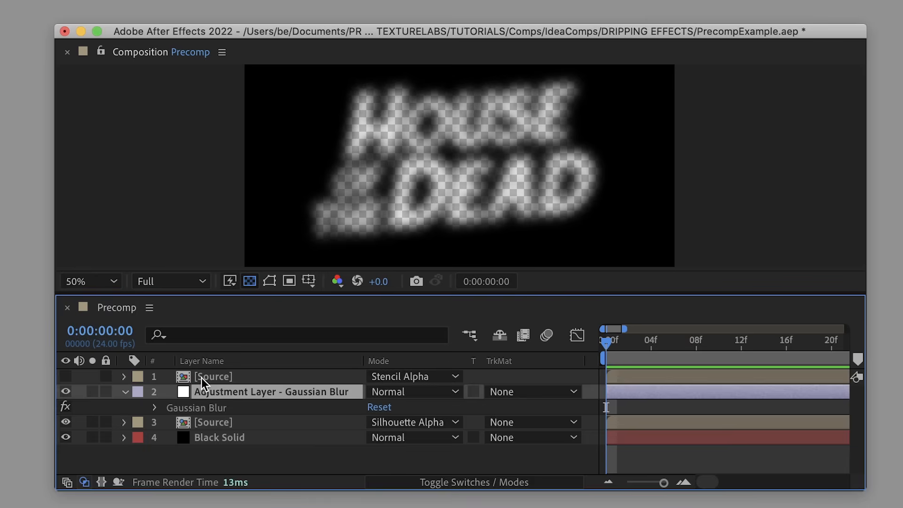
{"action": "left_click", "coordinate": [66, 392]}
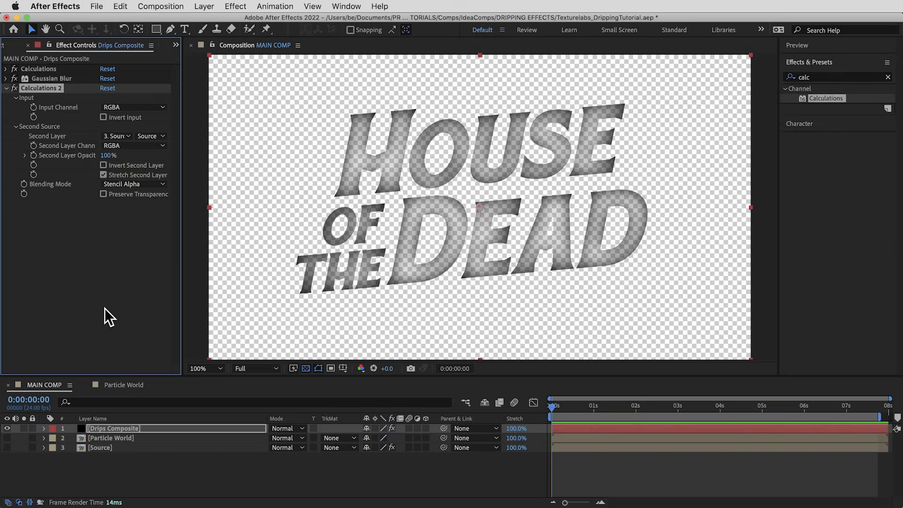
{"action": "mouse_move", "coordinate": [118, 281]}
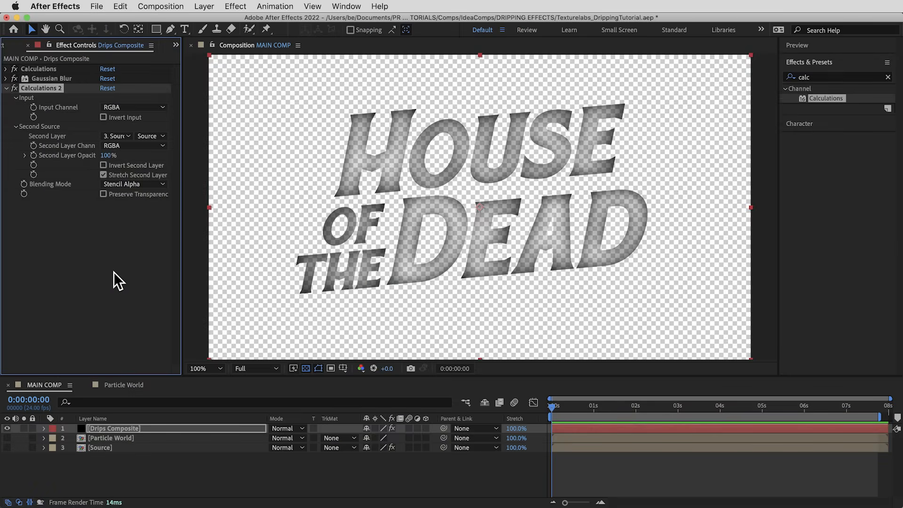
{"action": "mouse_move", "coordinate": [121, 269]}
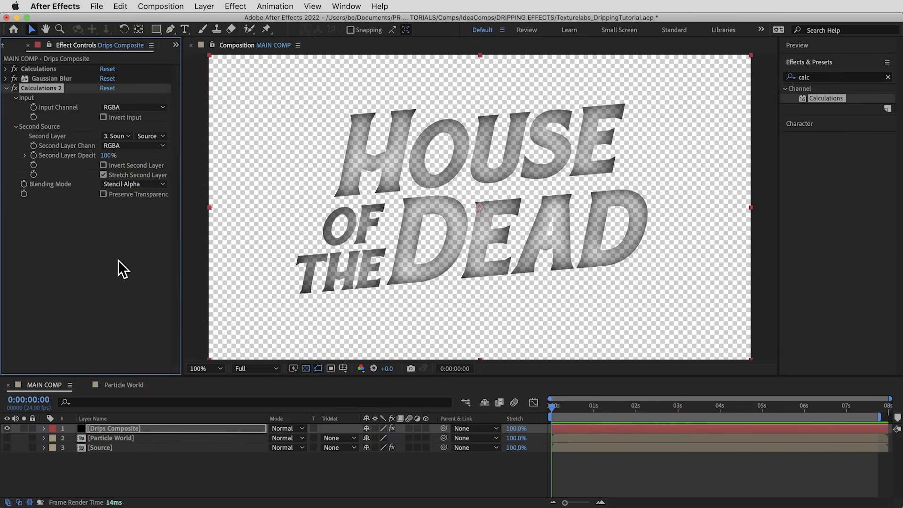
{"action": "mouse_move", "coordinate": [144, 271]}
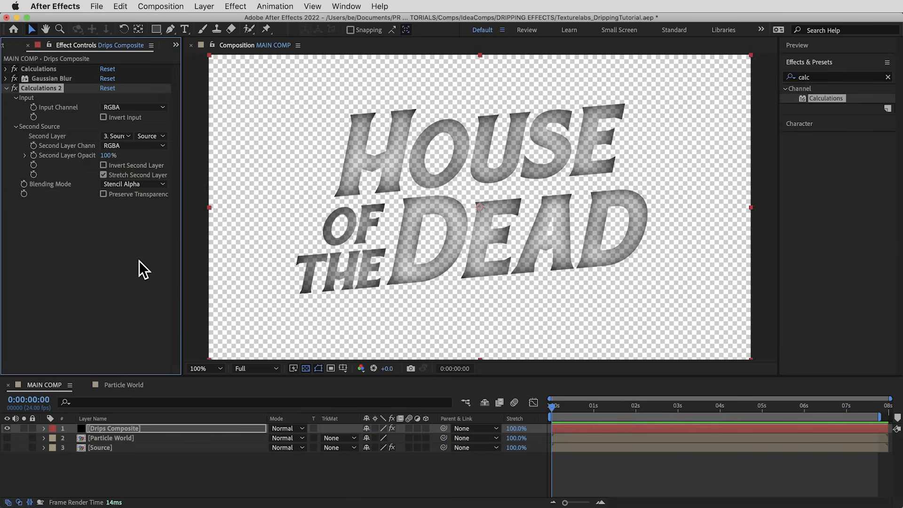
{"action": "mouse_move", "coordinate": [79, 79]}
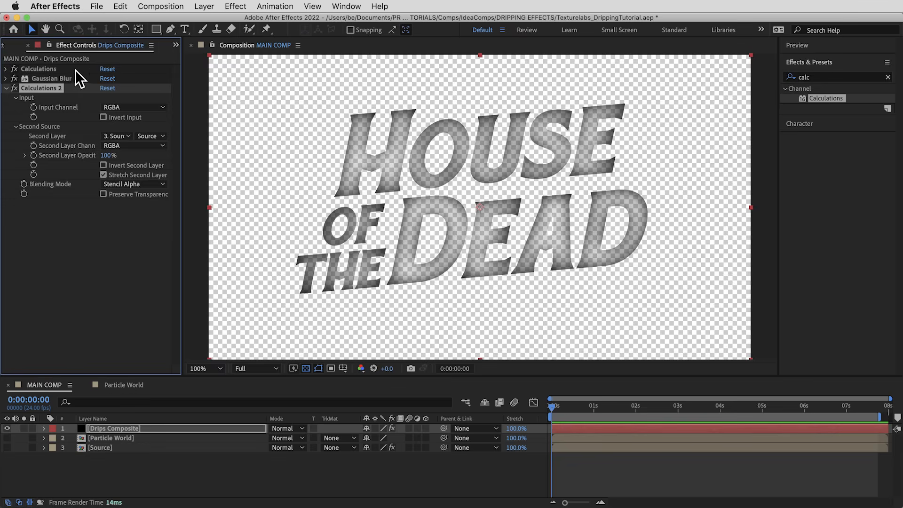
{"action": "mouse_move", "coordinate": [65, 113]}
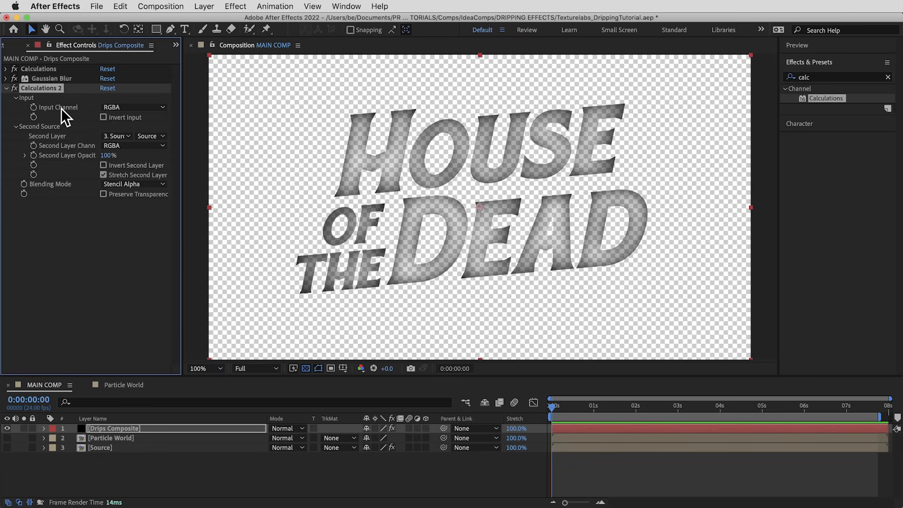
{"action": "mouse_move", "coordinate": [80, 139]}
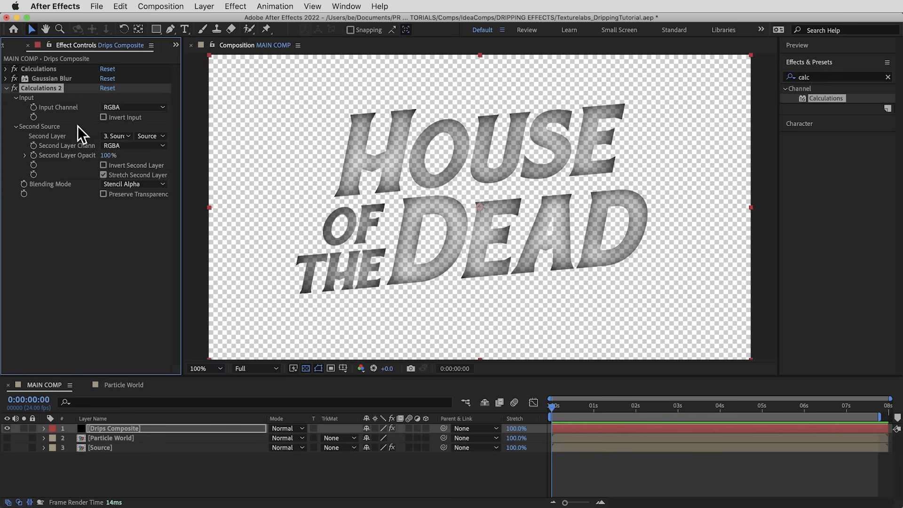
Select the Source layer to inspect its CC Vector Blur settings
{"action": "left_click", "coordinate": [151, 136]}
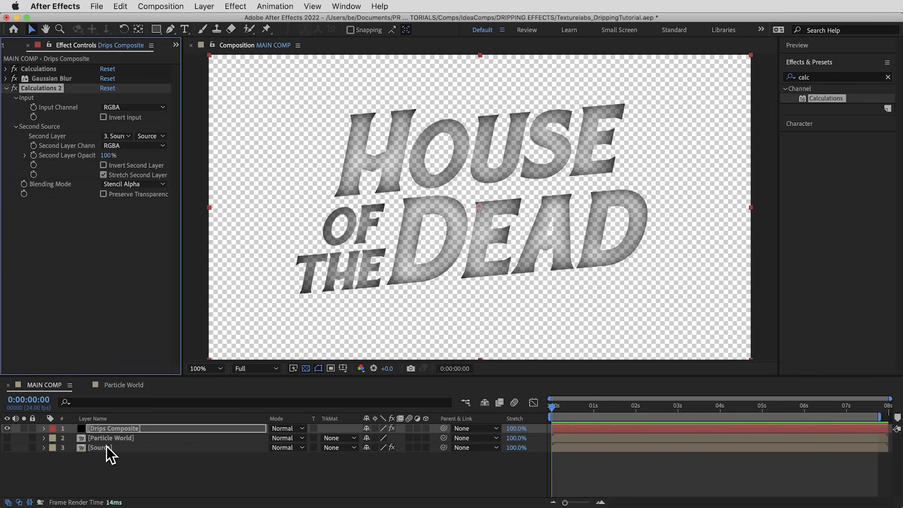
{"action": "left_click", "coordinate": [99, 447]}
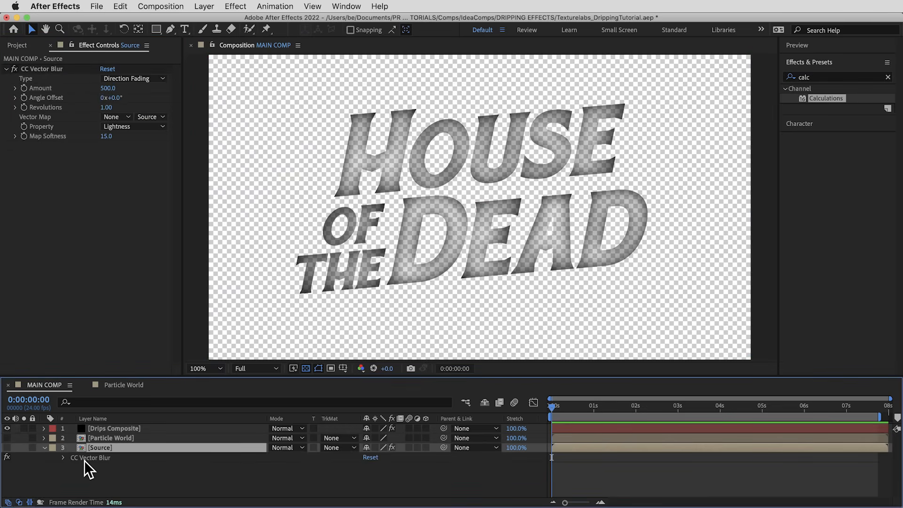
{"action": "left_click", "coordinate": [114, 428]}
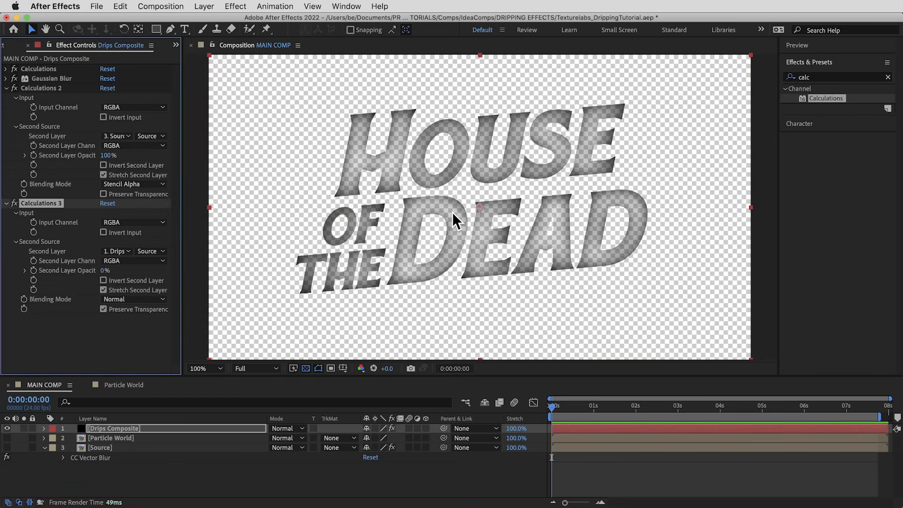
Make Calculations 3 blend Source's effects and masks at 50%, transparency not preserved
{"action": "left_click", "coordinate": [117, 251]}
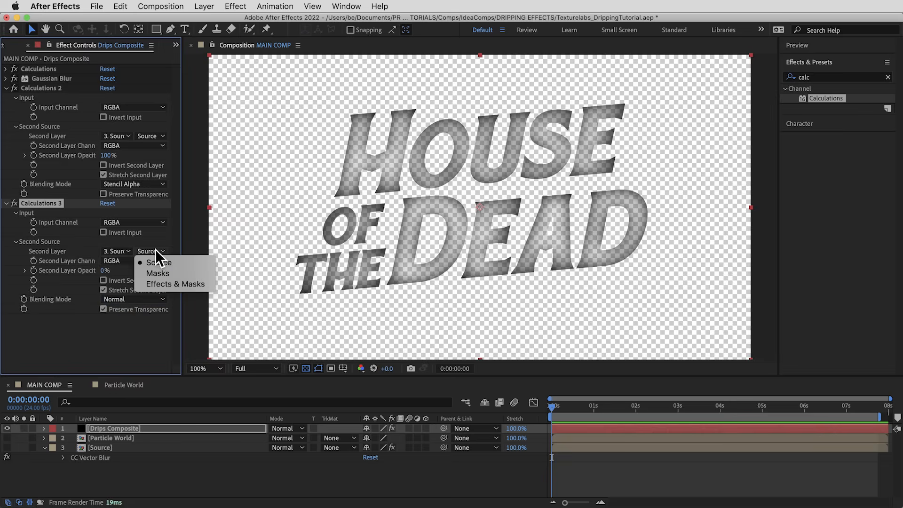
{"action": "left_click", "coordinate": [175, 284]}
{"action": "type", "text": "50"}
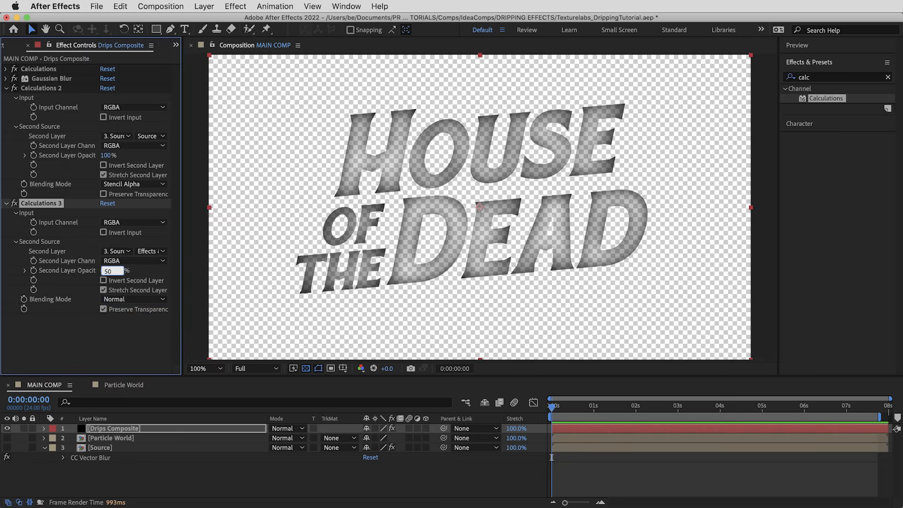
{"action": "left_click", "coordinate": [103, 310]}
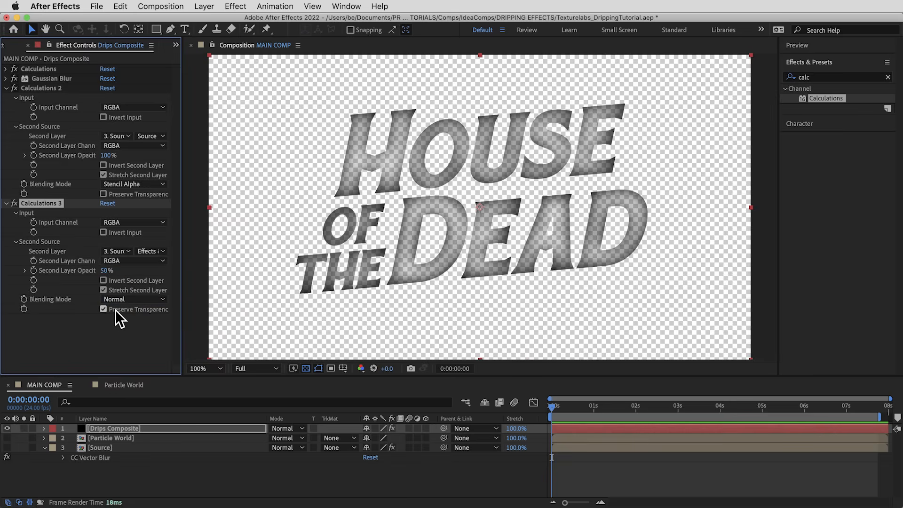
{"action": "left_click", "coordinate": [104, 309]}
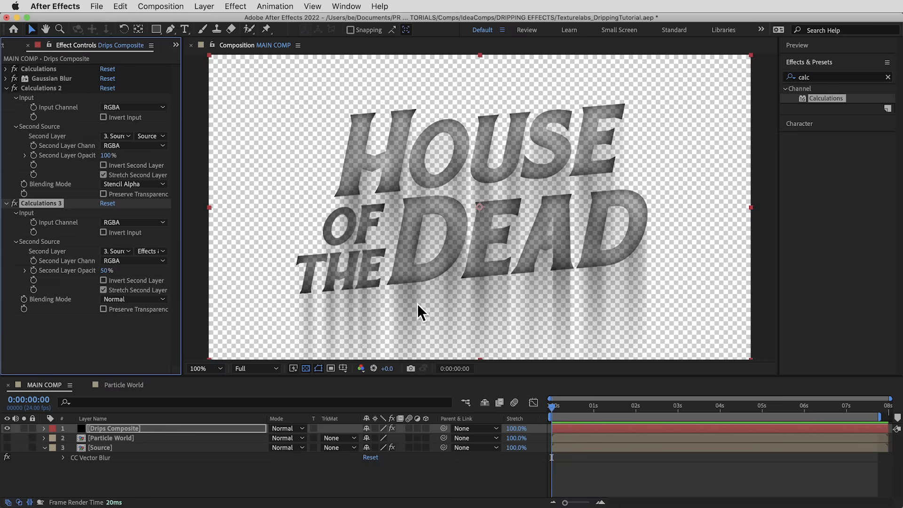
{"action": "mouse_move", "coordinate": [385, 321]}
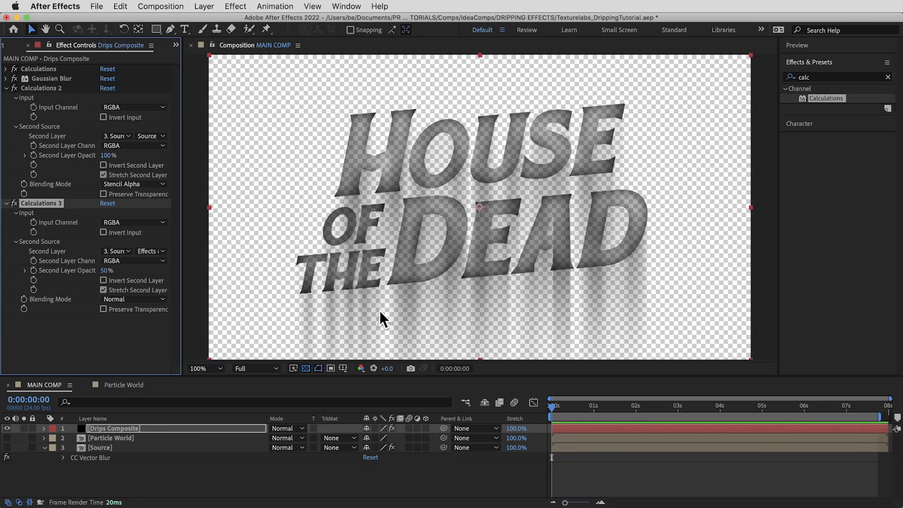
{"action": "left_click", "coordinate": [5, 88]}
{"action": "type", "text": "vect"}
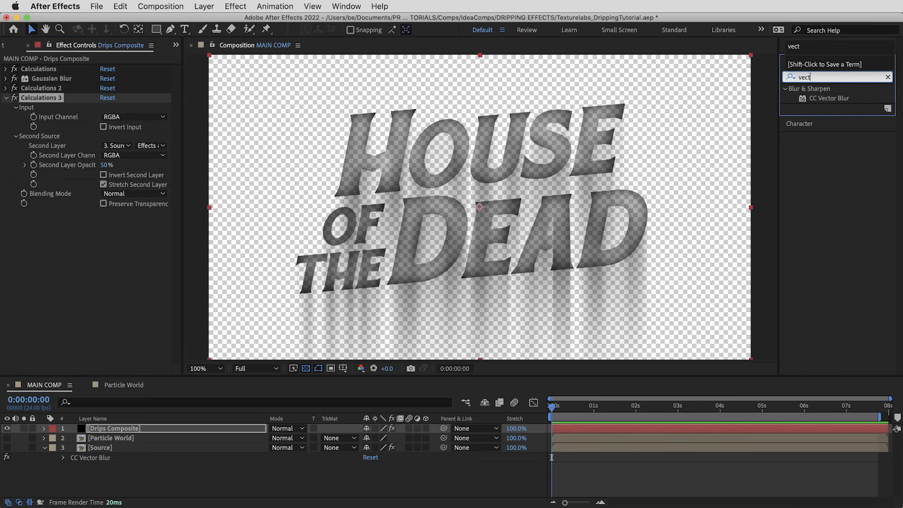
Add CC Vector Blur to Drips Composite, Direction Fading at amount 75
{"action": "double_click", "coordinate": [829, 98]}
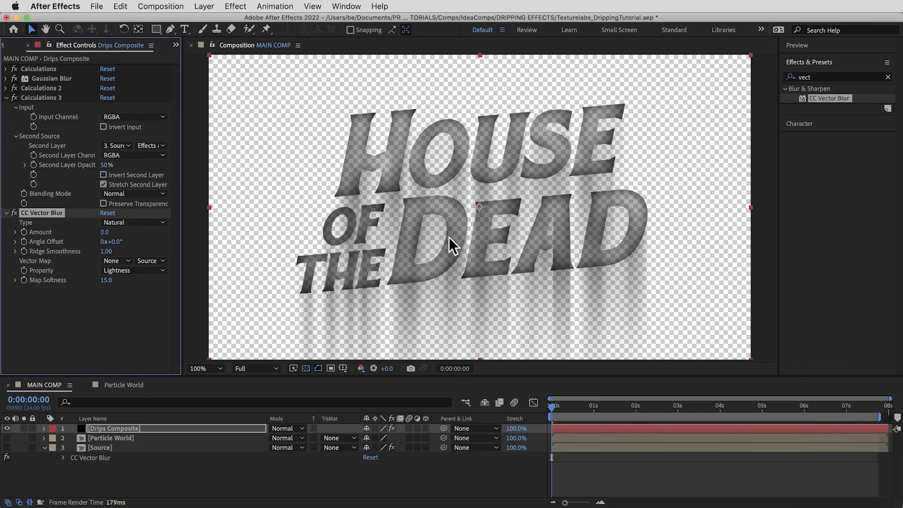
{"action": "left_click", "coordinate": [133, 222]}
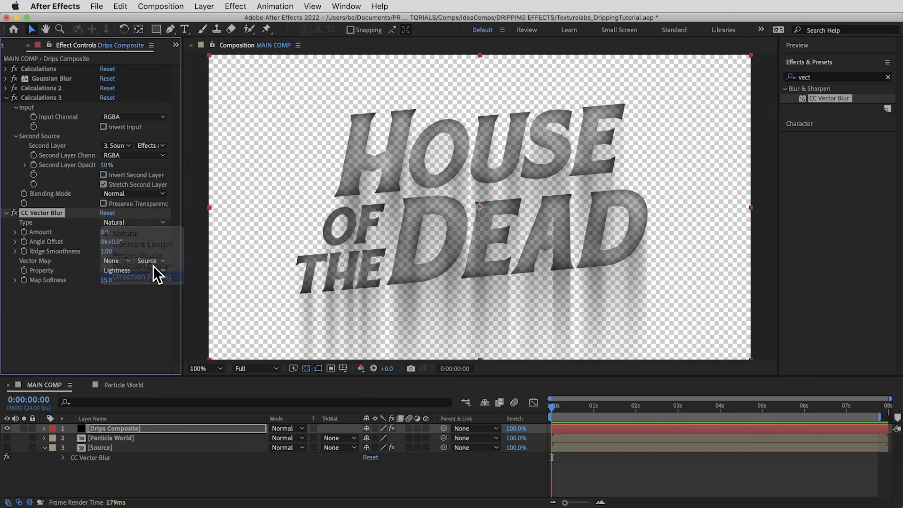
{"action": "left_click", "coordinate": [133, 277]}
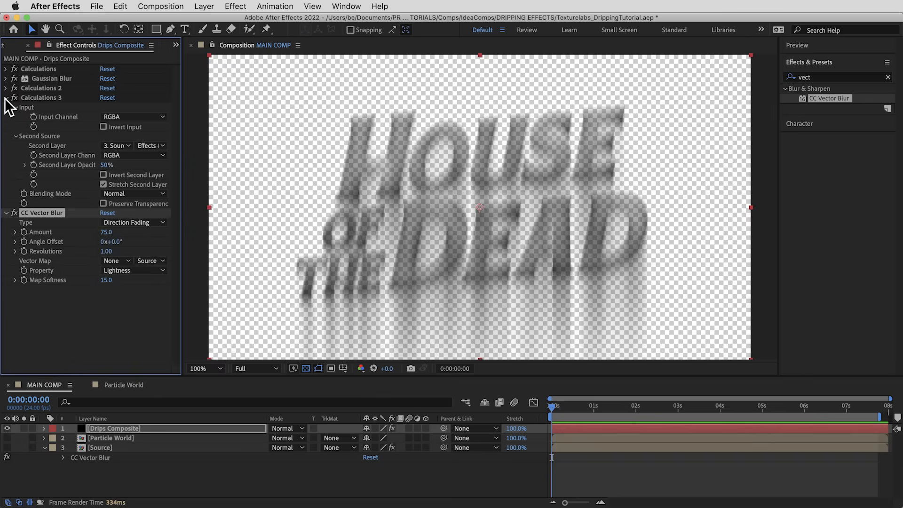
{"action": "left_click", "coordinate": [5, 97]}
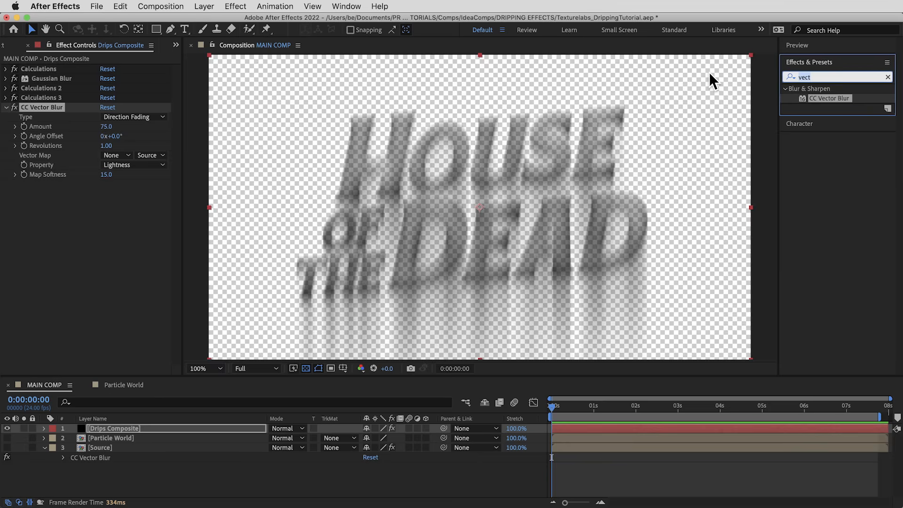
{"action": "type", "text": "calc"}
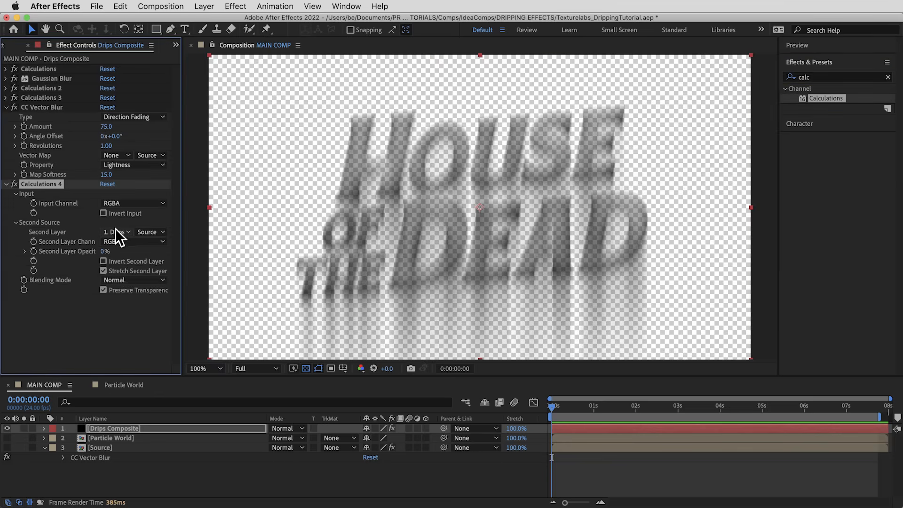
Make Calculations 4 blend Particle World at 50% without preserving transparency
{"action": "left_click", "coordinate": [117, 231]}
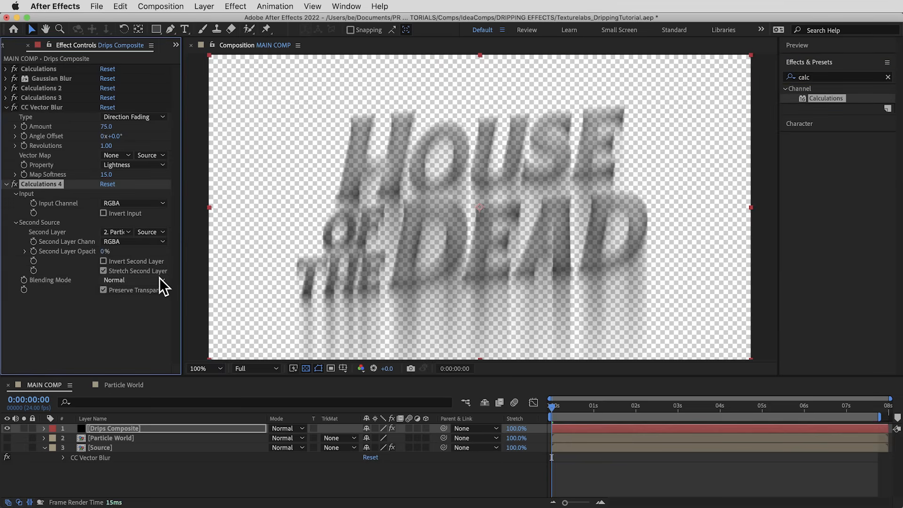
{"action": "left_click", "coordinate": [105, 251]}
{"action": "type", "text": "50"}
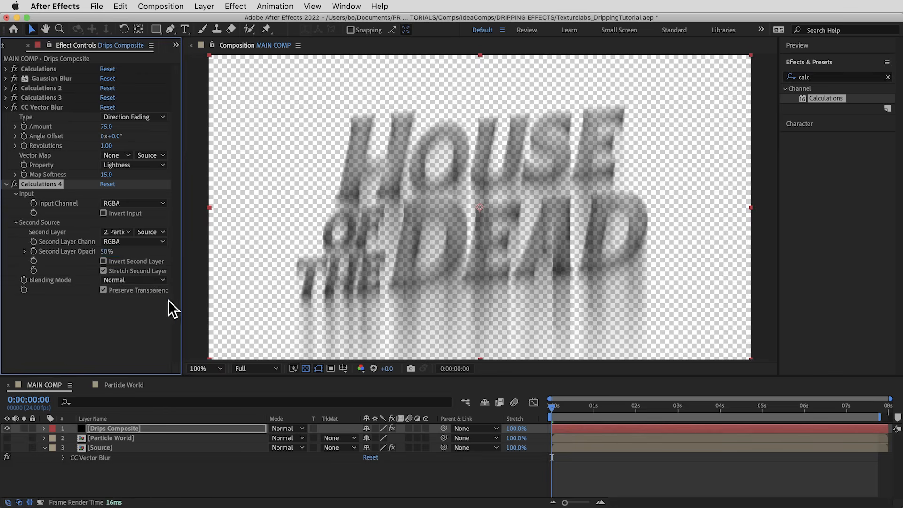
{"action": "left_click", "coordinate": [103, 290]}
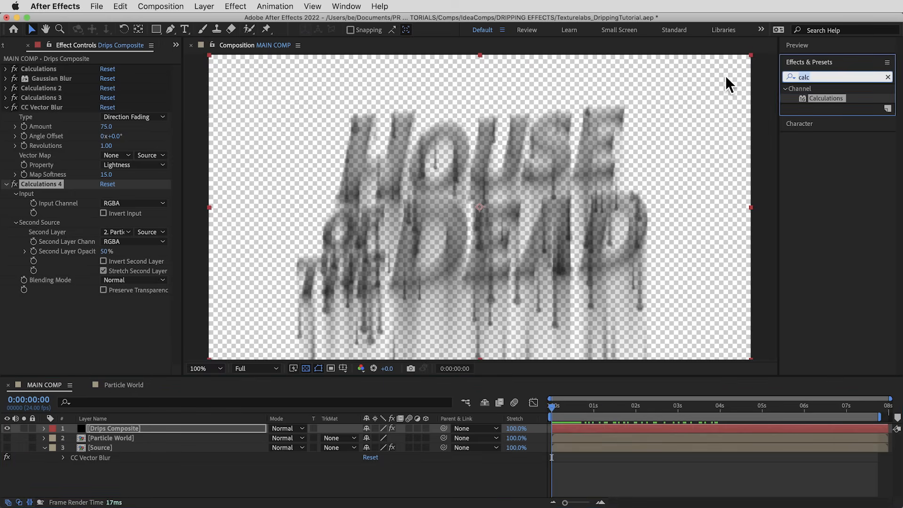
Add CC Threshold to Drips Composite, thresholding the Alpha channel at 110
{"action": "type", "text": "cc thr"}
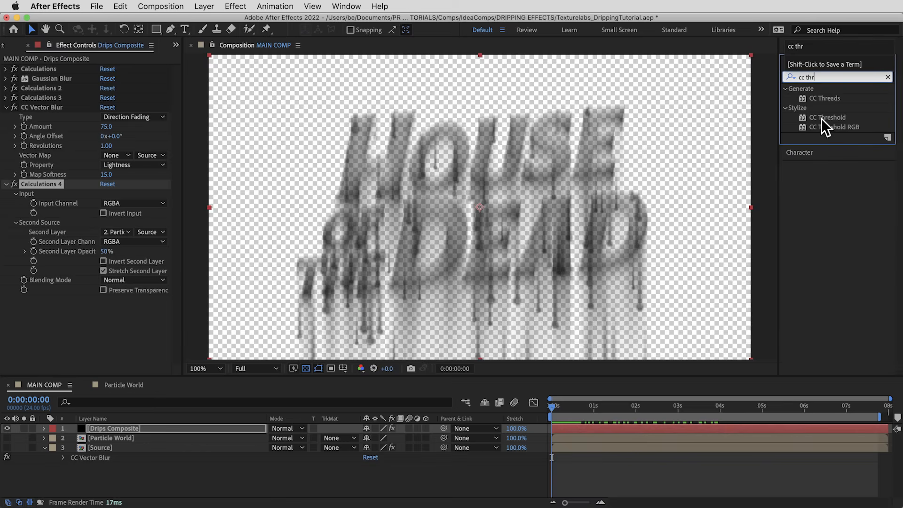
{"action": "double_click", "coordinate": [827, 117]}
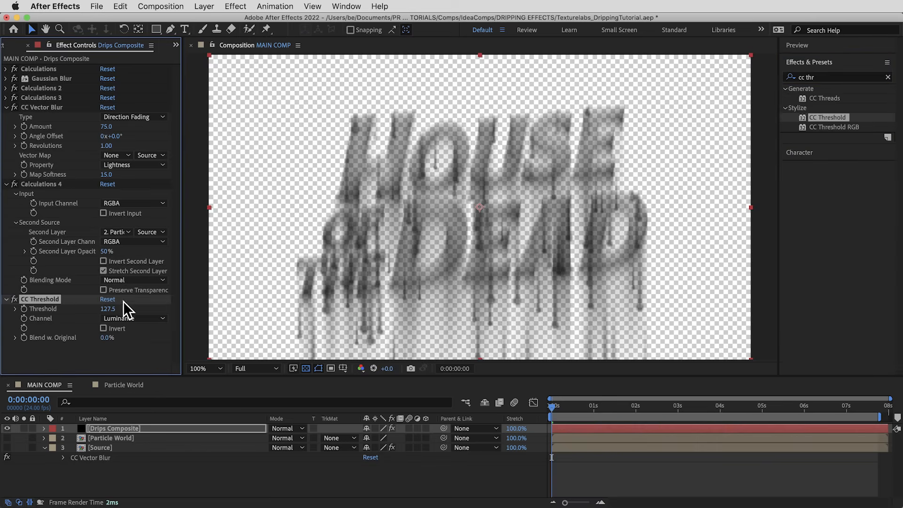
{"action": "left_click", "coordinate": [133, 317]}
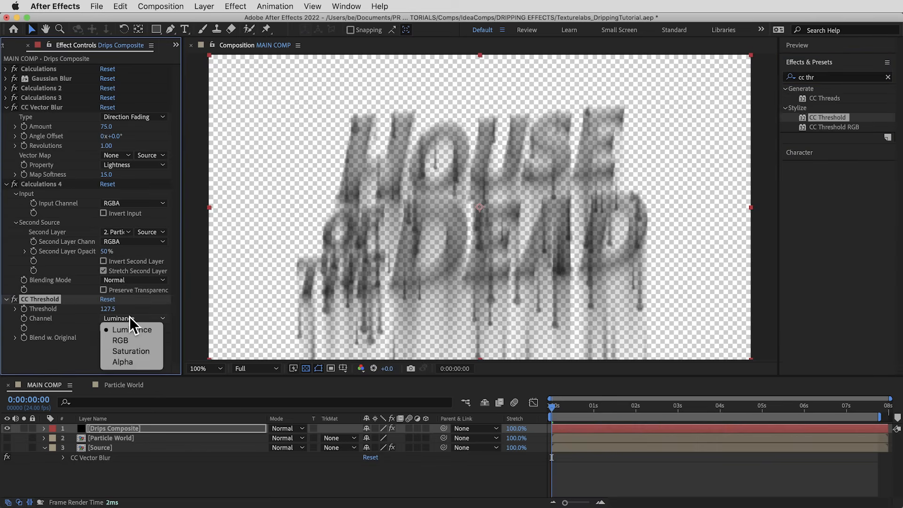
{"action": "left_click", "coordinate": [122, 362]}
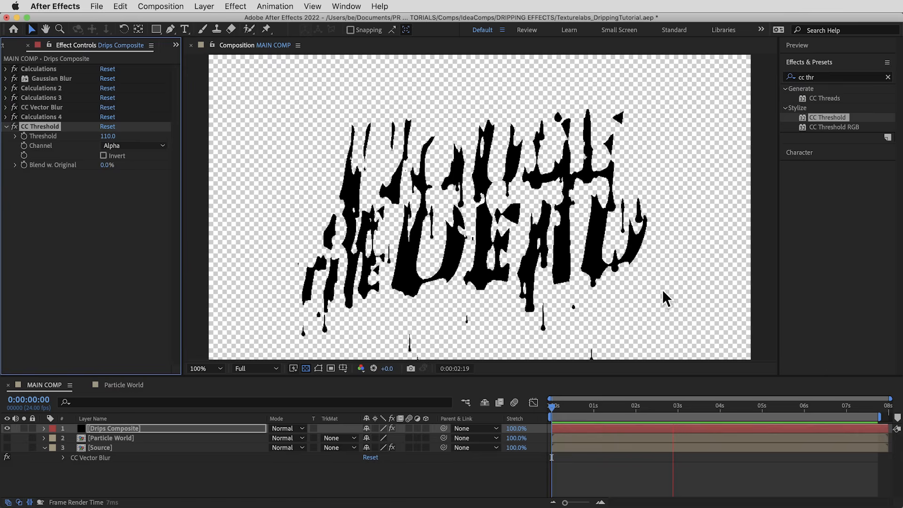
{"action": "left_click", "coordinate": [611, 405]}
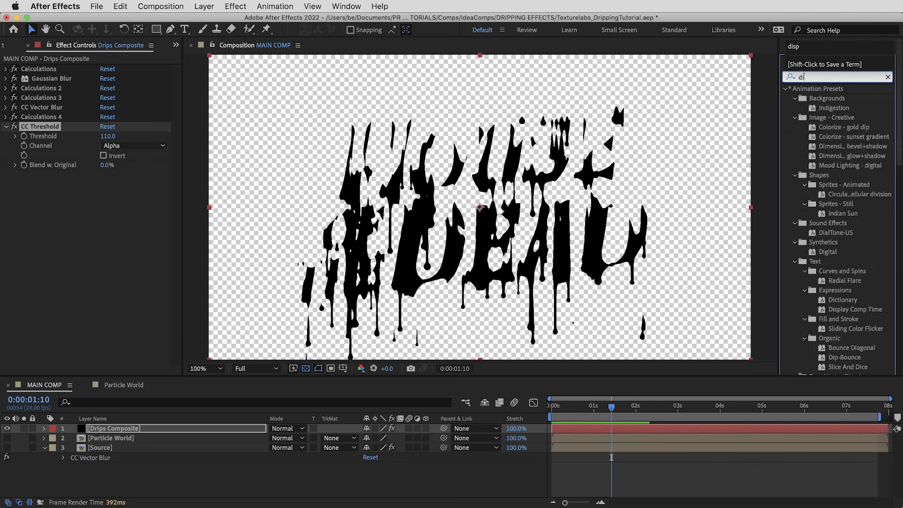
Add a Displacement Map driven by Source with vertical displacement -10, checking other frames
{"action": "left_click_drag", "start_coordinate": [835, 137], "coordinate": [587, 202]}
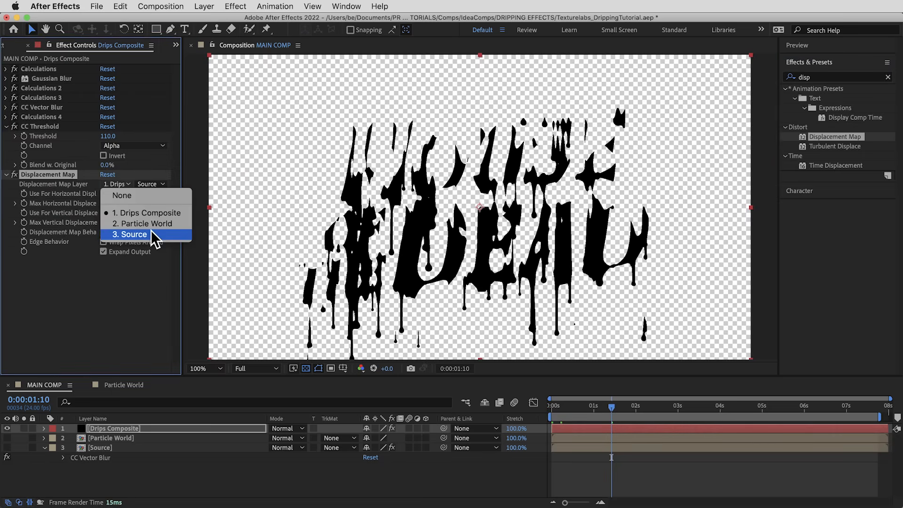
{"action": "left_click", "coordinate": [130, 235]}
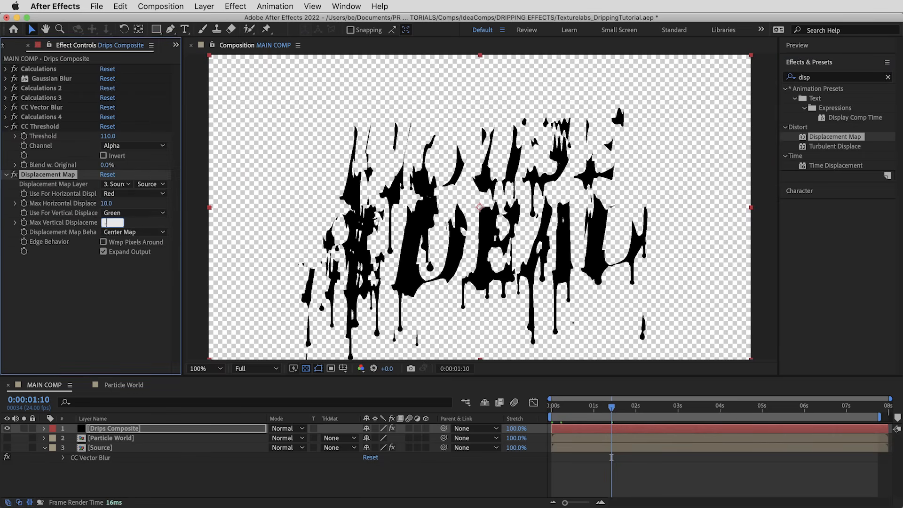
{"action": "type", "text": "-10.0"}
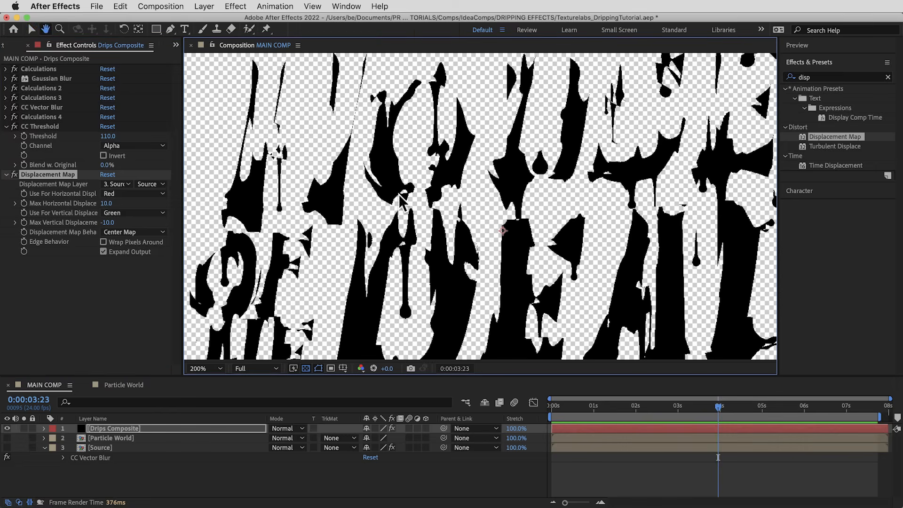
{"action": "left_click", "coordinate": [198, 368]}
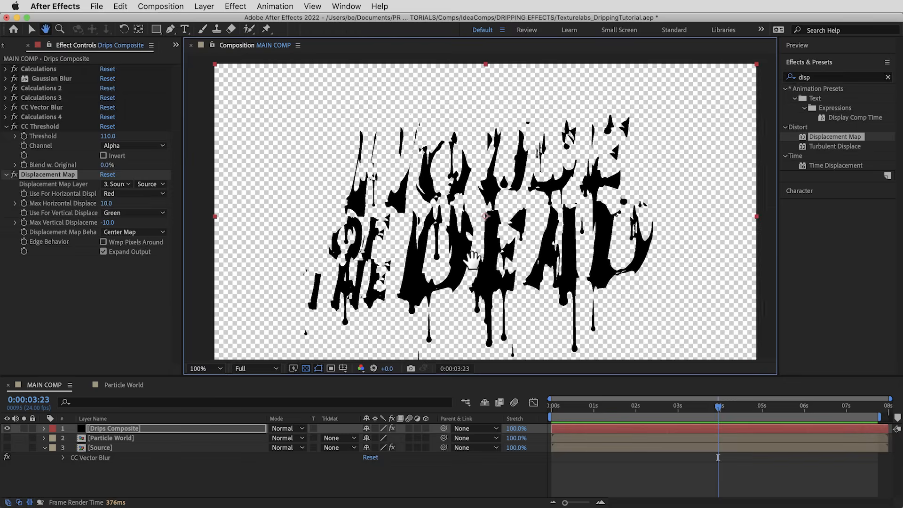
{"action": "left_click", "coordinate": [575, 406]}
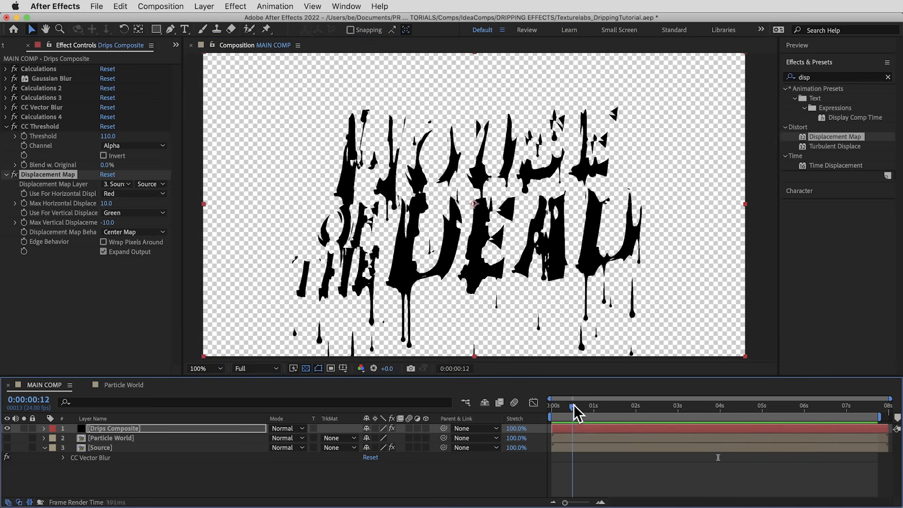
{"action": "left_click", "coordinate": [609, 406]}
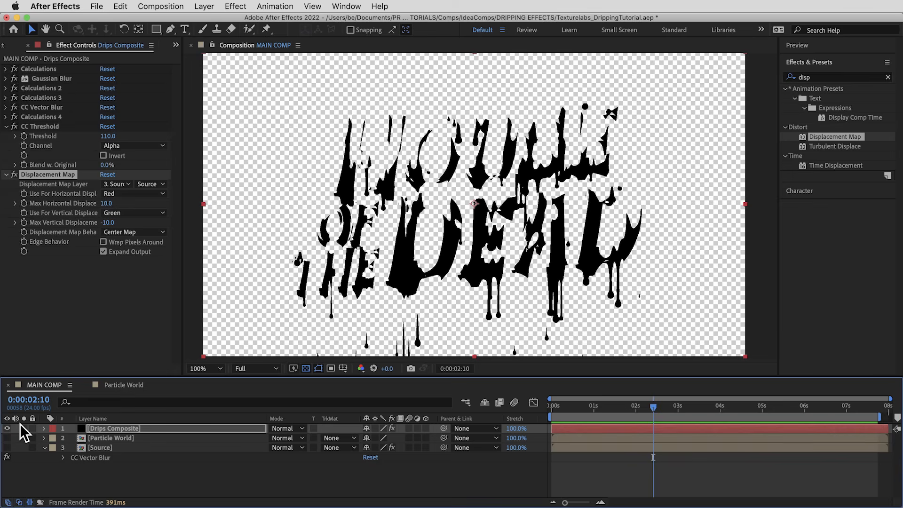
{"action": "mouse_move", "coordinate": [126, 438]}
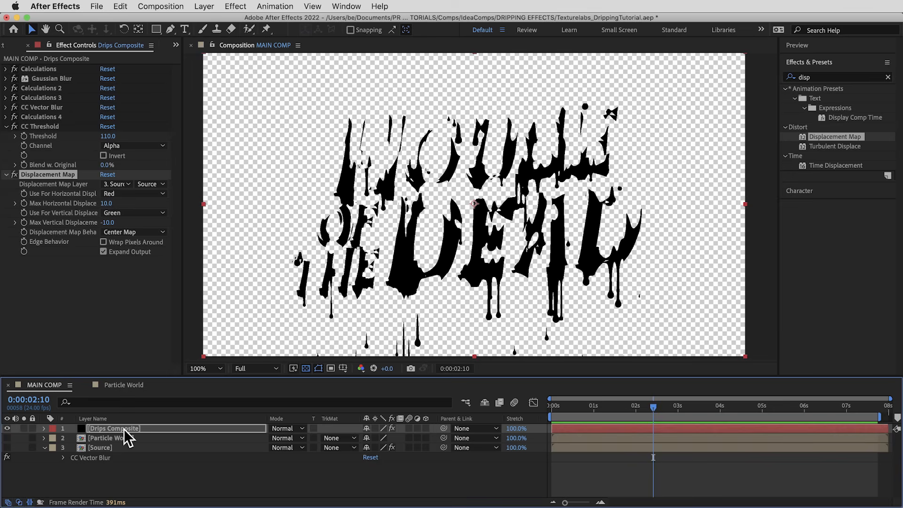
{"action": "mouse_move", "coordinate": [134, 438]}
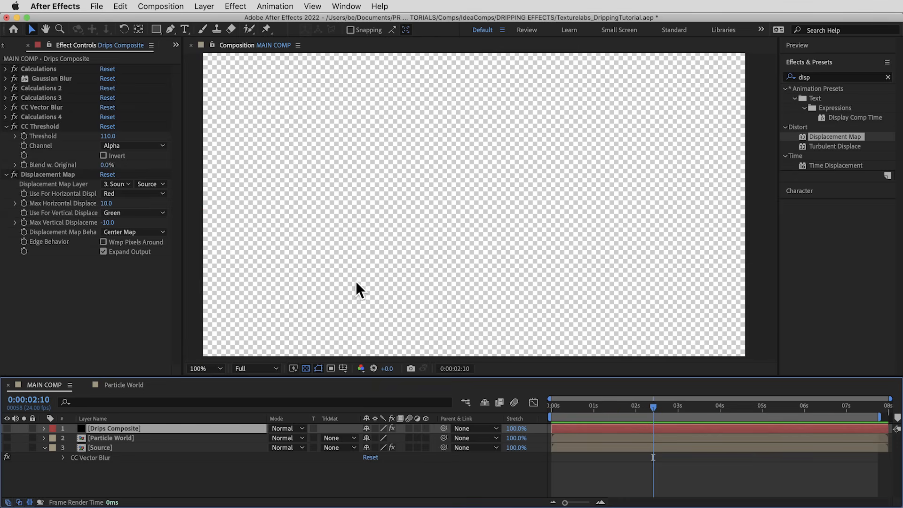
{"action": "mouse_move", "coordinate": [256, 144]}
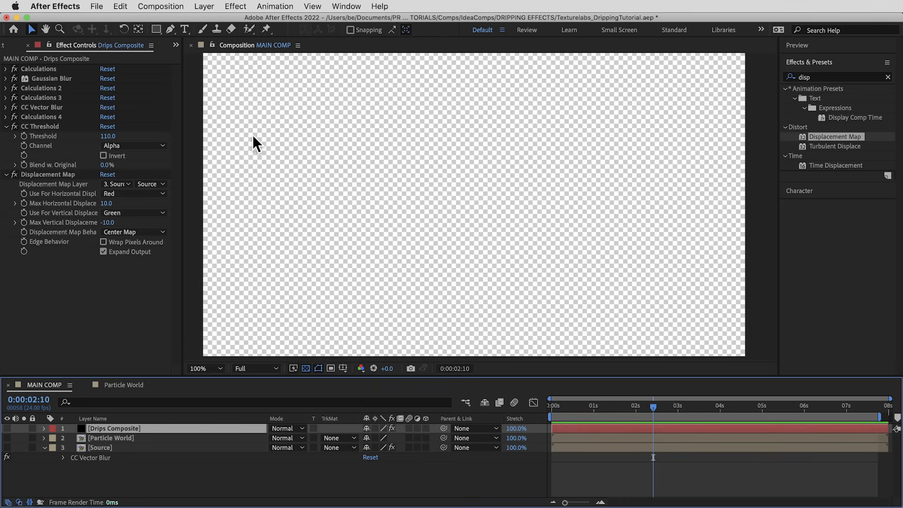
{"action": "mouse_move", "coordinate": [248, 143]}
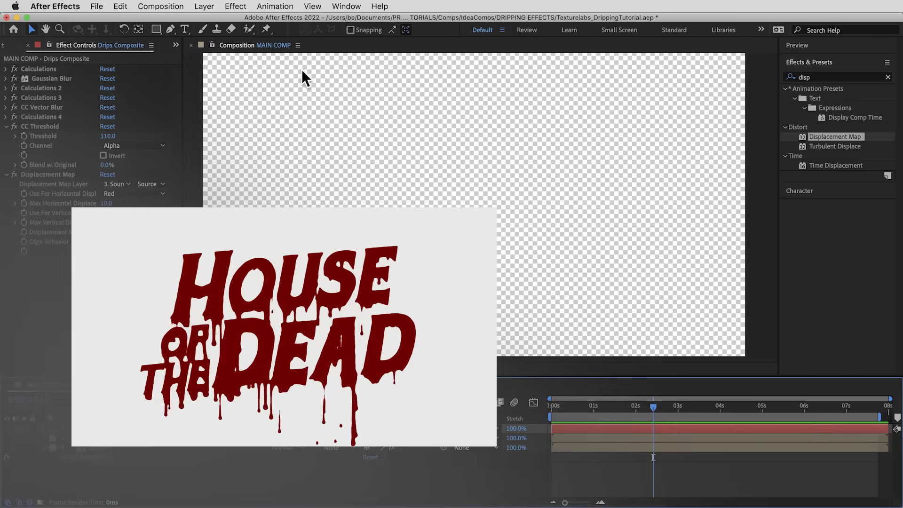
Create a new solid named Body
{"action": "left_click", "coordinate": [203, 6]}
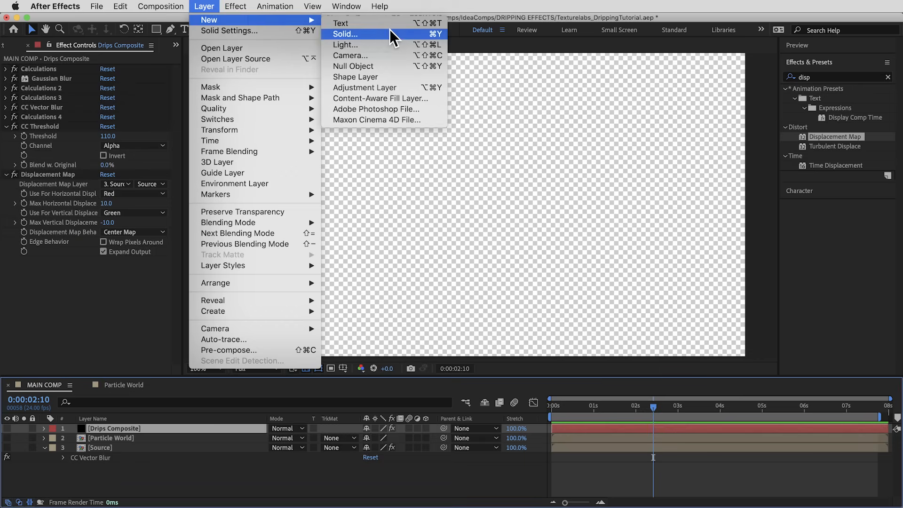
{"action": "left_click", "coordinate": [345, 34]}
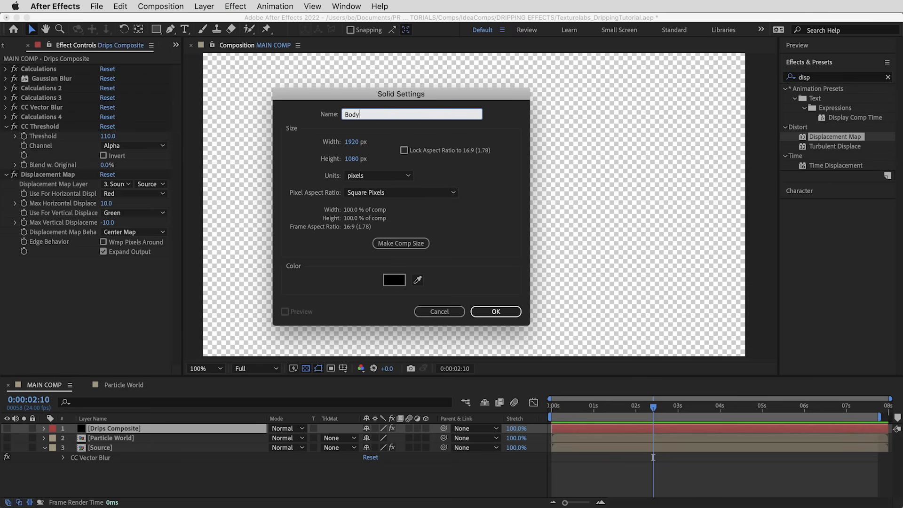
{"action": "left_click", "coordinate": [394, 280]}
{"action": "type", "text": "calc"}
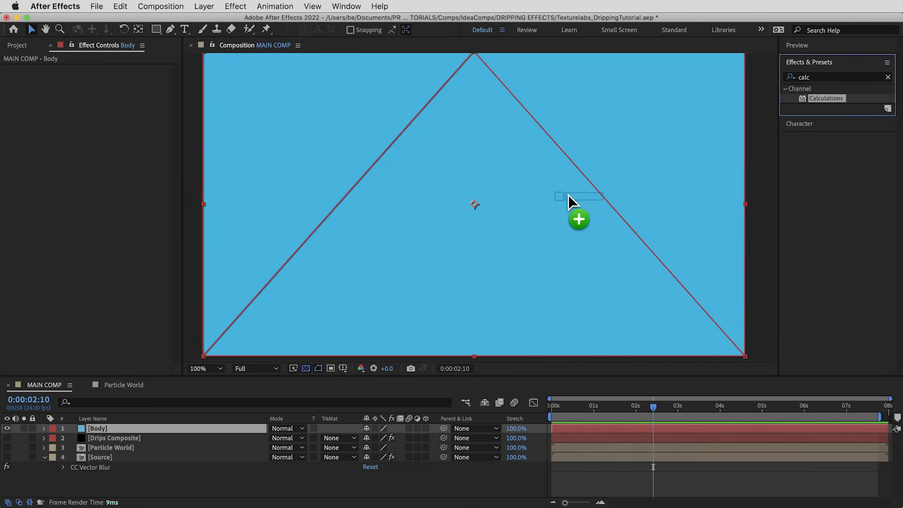
Add Calculations in Stencil Alpha mode, blending Drips Composite's effects and masks
{"action": "left_click", "coordinate": [825, 98]}
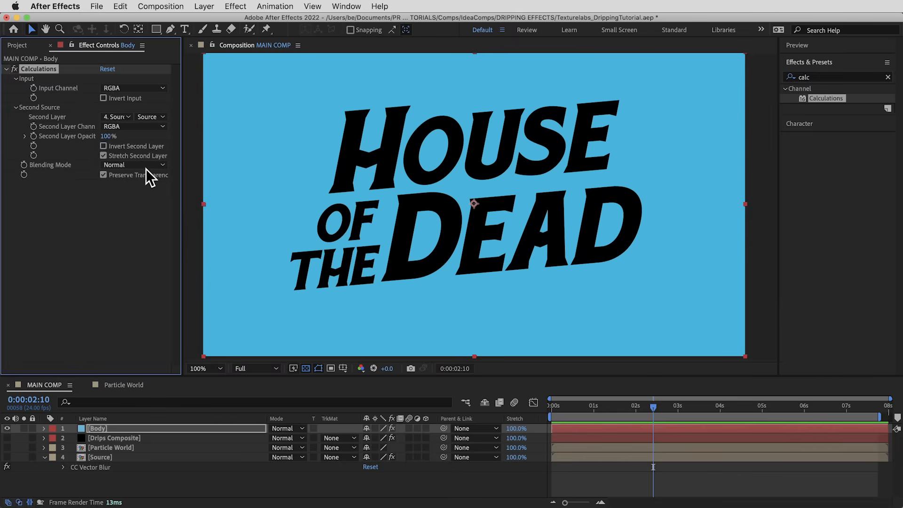
{"action": "left_click", "coordinate": [133, 165]}
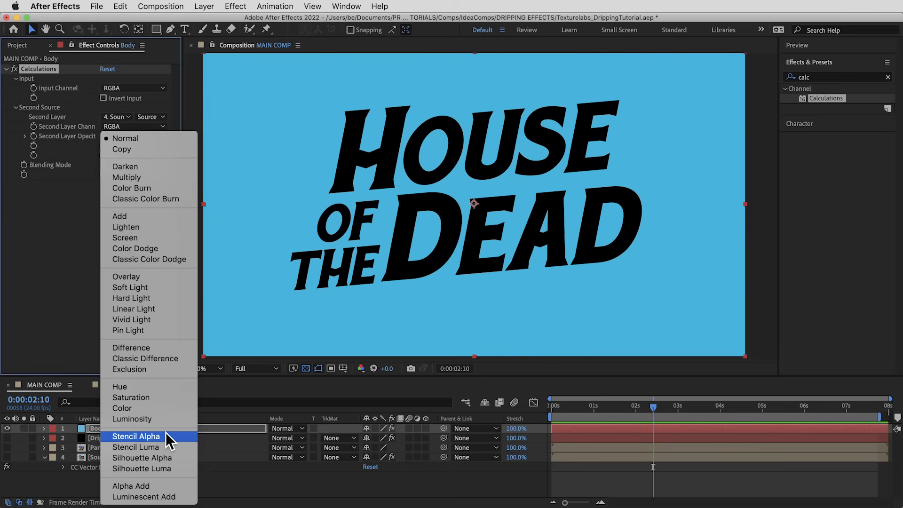
{"action": "left_click", "coordinate": [136, 436]}
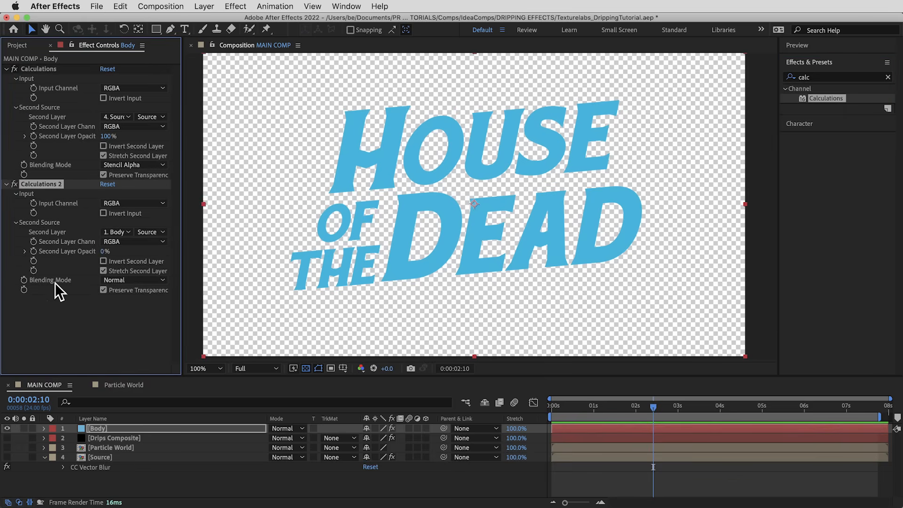
{"action": "left_click", "coordinate": [118, 231]}
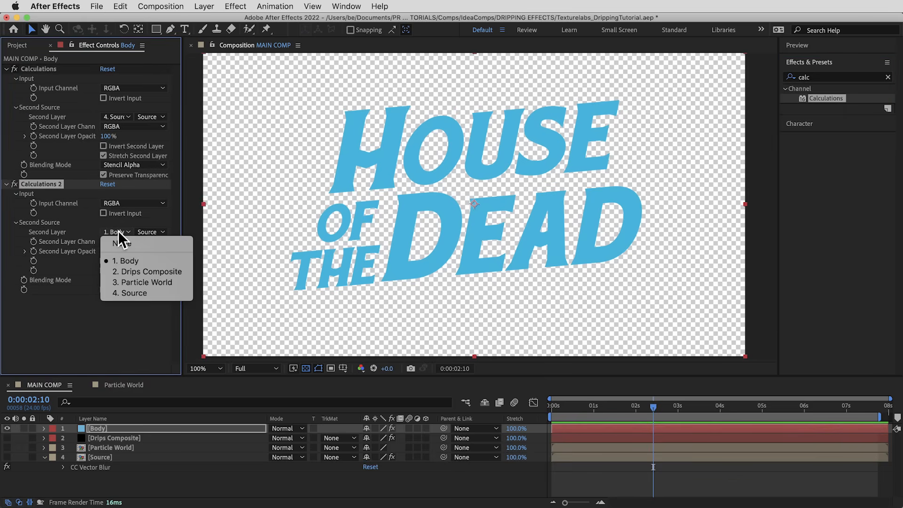
{"action": "mouse_move", "coordinate": [149, 272]}
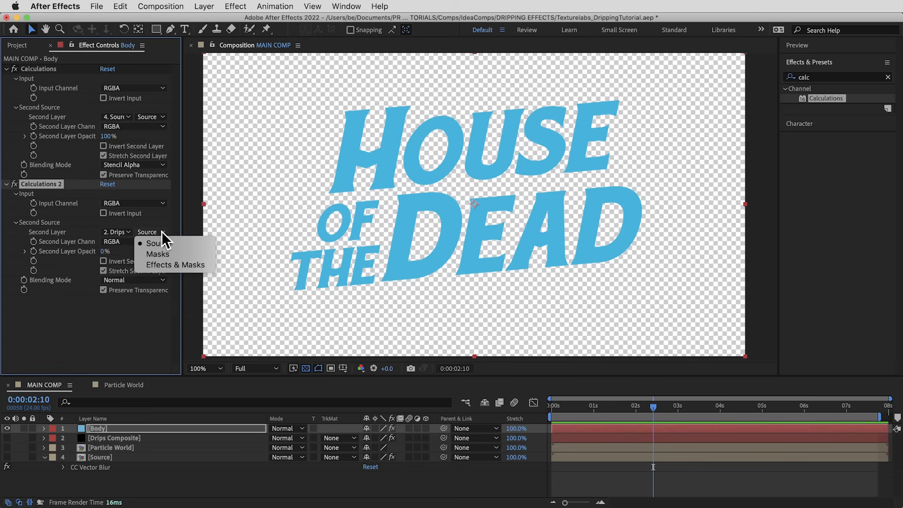
{"action": "left_click", "coordinate": [175, 265]}
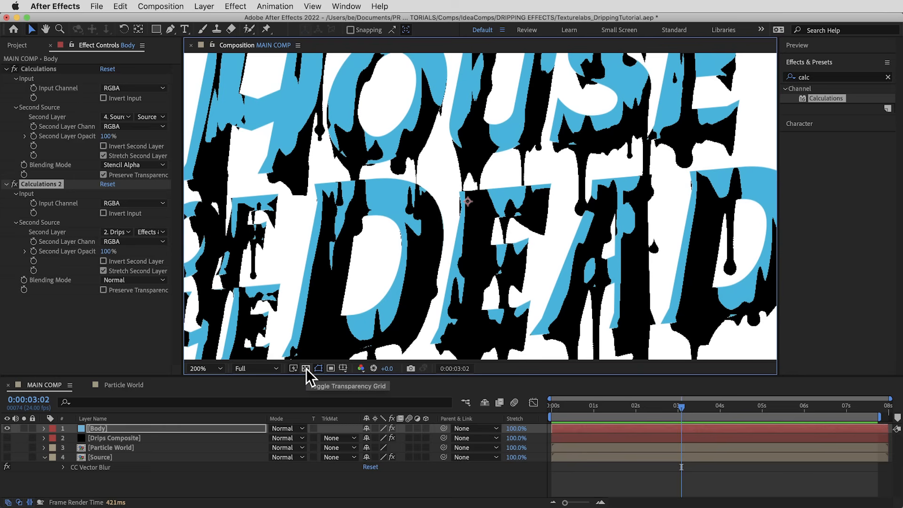
Add Roughen Edges and a Fill effect to Body, picking a dark red fill colour
{"action": "type", "text": "rough"}
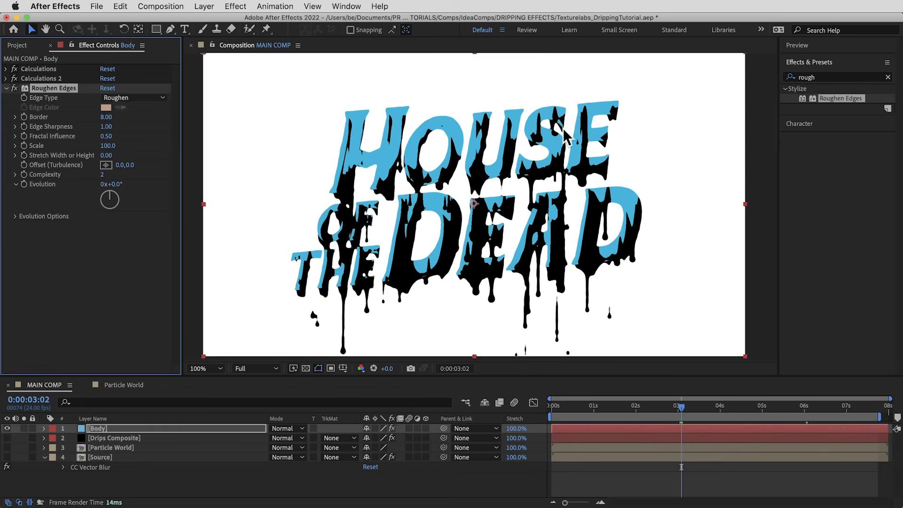
{"action": "type", "text": "fill"}
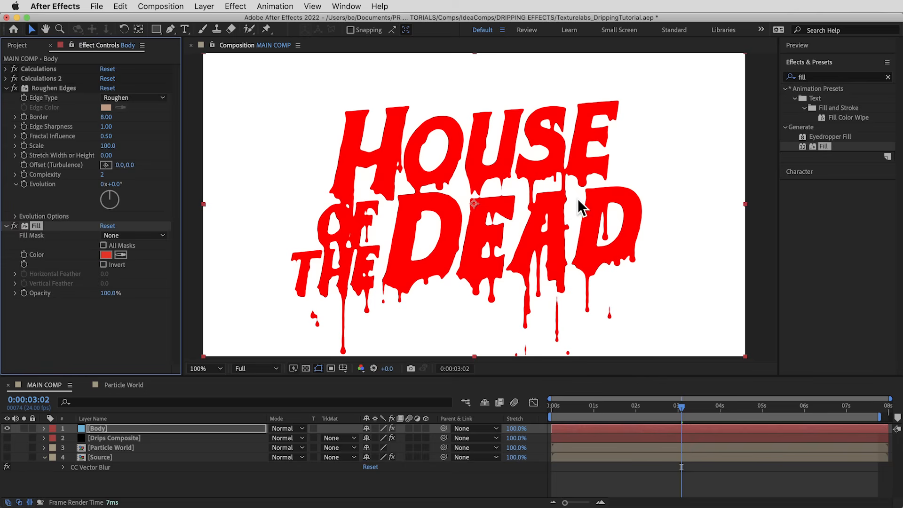
{"action": "left_click", "coordinate": [105, 255]}
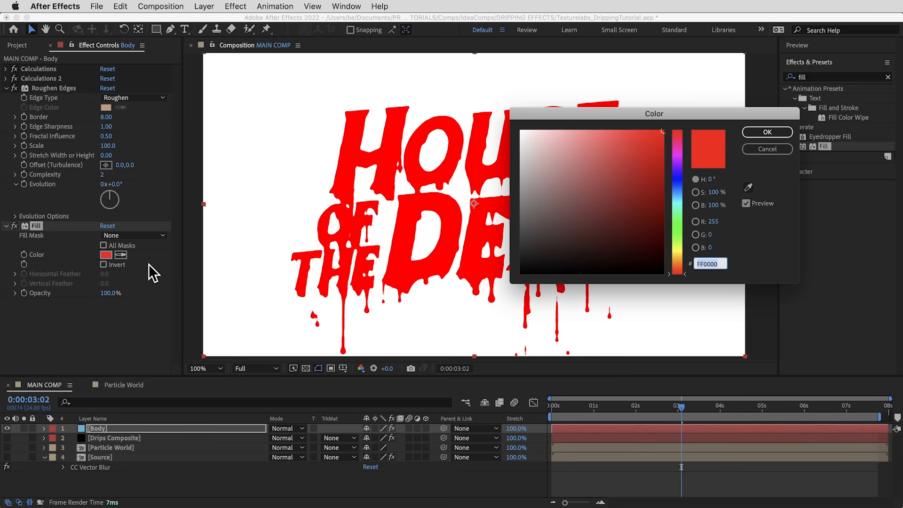
{"action": "left_click_drag", "start_coordinate": [680, 131], "coordinate": [679, 184]}
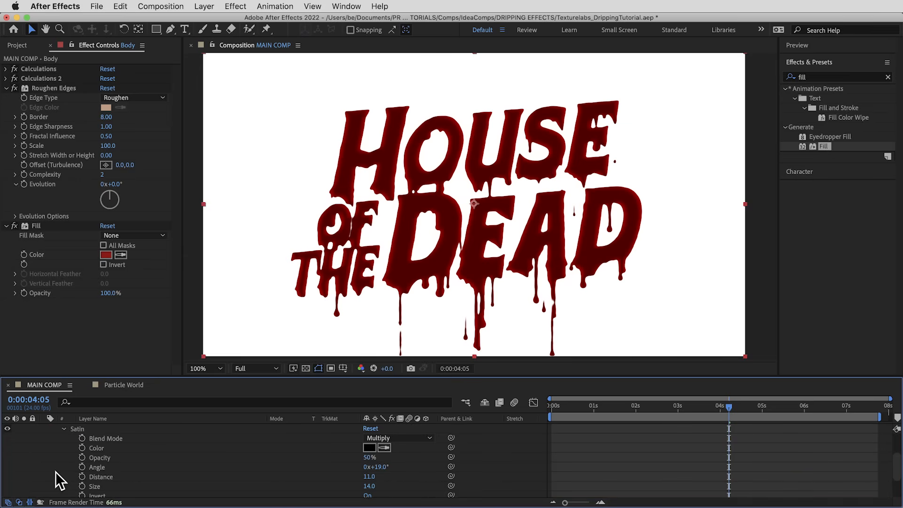
{"action": "mouse_move", "coordinate": [400, 265]}
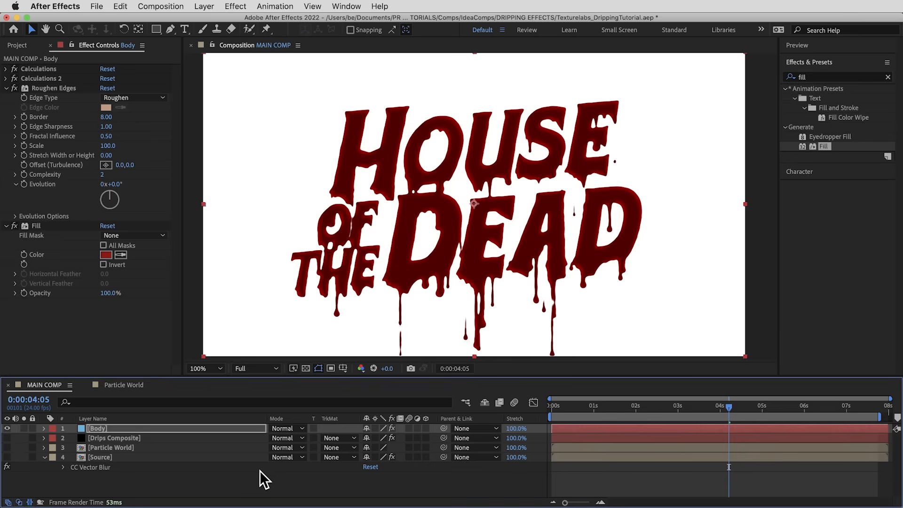
{"action": "mouse_move", "coordinate": [261, 243]}
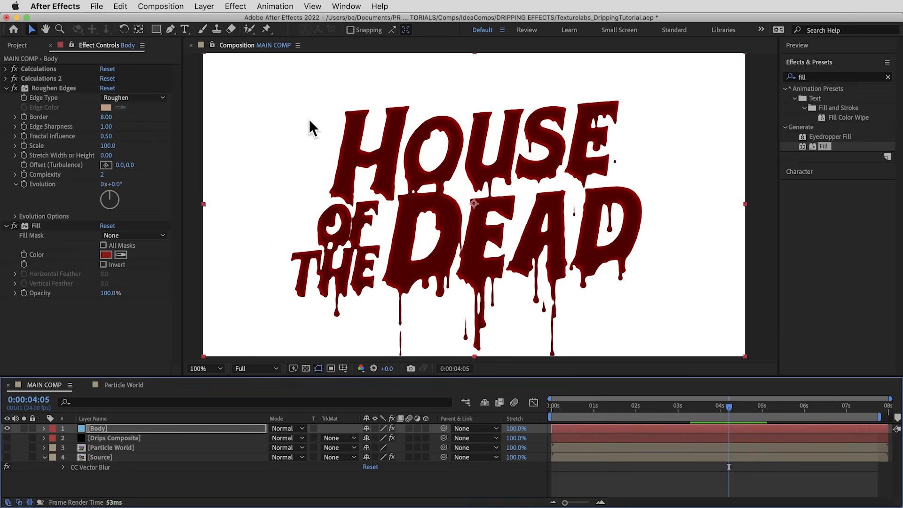
Start adding a new solid layer from the Layer menu
{"action": "left_click", "coordinate": [204, 6]}
{"action": "type", "text": "Bevel"}
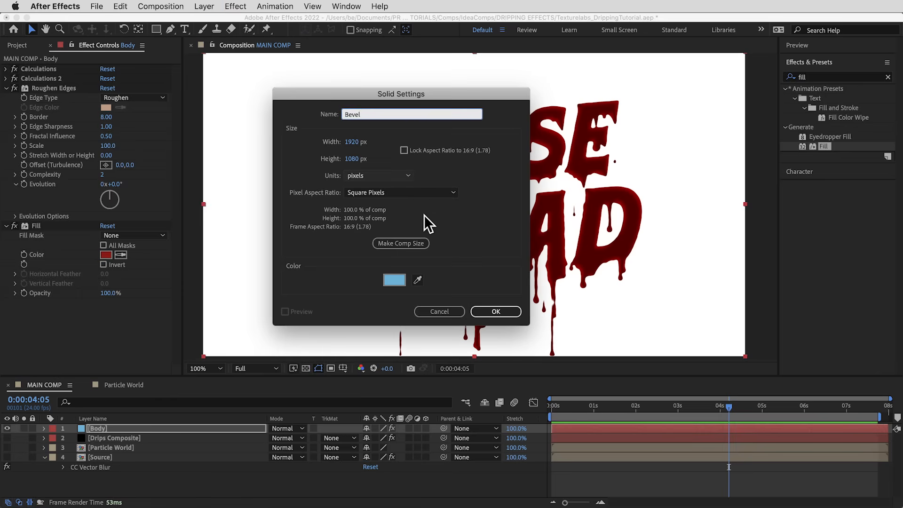
Set the Bevel solid's colour to black (000000) and confirm it
{"action": "left_click", "coordinate": [394, 280]}
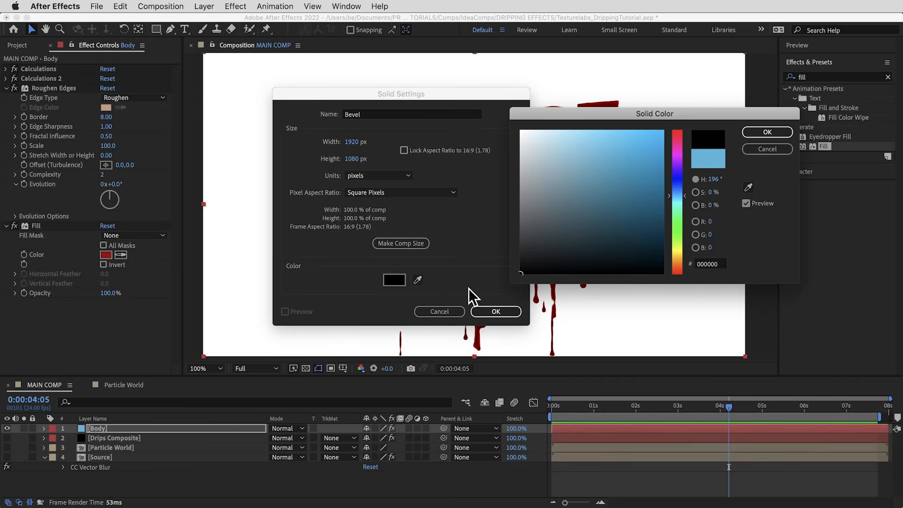
{"action": "left_click", "coordinate": [495, 311]}
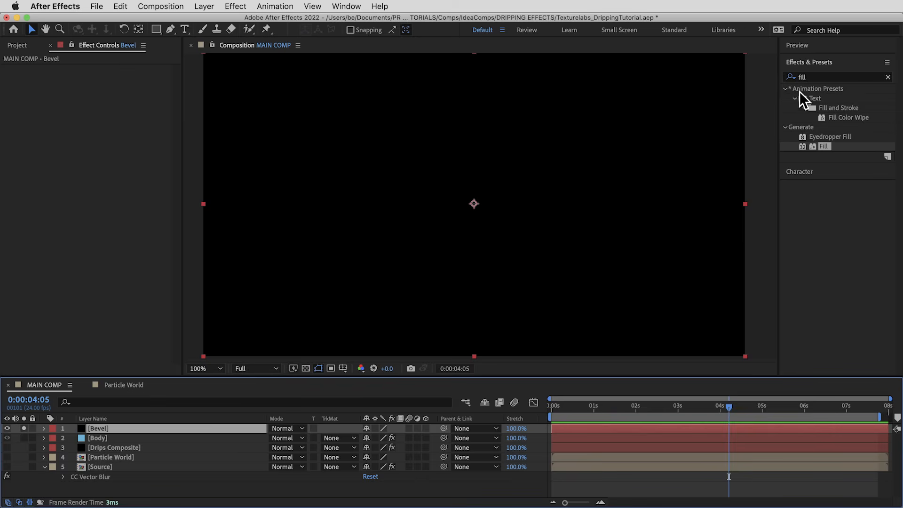
Apply Calculations to Bevel, copying in the Source layer, with the transparency grid shown
{"action": "type", "text": "calc"}
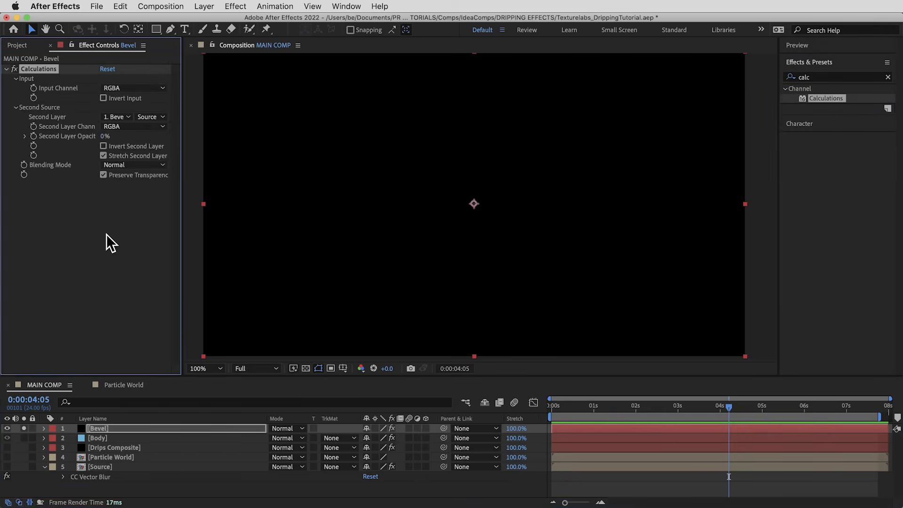
{"action": "left_click", "coordinate": [118, 116]}
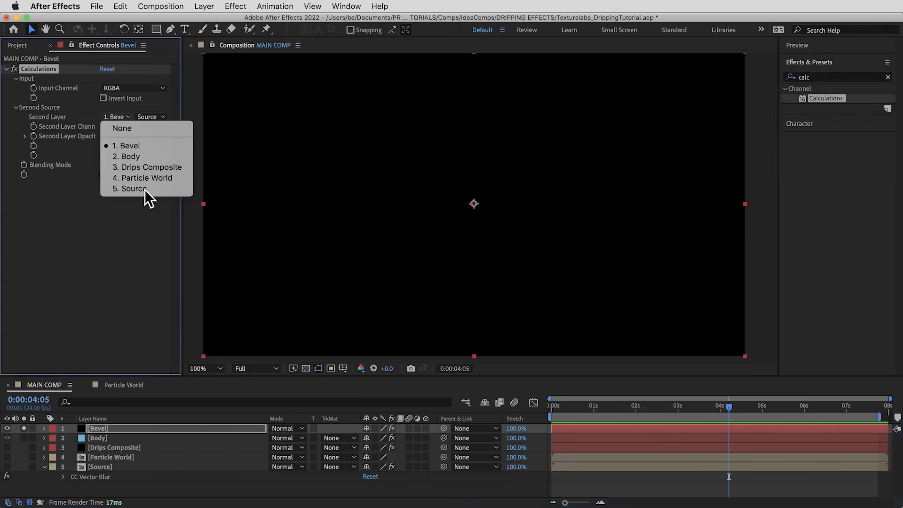
{"action": "left_click", "coordinate": [133, 189]}
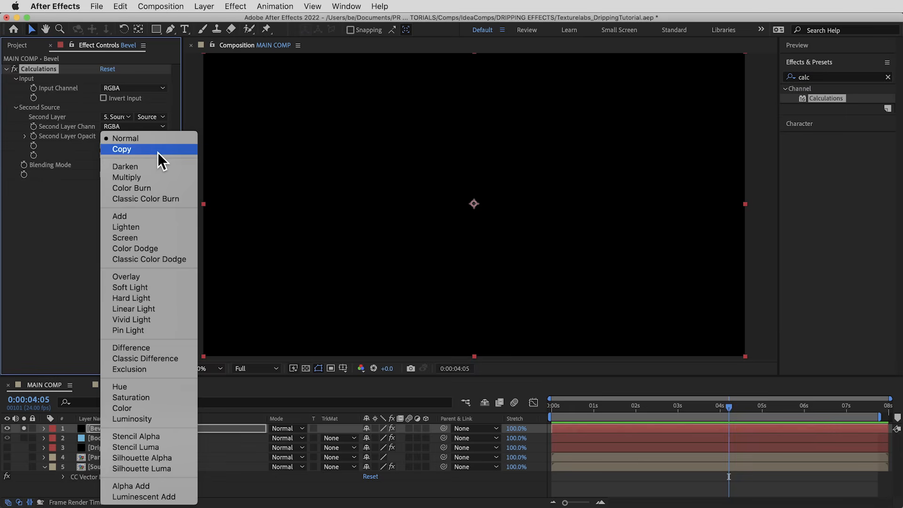
{"action": "left_click", "coordinate": [121, 149]}
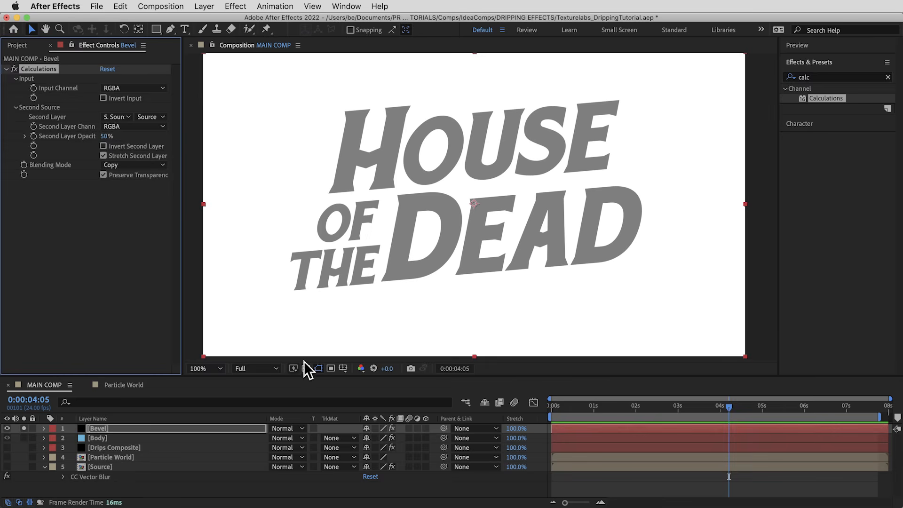
{"action": "left_click", "coordinate": [305, 367]}
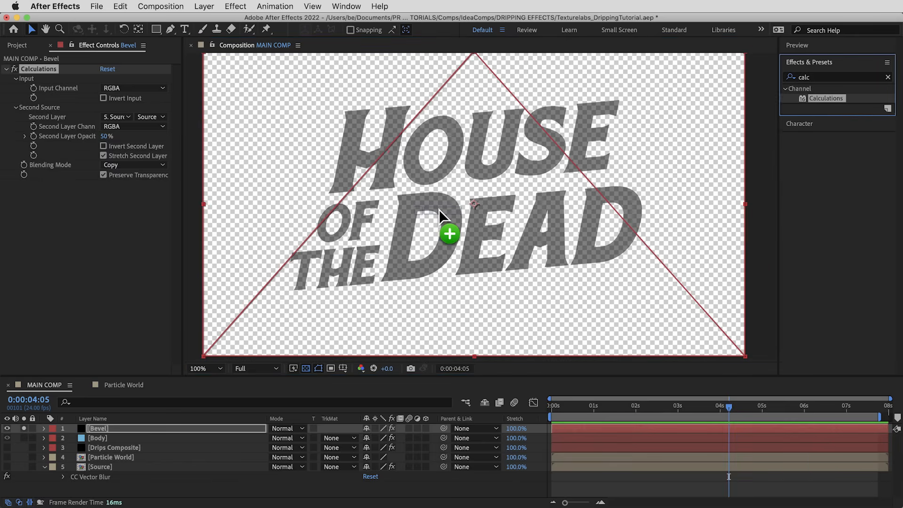
Add a second Calculations using Drips Composite's effects and masks, plus Gaussian Blur
{"action": "left_click", "coordinate": [130, 231]}
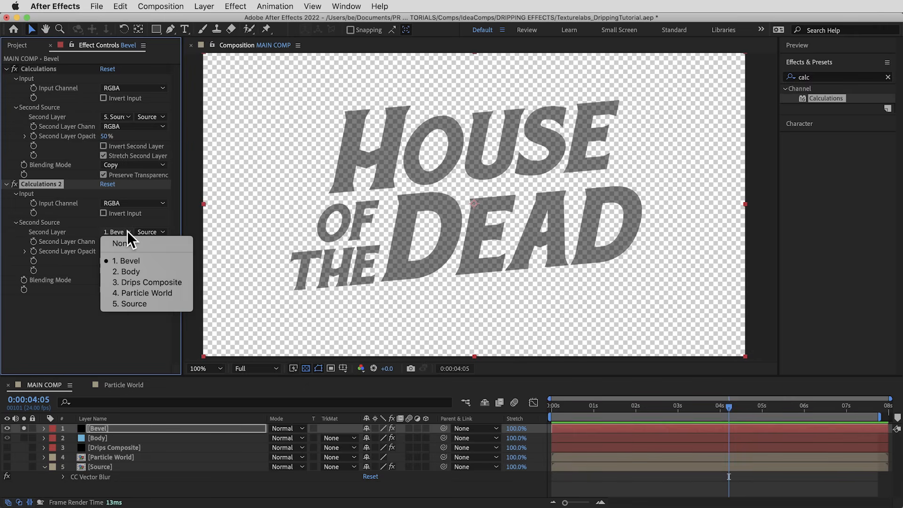
{"action": "left_click", "coordinate": [151, 282]}
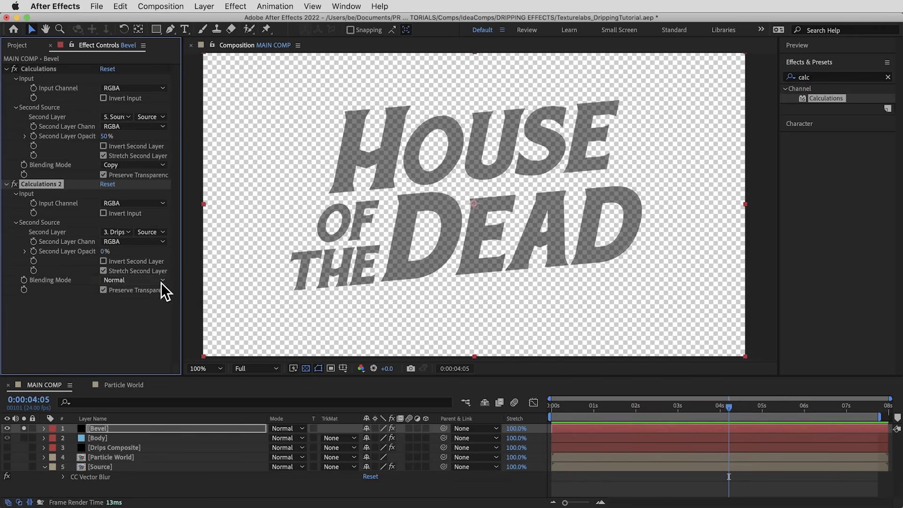
{"action": "left_click", "coordinate": [150, 241]}
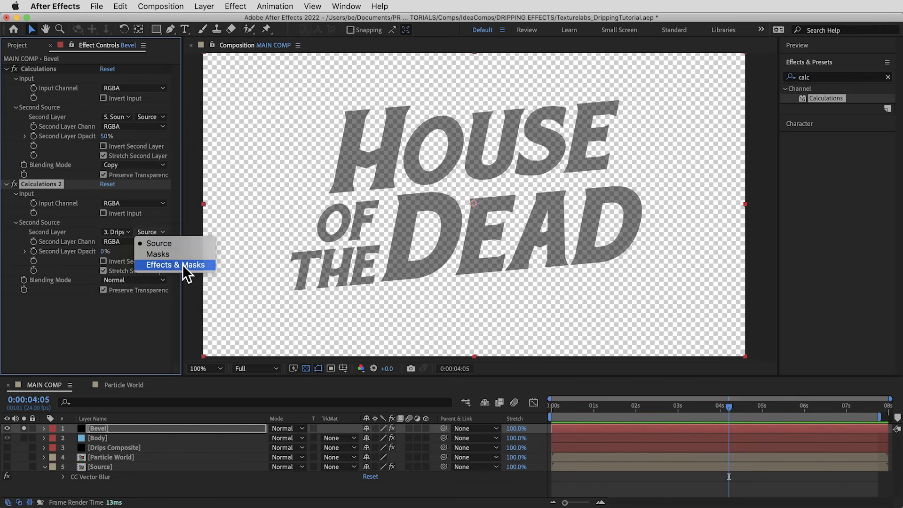
{"action": "left_click", "coordinate": [176, 264]}
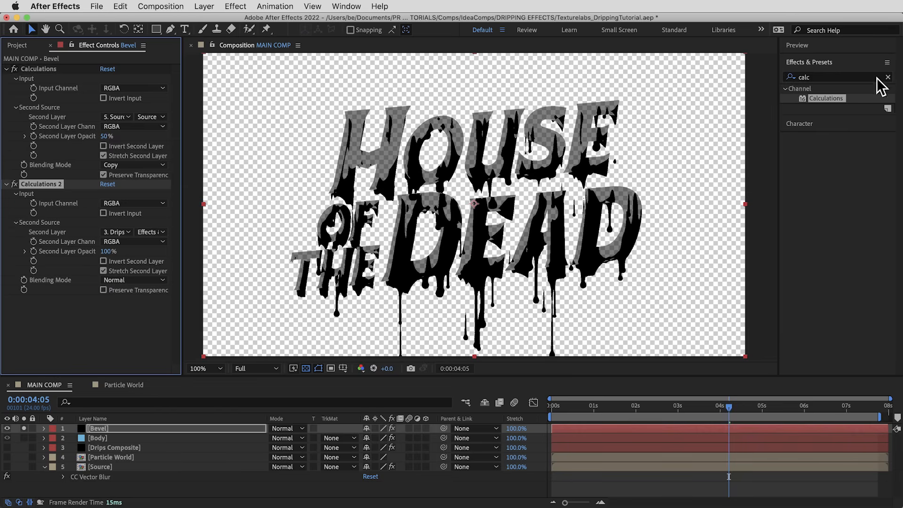
{"action": "type", "text": "gaus"}
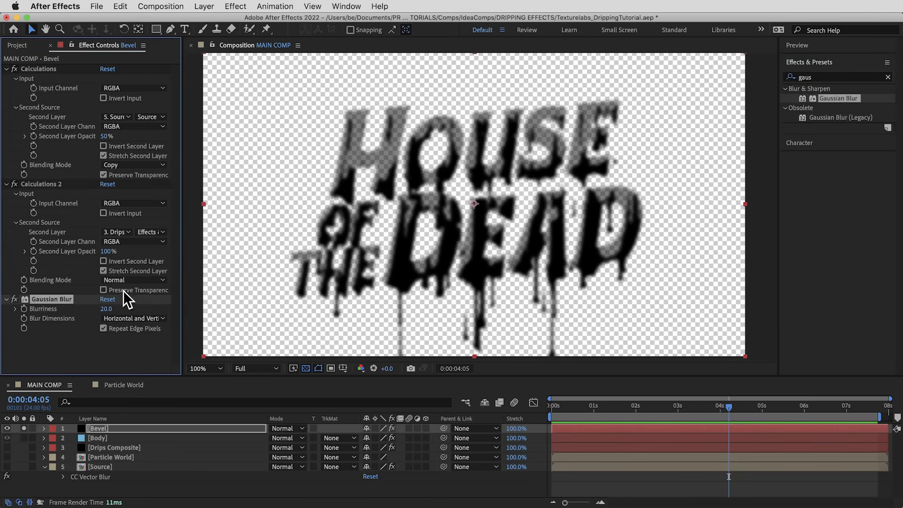
Add a Linear Wipe to Bevel at 30% completion, 175° angle and 300 feather
{"action": "left_click", "coordinate": [6, 69]}
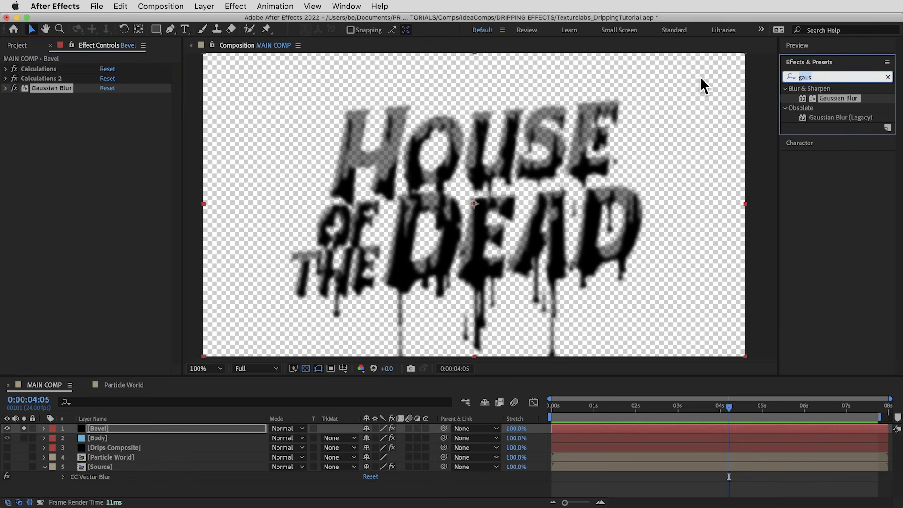
{"action": "type", "text": "linear"}
{"action": "type", "text": "1"}
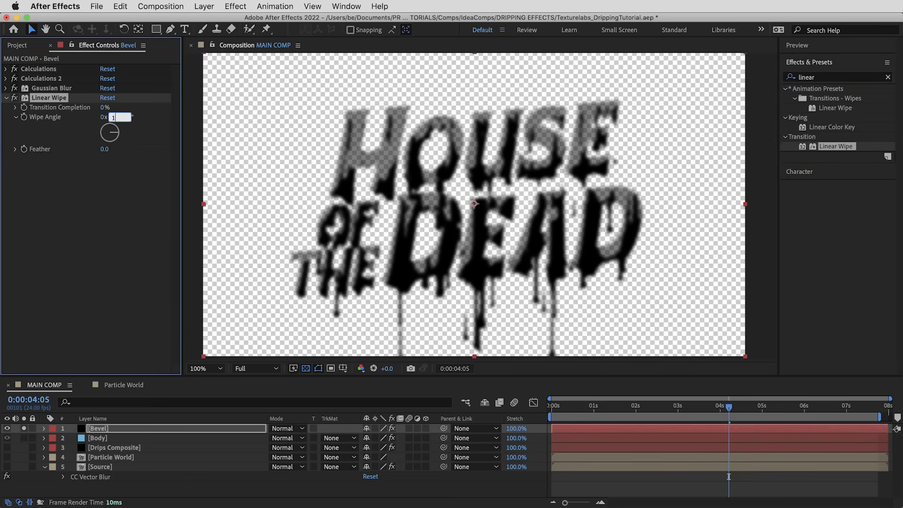
{"action": "left_click_drag", "start_coordinate": [118, 117], "coordinate": [109, 110]}
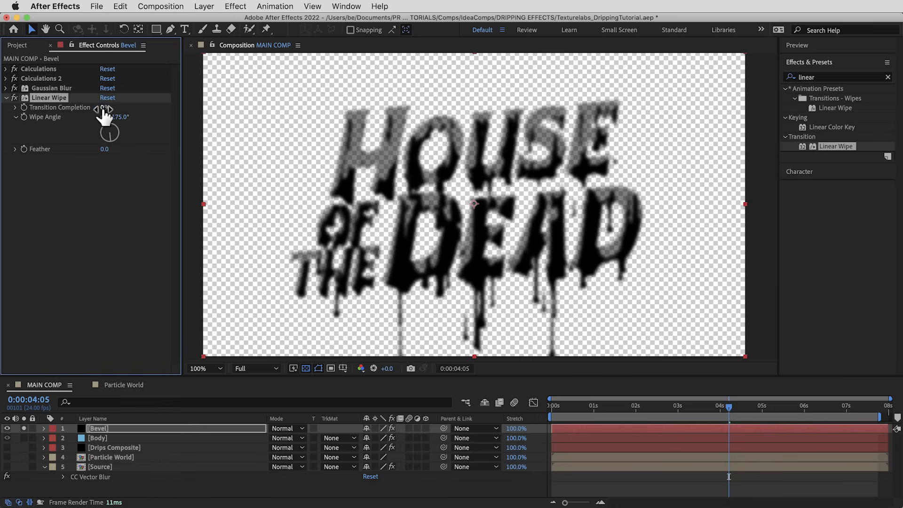
{"action": "left_click_drag", "start_coordinate": [106, 108], "coordinate": [113, 107]}
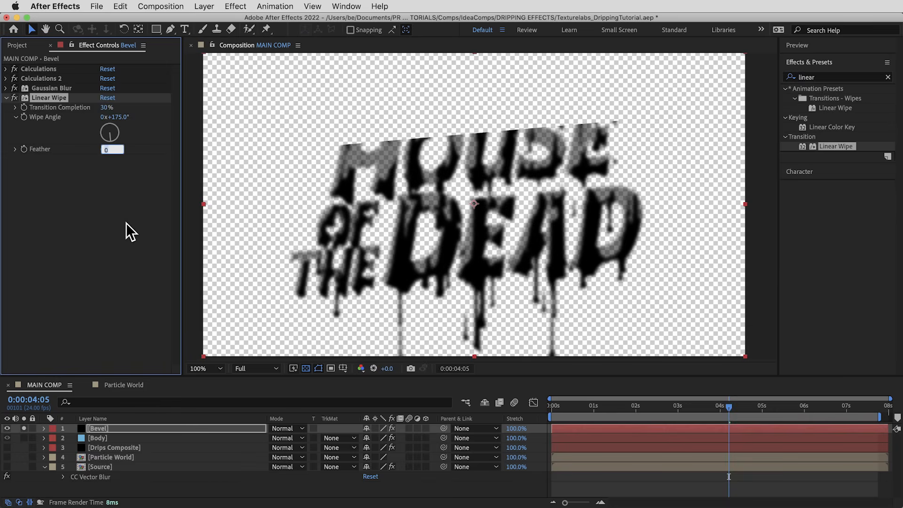
{"action": "type", "text": "300.0"}
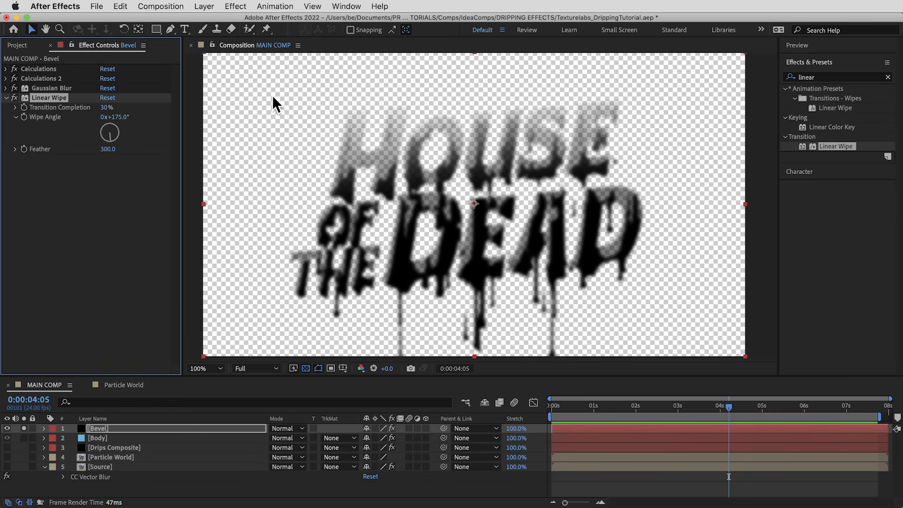
Give the Bevel layer a Bevel and Emboss style with 90° angle and 85° altitude
{"action": "left_click", "coordinate": [204, 6]}
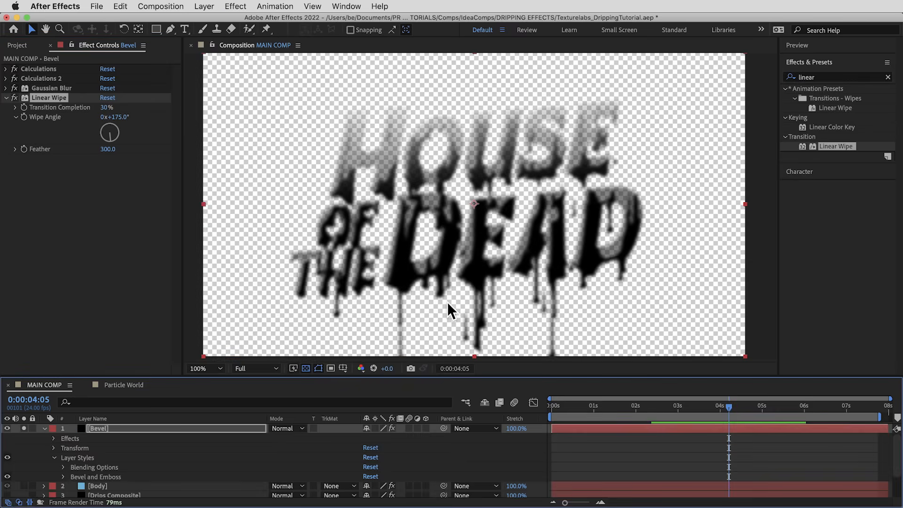
{"action": "left_click", "coordinate": [206, 369]}
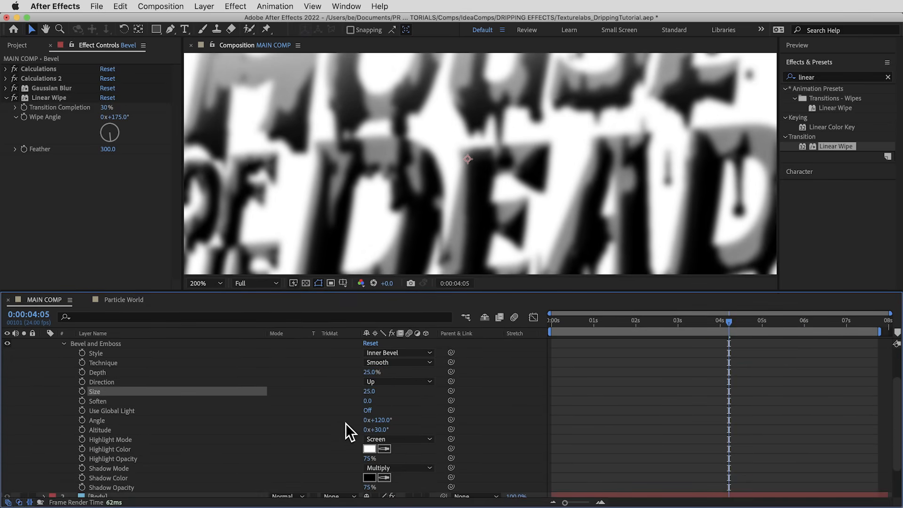
{"action": "double_click", "coordinate": [376, 419]}
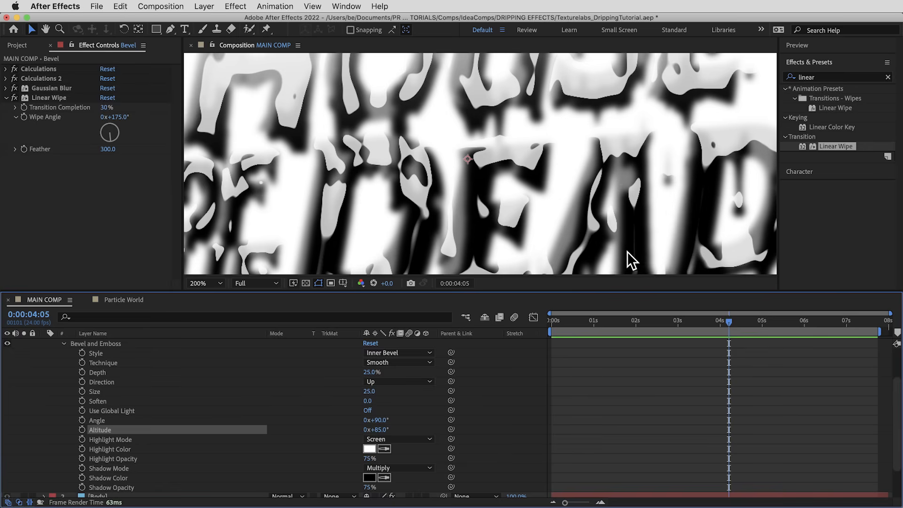
{"action": "mouse_move", "coordinate": [496, 164]}
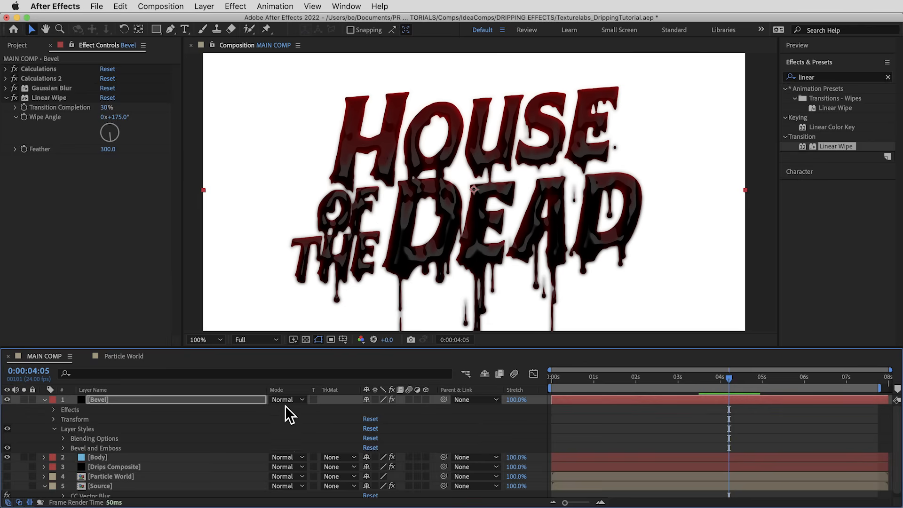
Set Bevel's blending mode to Screen and magnify the viewer to 200%
{"action": "left_click", "coordinate": [288, 400]}
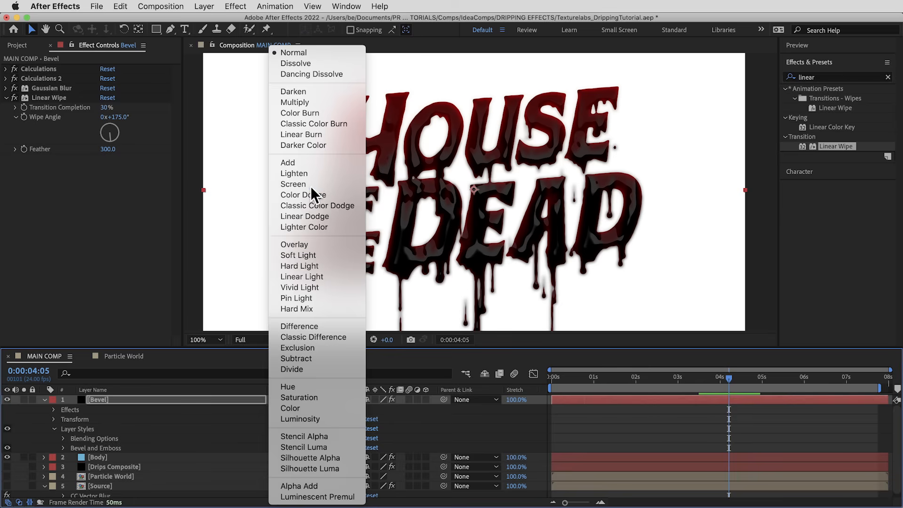
{"action": "left_click", "coordinate": [293, 184]}
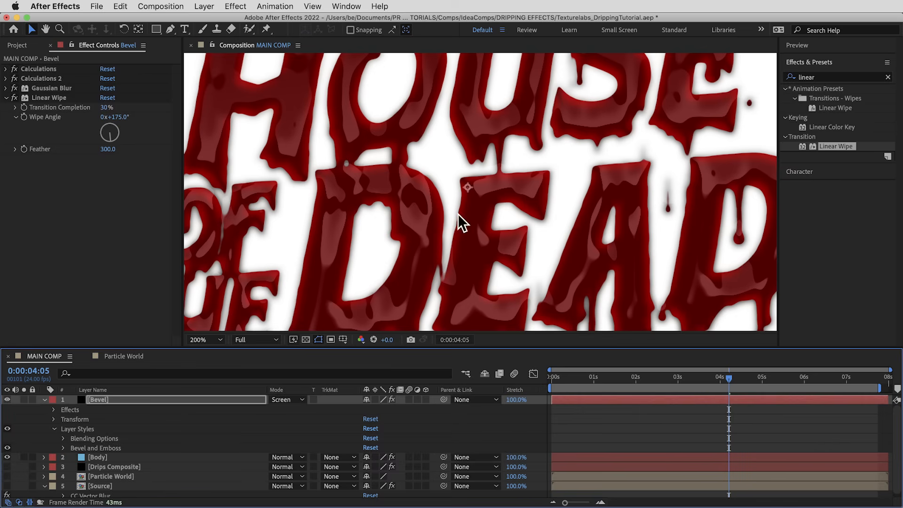
{"action": "mouse_move", "coordinate": [449, 203]}
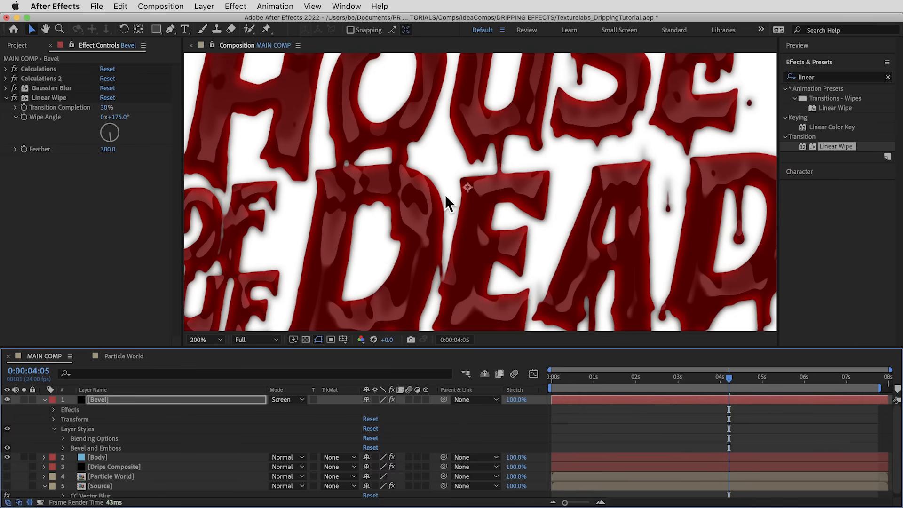
{"action": "mouse_move", "coordinate": [321, 414]}
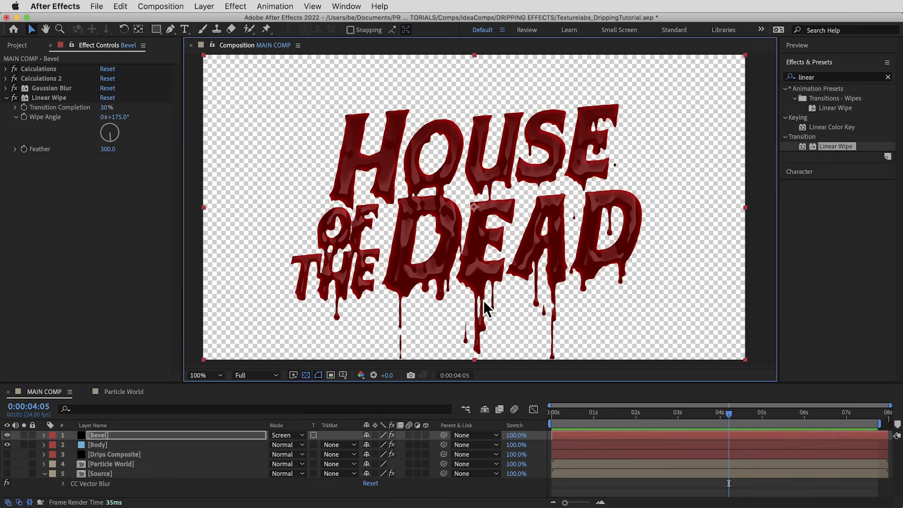
{"action": "mouse_move", "coordinate": [239, 446]}
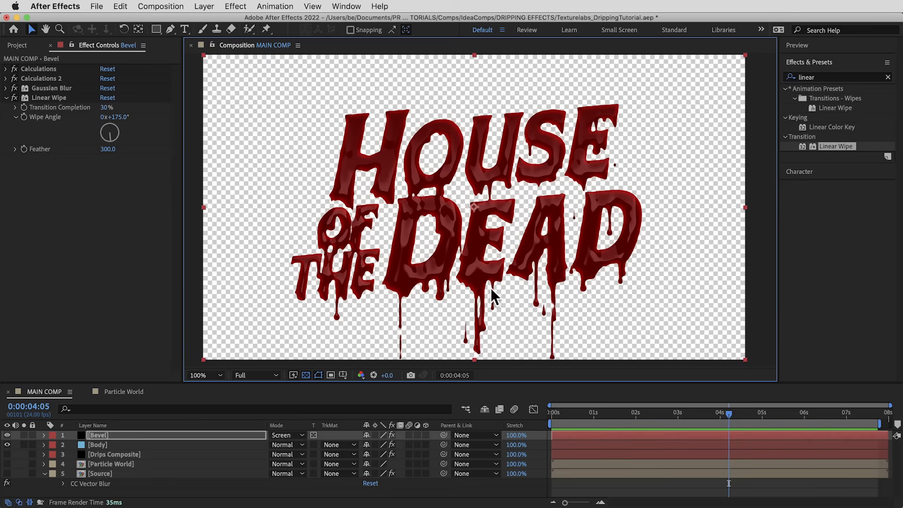
{"action": "left_click", "coordinate": [197, 375]}
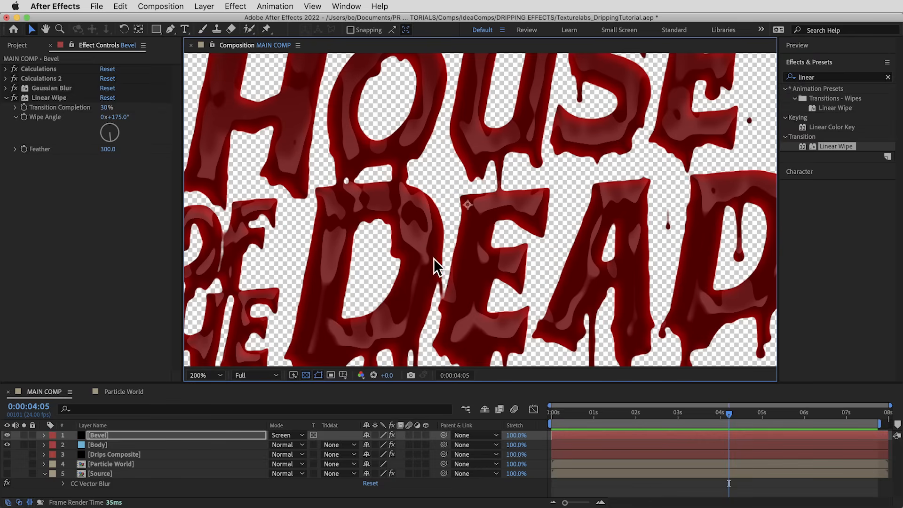
Add a Satin layer style to Bevel and scrub the timeline to preview the drips
{"action": "right_click", "coordinate": [98, 435]}
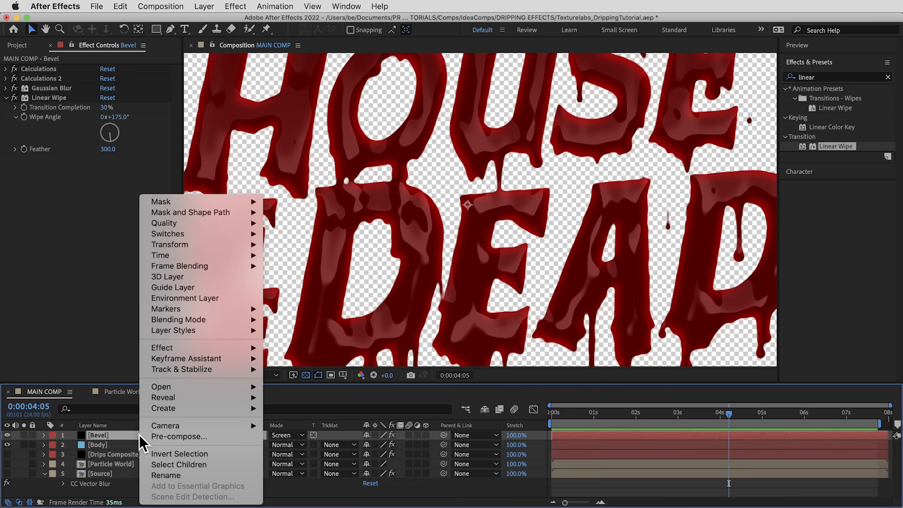
{"action": "mouse_move", "coordinate": [172, 330]}
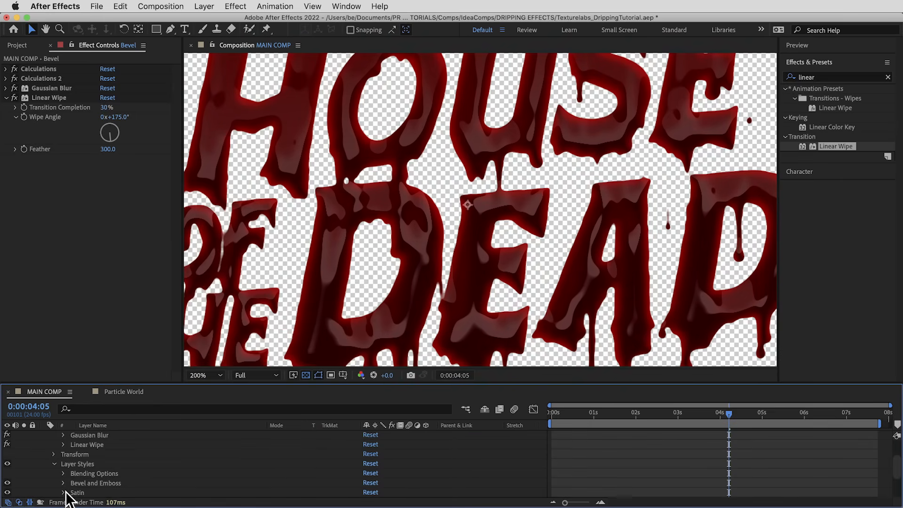
{"action": "left_click", "coordinate": [62, 493]}
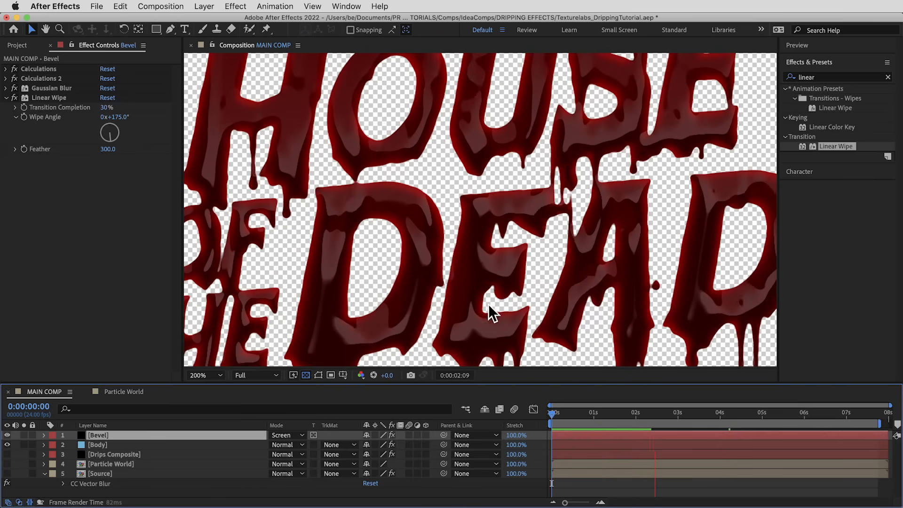
{"action": "left_click", "coordinate": [648, 420]}
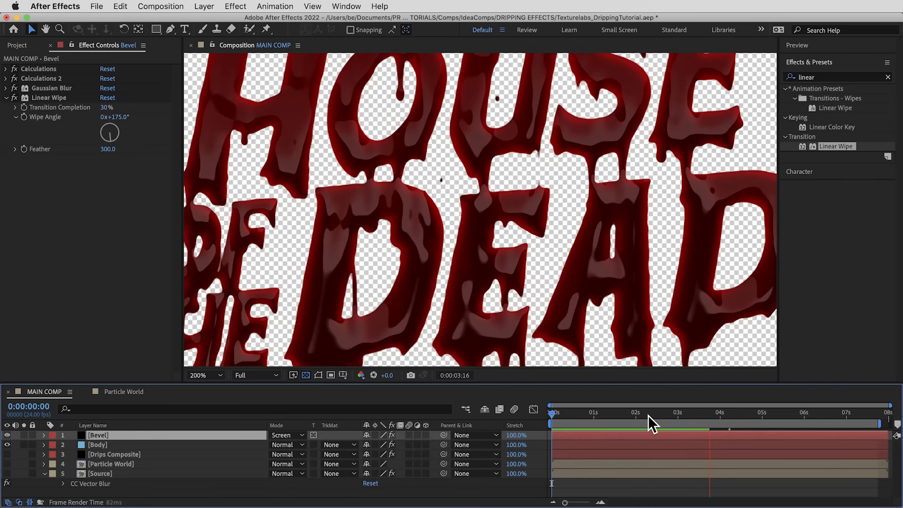
Create a CC Glass adjustment layer bump-mapping Drips Composite alpha, softness 12, height 4
{"action": "left_click", "coordinate": [204, 6]}
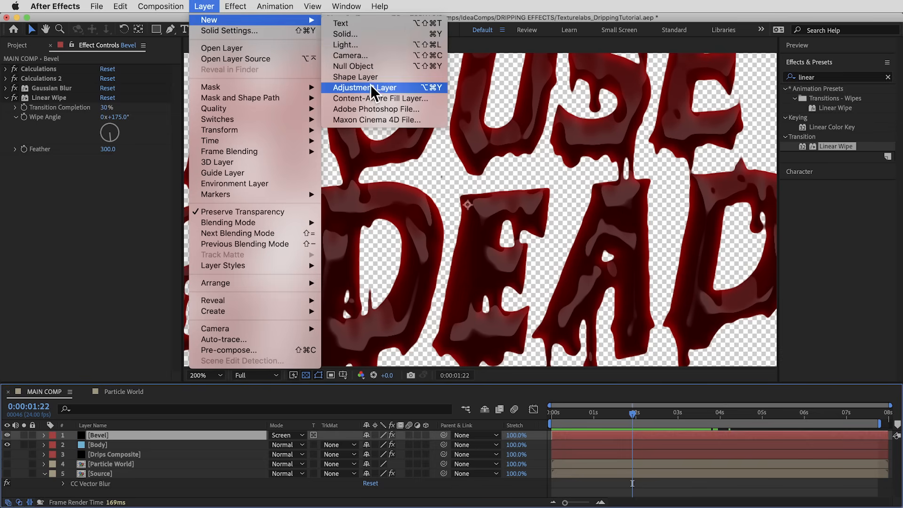
{"action": "left_click", "coordinate": [364, 87]}
{"action": "type", "text": "cc glass"}
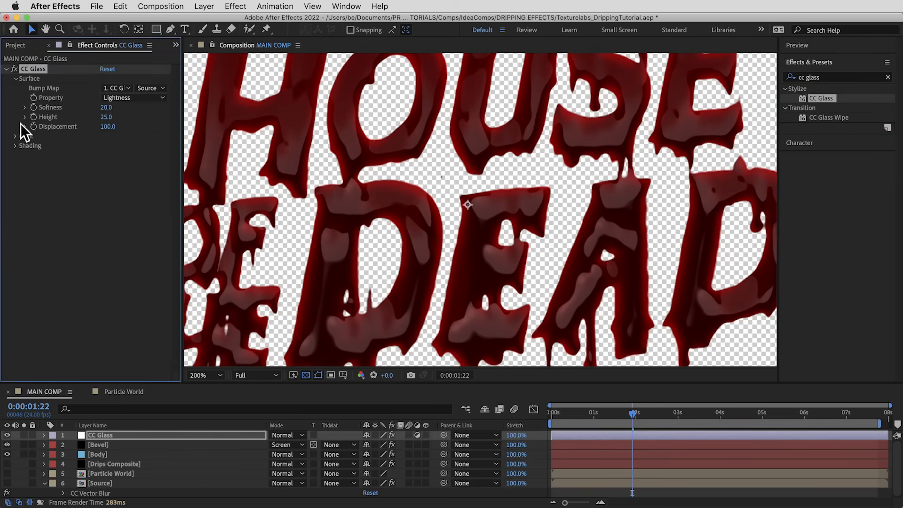
{"action": "left_click", "coordinate": [118, 88]}
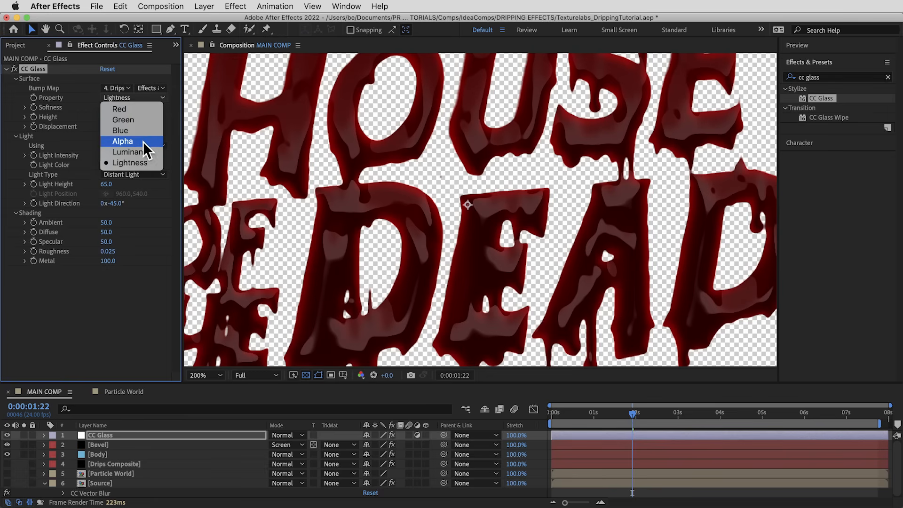
{"action": "left_click", "coordinate": [122, 141]}
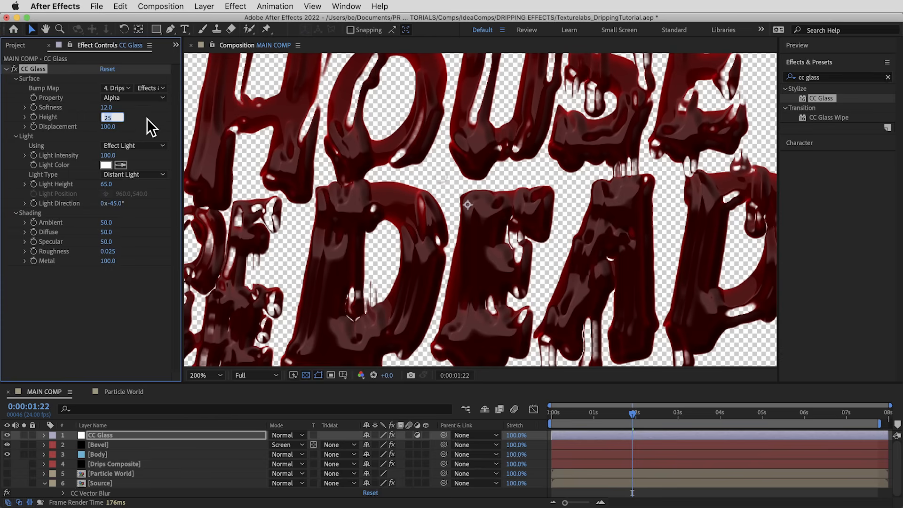
{"action": "type", "text": "4.0"}
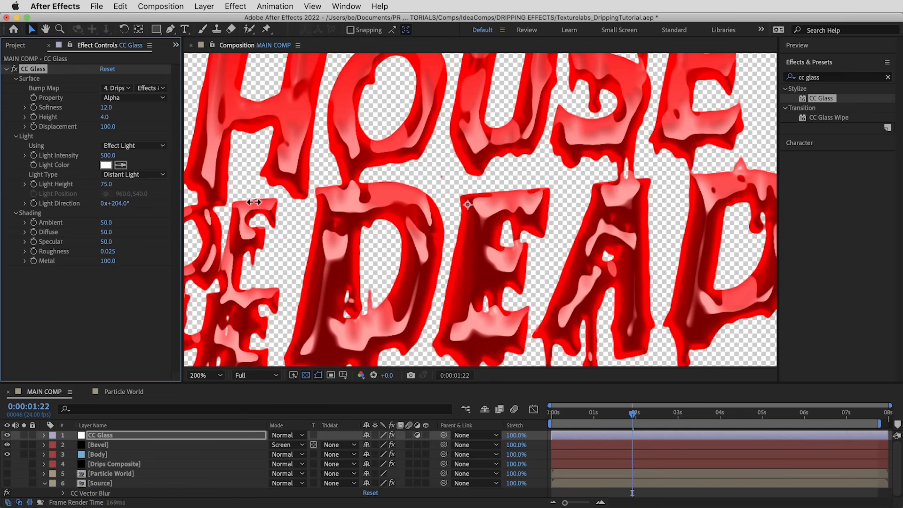
Set CC Glass light direction to 200°, specular to 100 and roughness to 0.002
{"action": "left_click_drag", "start_coordinate": [259, 203], "coordinate": [248, 203]}
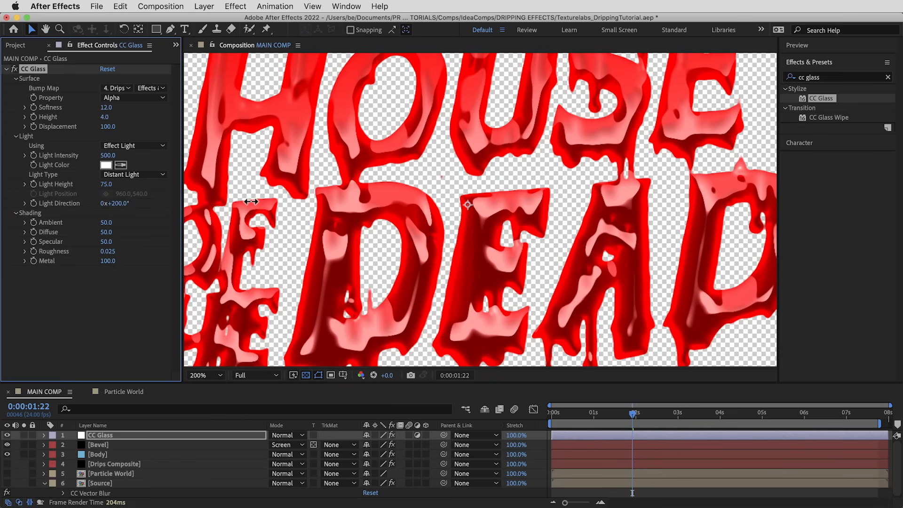
{"action": "mouse_move", "coordinate": [158, 230]}
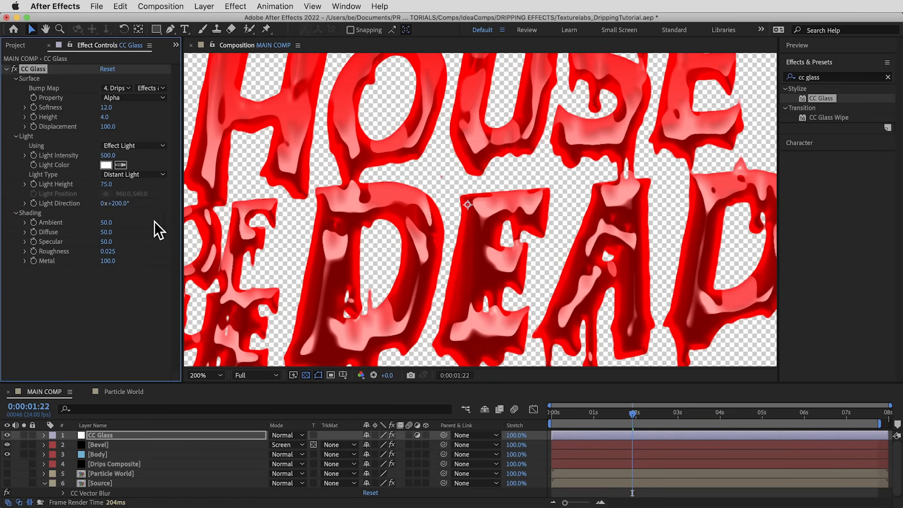
{"action": "mouse_move", "coordinate": [109, 225]}
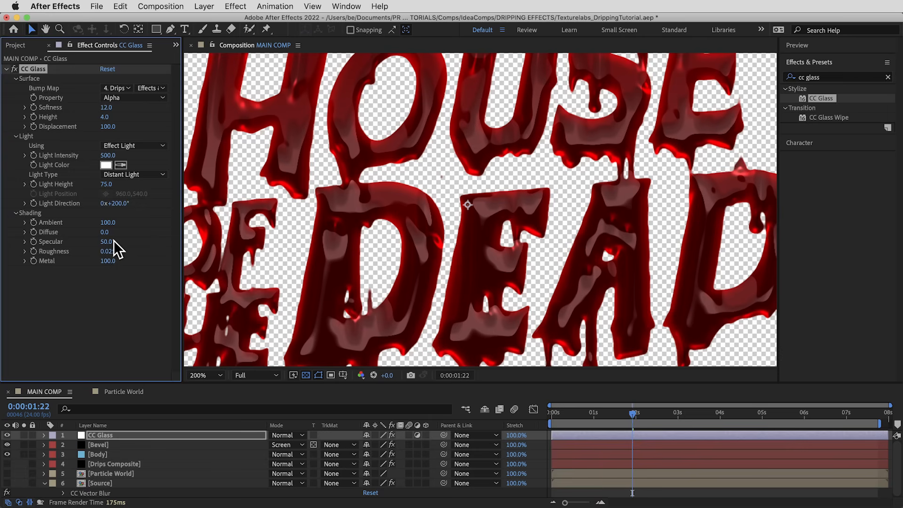
{"action": "left_click", "coordinate": [106, 241]}
{"action": "type", "text": "100"}
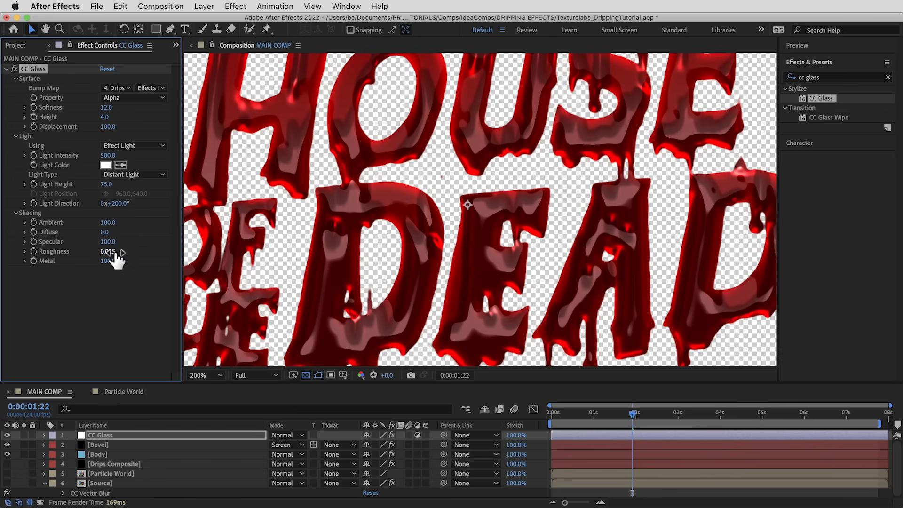
{"action": "left_click", "coordinate": [108, 251]}
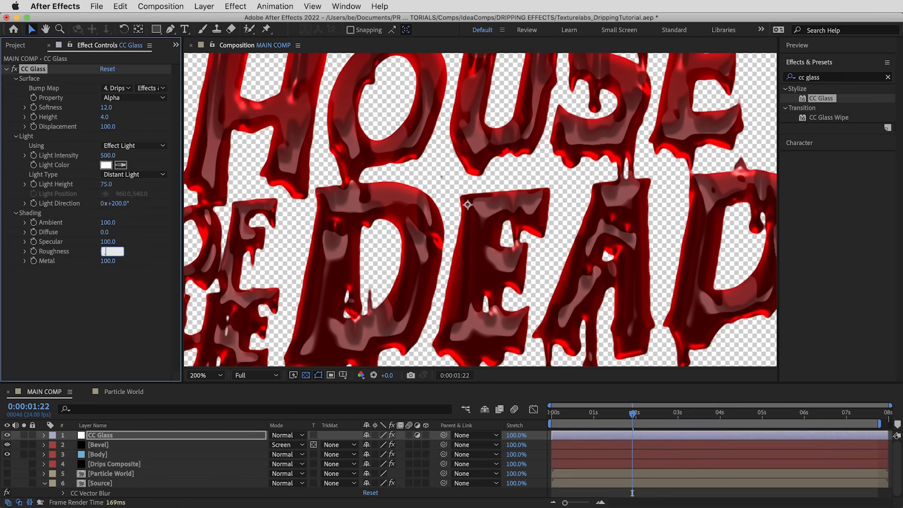
{"action": "type", "text": "0.002"}
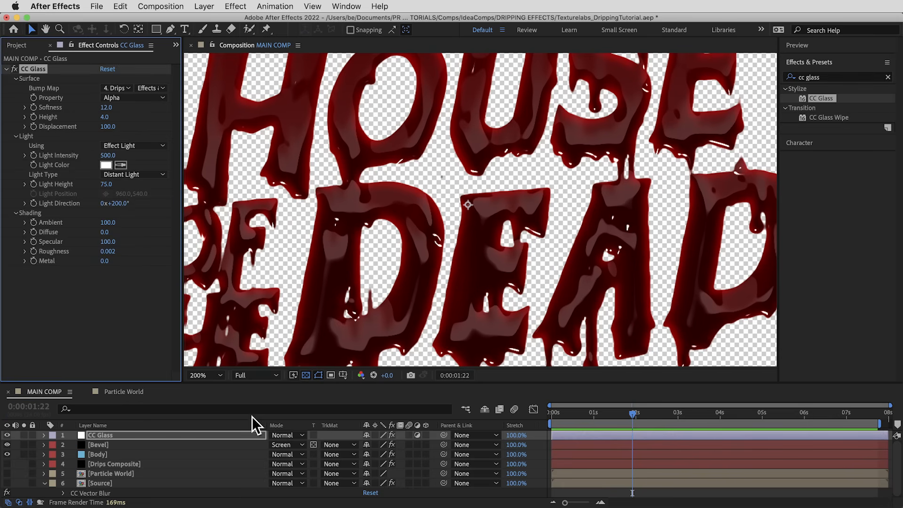
{"action": "left_click_drag", "start_coordinate": [406, 231], "coordinate": [406, 314]}
{"action": "type", "text": "uns"}
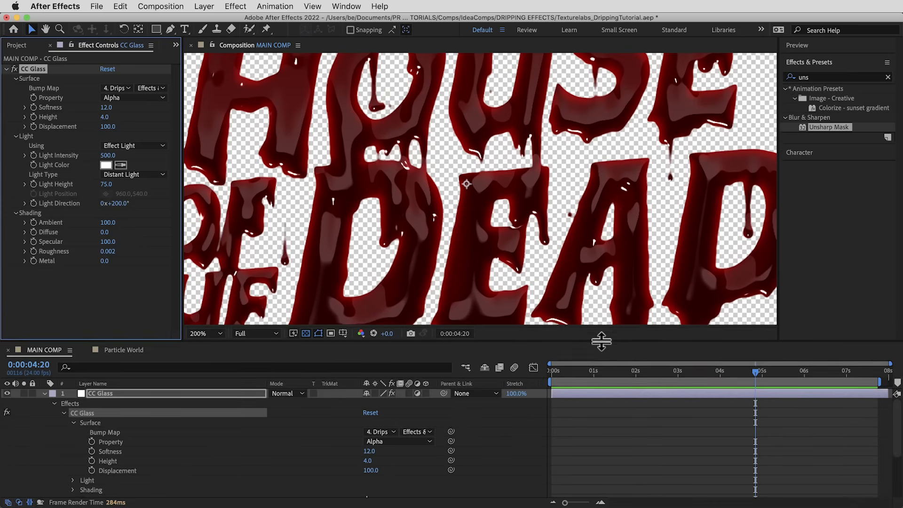
Add a new adjustment layer above CC Glass and search the effects for 'motion'
{"action": "left_click", "coordinate": [203, 6]}
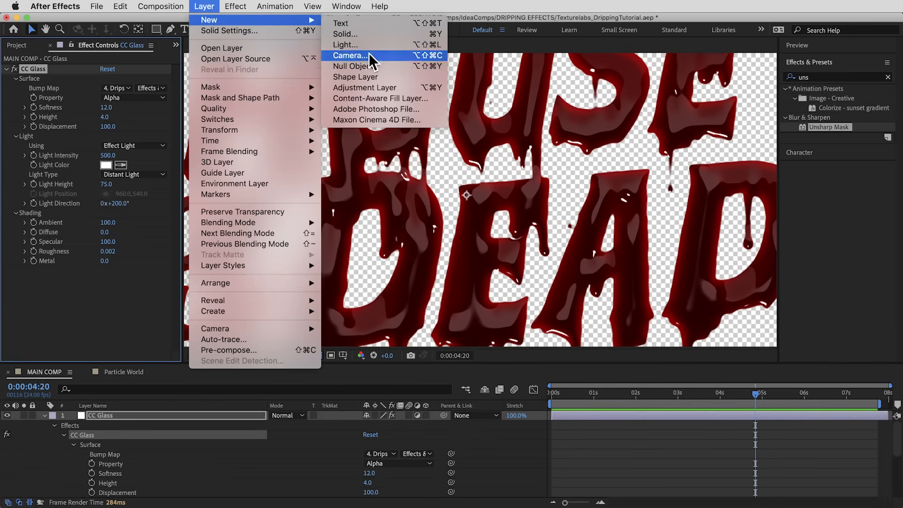
{"action": "left_click", "coordinate": [364, 87]}
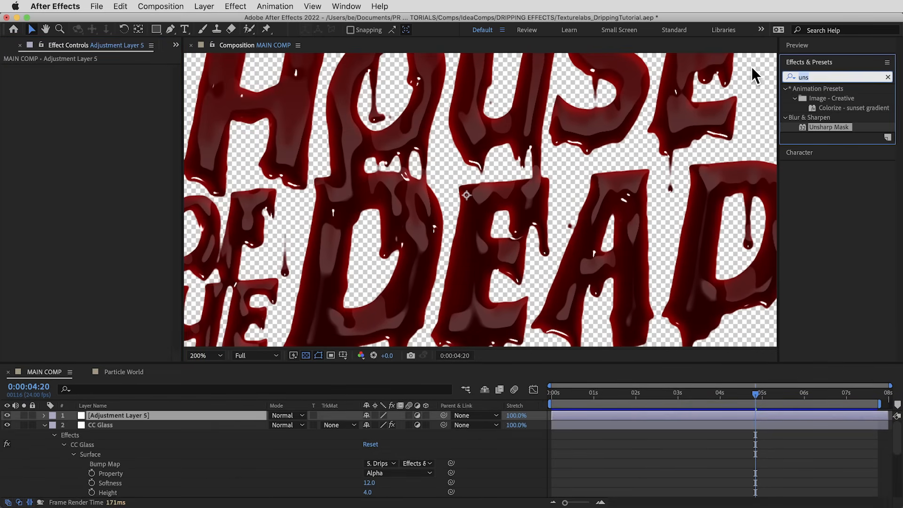
{"action": "type", "text": "motion"}
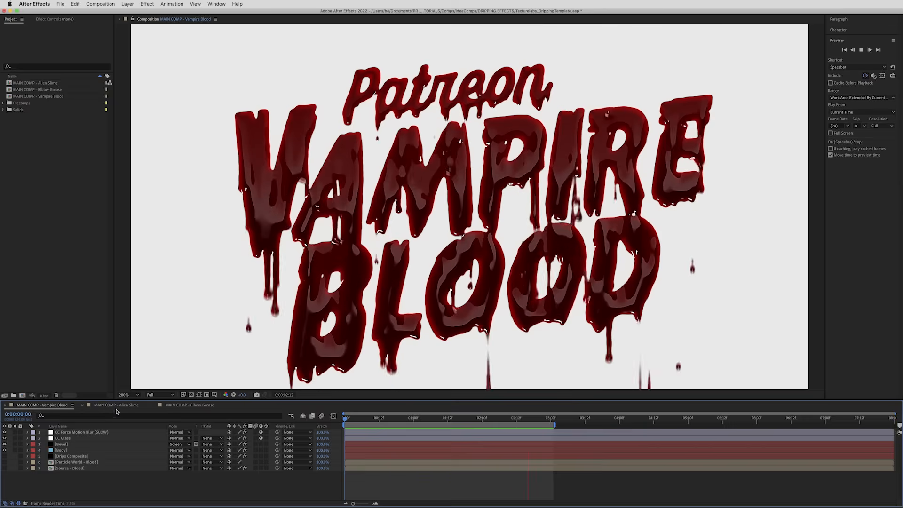
View the Alien Slime composition, then switch to Elbow Grease
{"action": "left_click", "coordinate": [115, 405]}
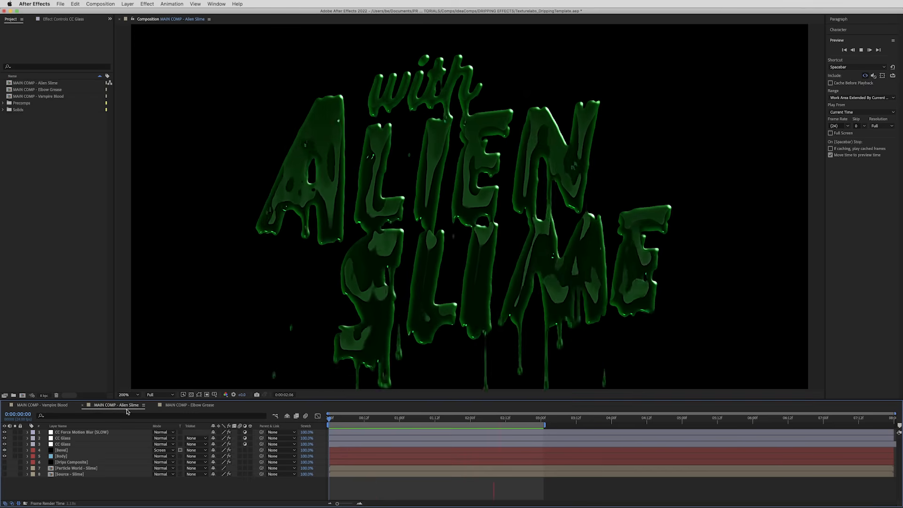
{"action": "left_click", "coordinate": [190, 405]}
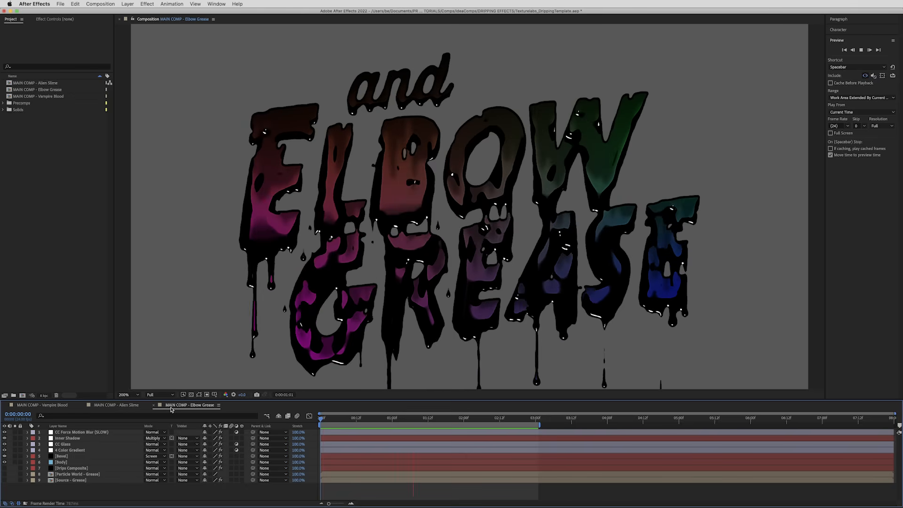